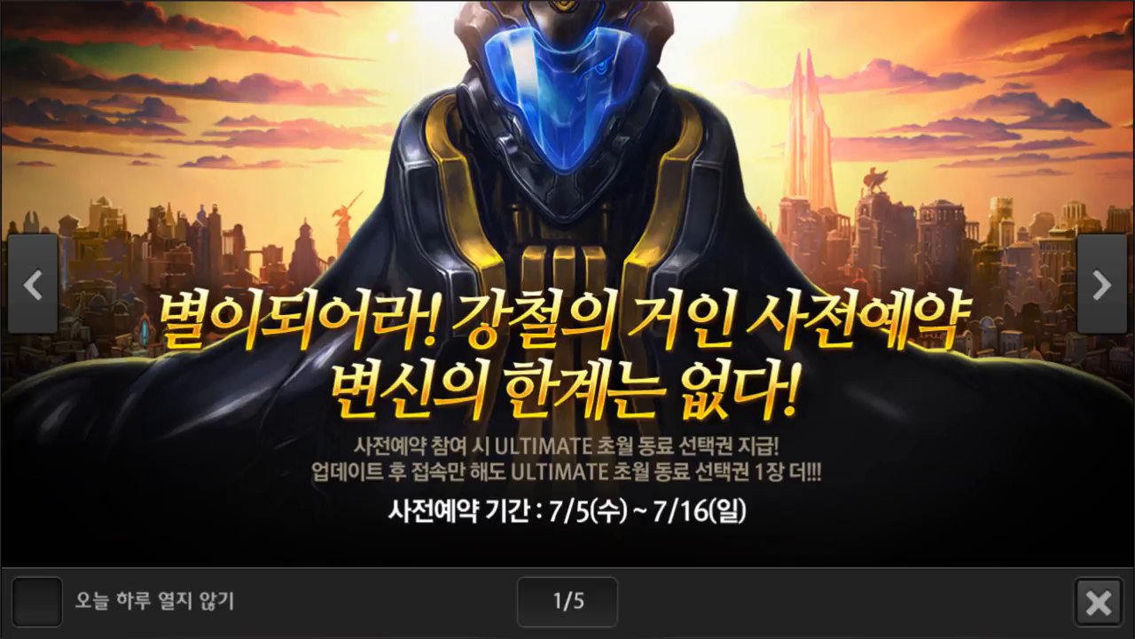
mouse_move(650, 242)
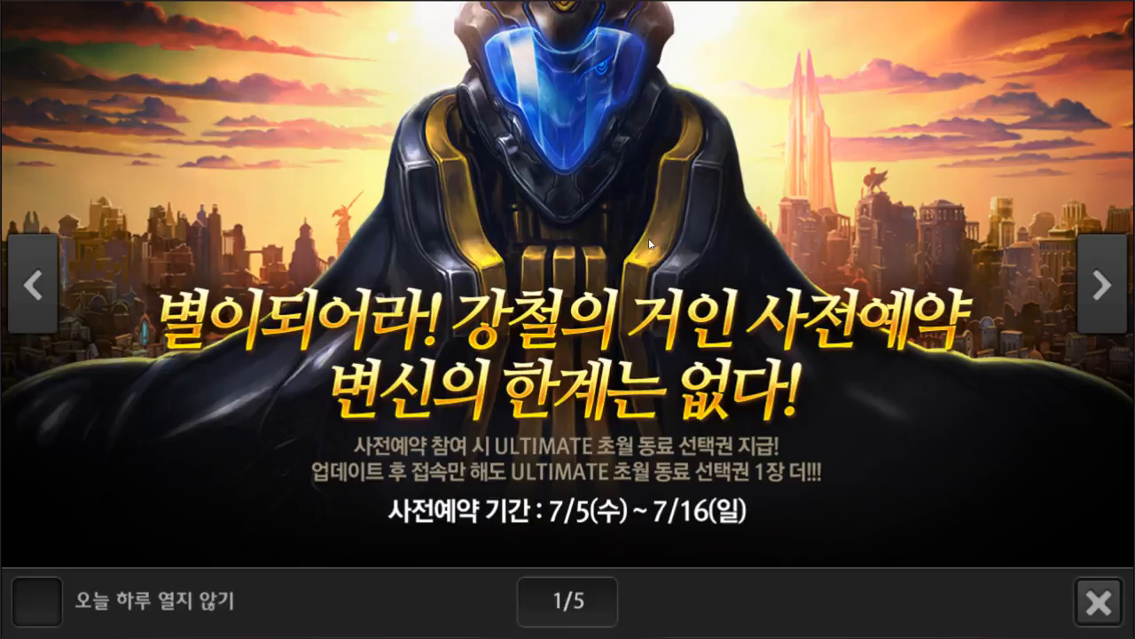
mouse_move(535, 158)
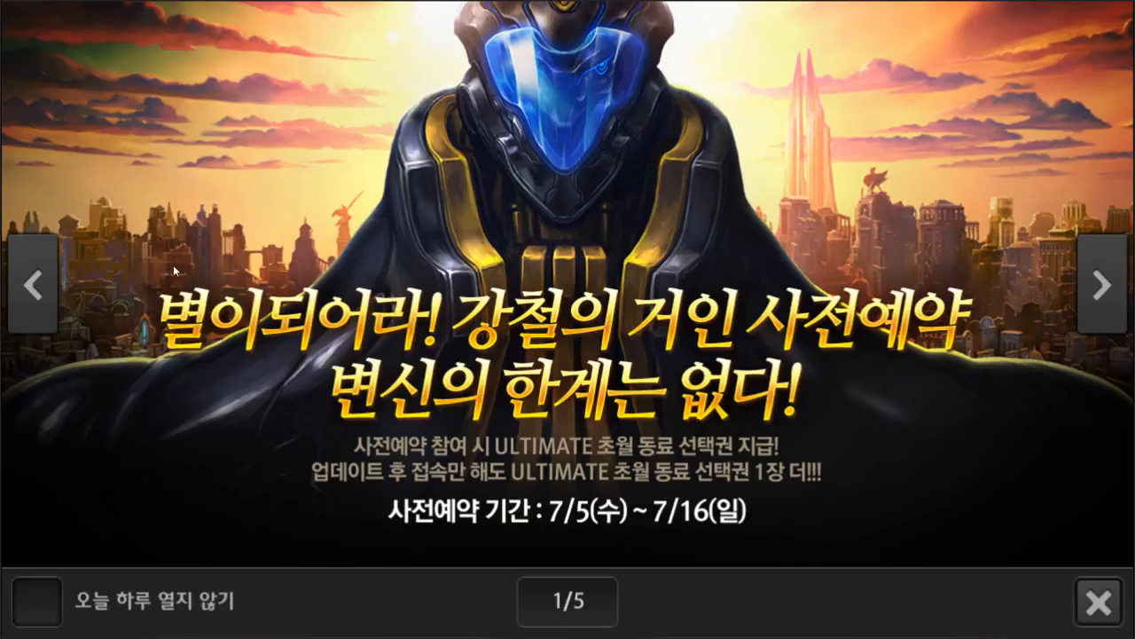
mouse_move(124, 324)
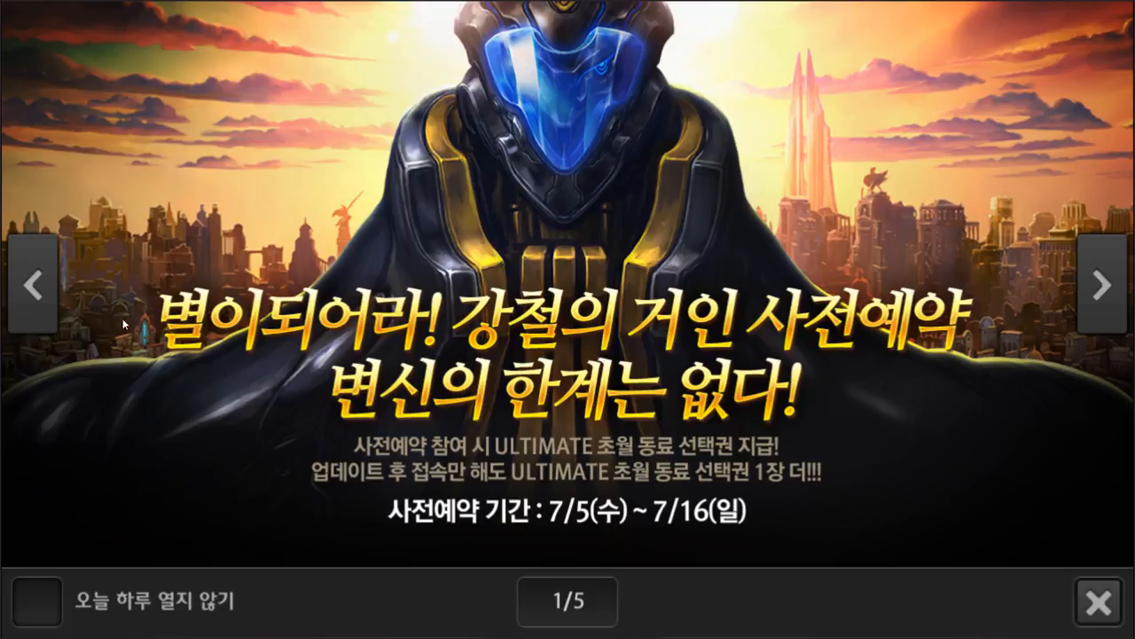
mouse_move(758, 135)
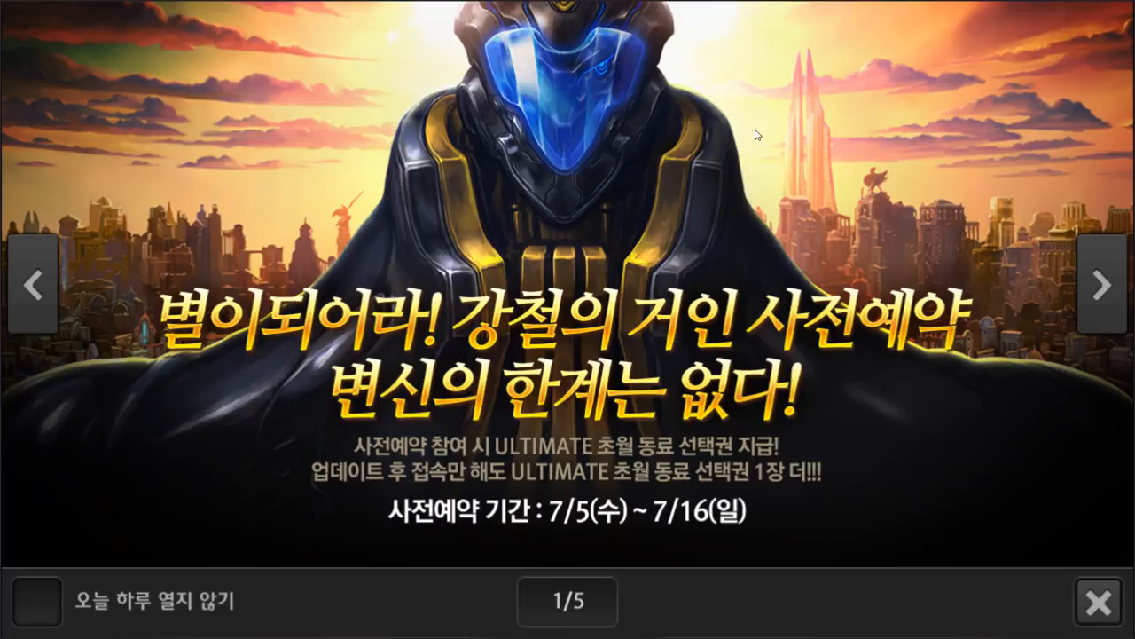
mouse_move(674, 149)
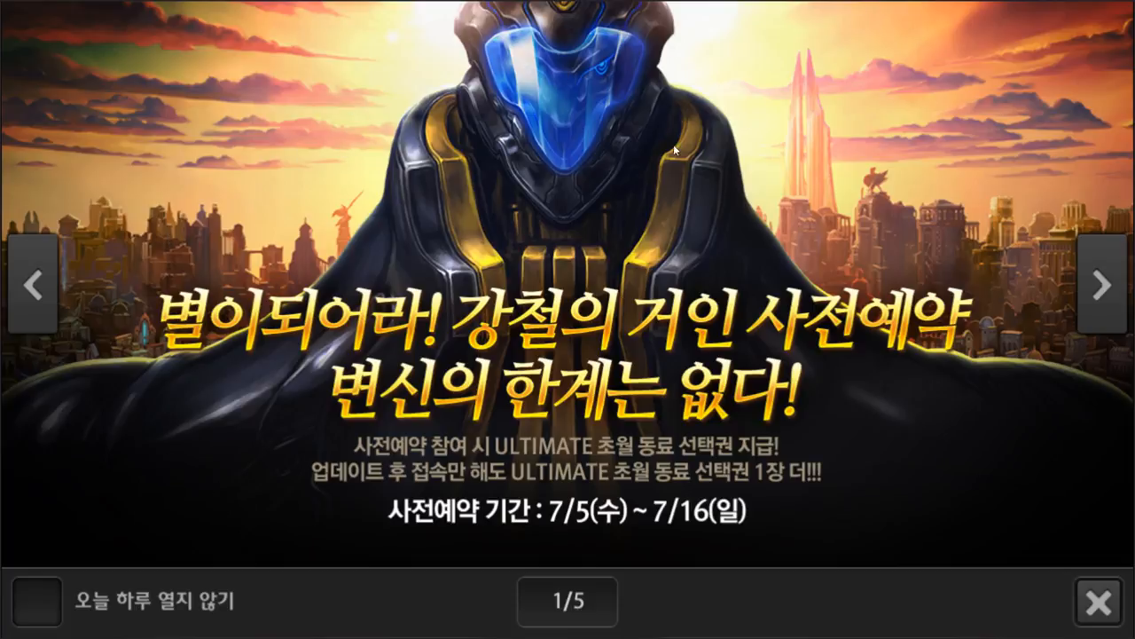
mouse_move(270, 286)
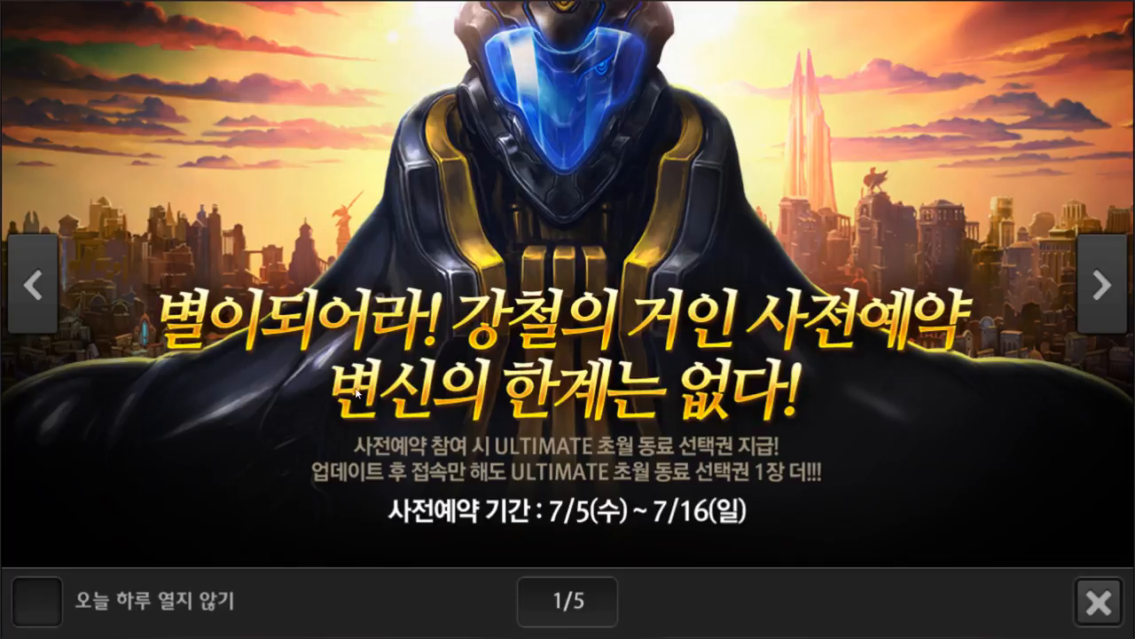
Open the pre-registration event page and read past rewards to the Update 01 prologue.
left_click(1114, 600)
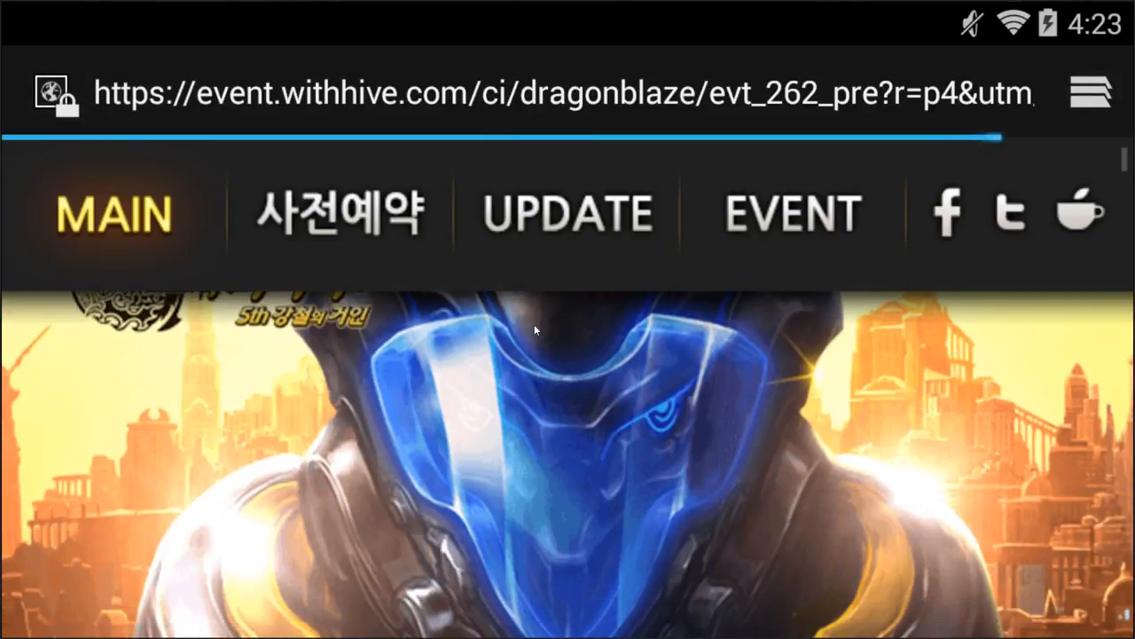
scroll("down", 3)
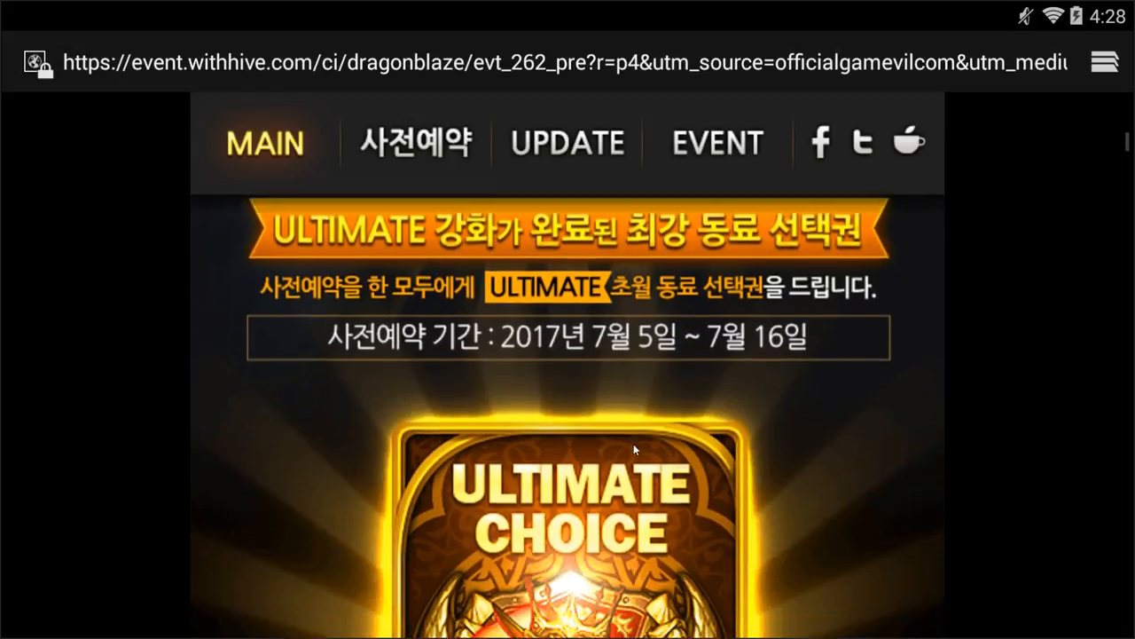
scroll("down", 3)
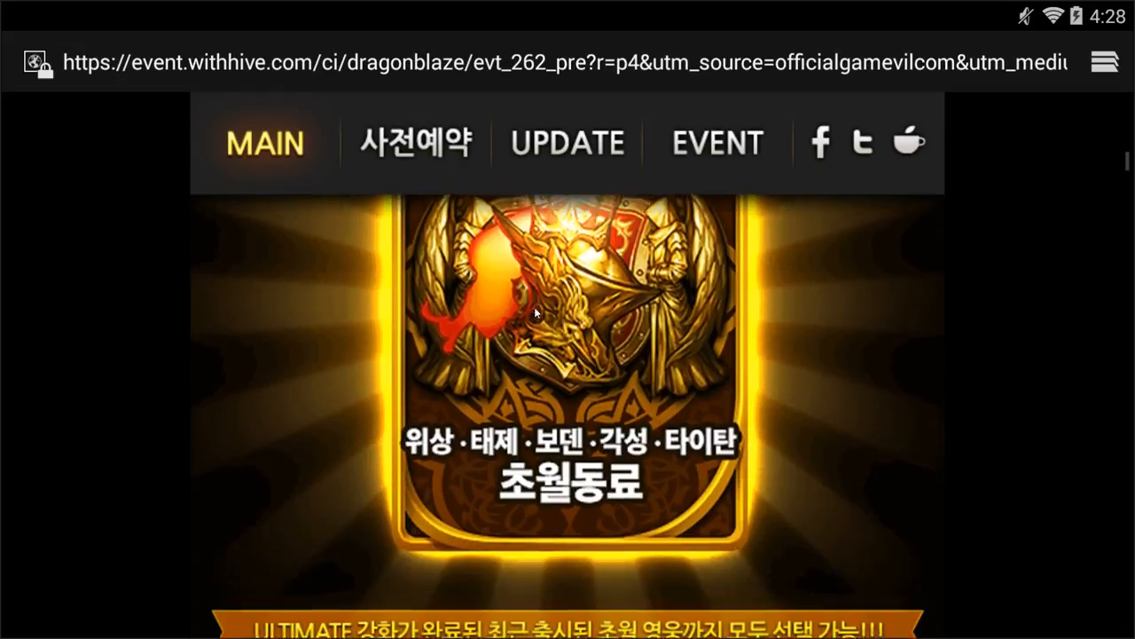
scroll("down", 3)
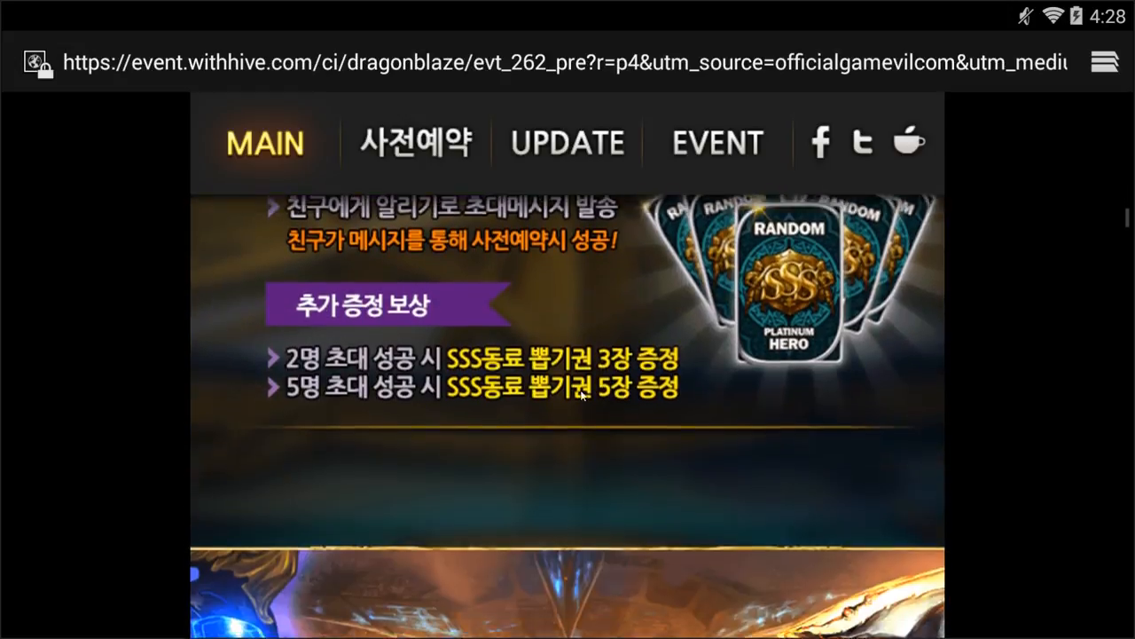
scroll("down", 3)
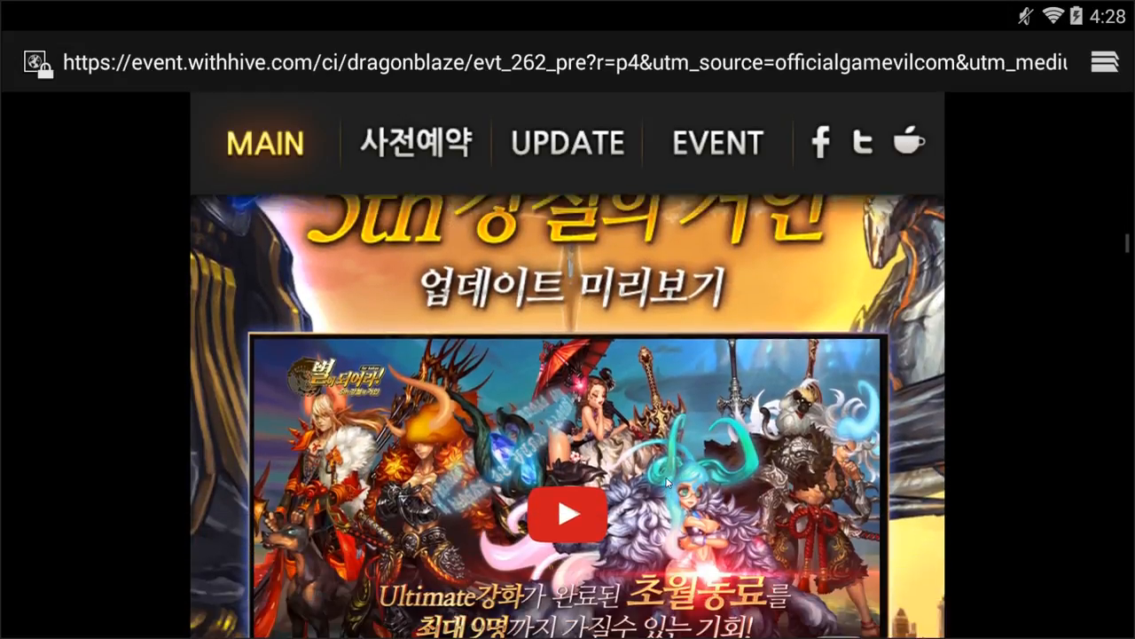
scroll("down", 3)
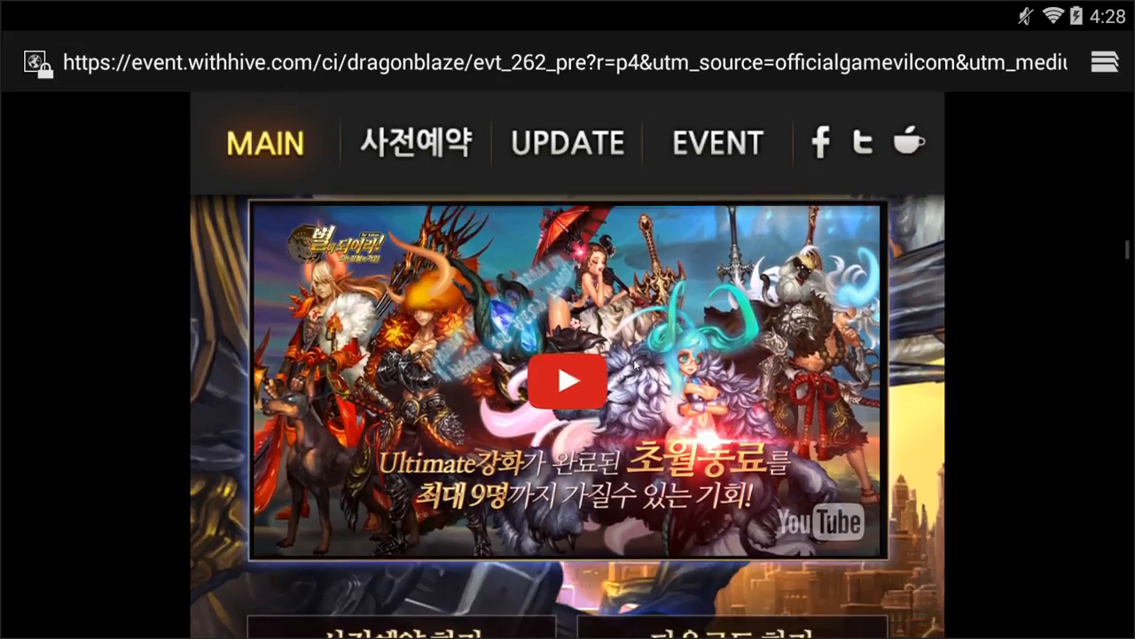
scroll("down", 3)
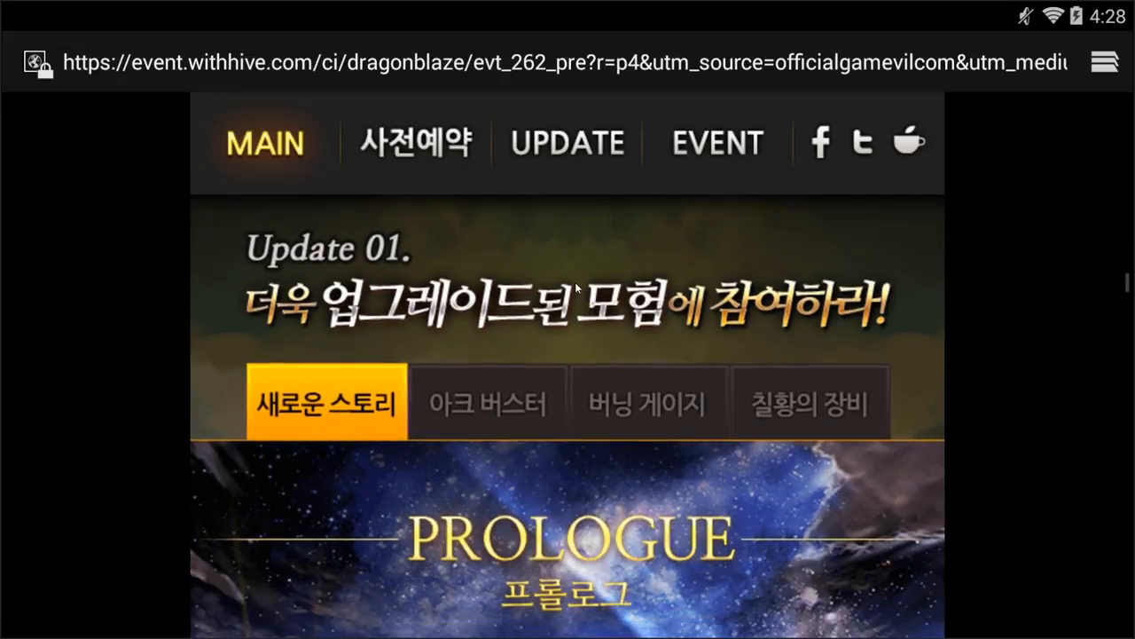
scroll("down", 3)
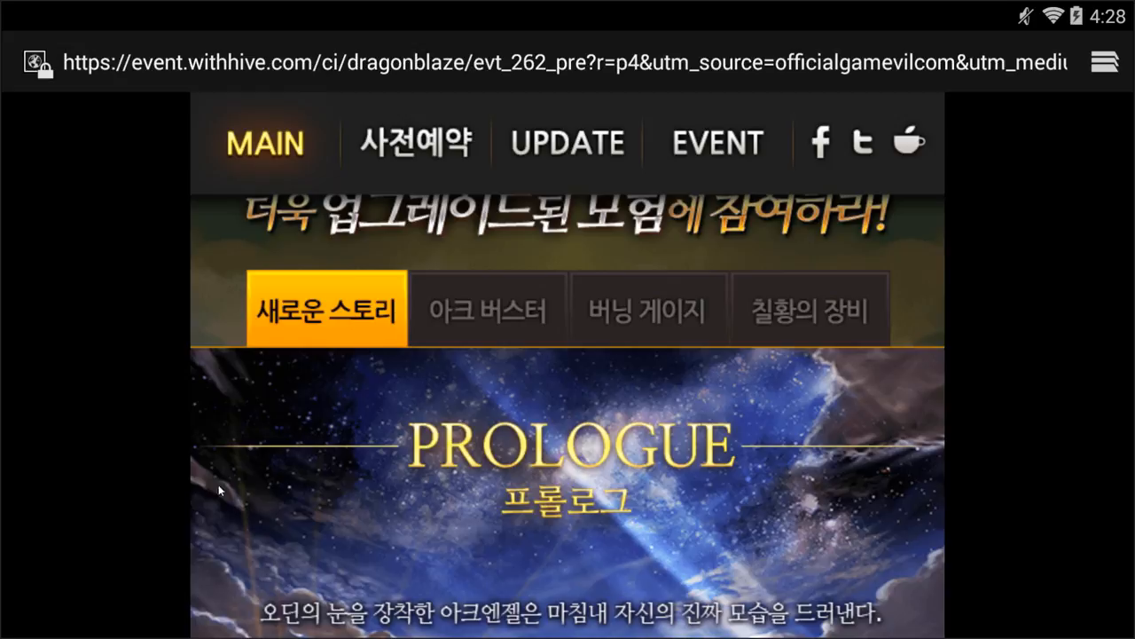
mouse_move(479, 423)
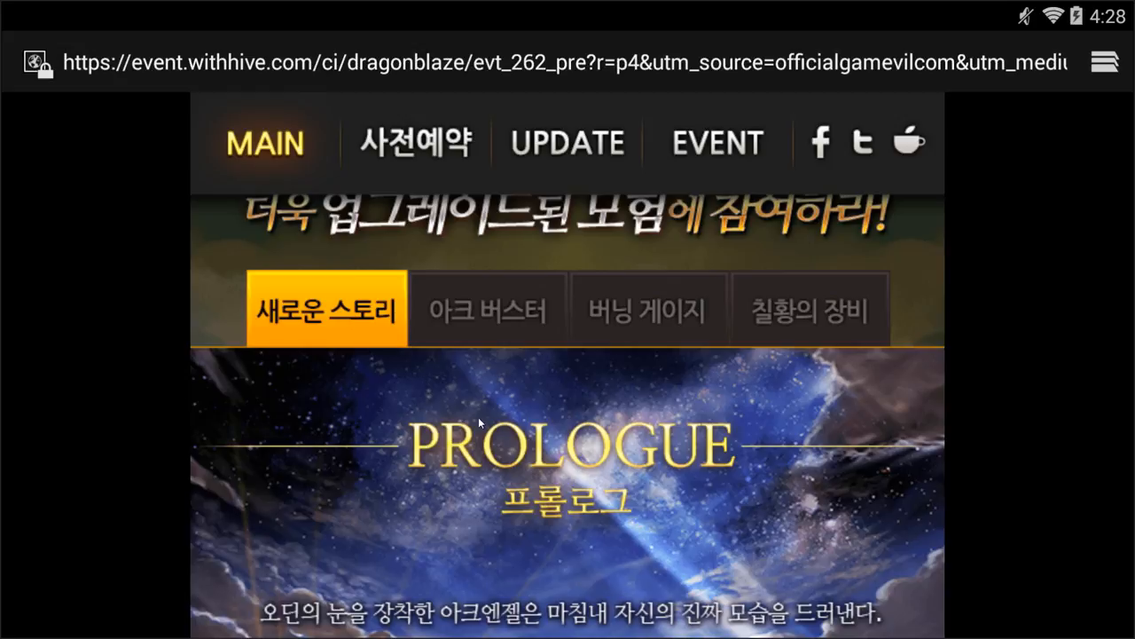
View the Ark Buster and Burning Gauge details in the Update 01 section.
left_click(489, 308)
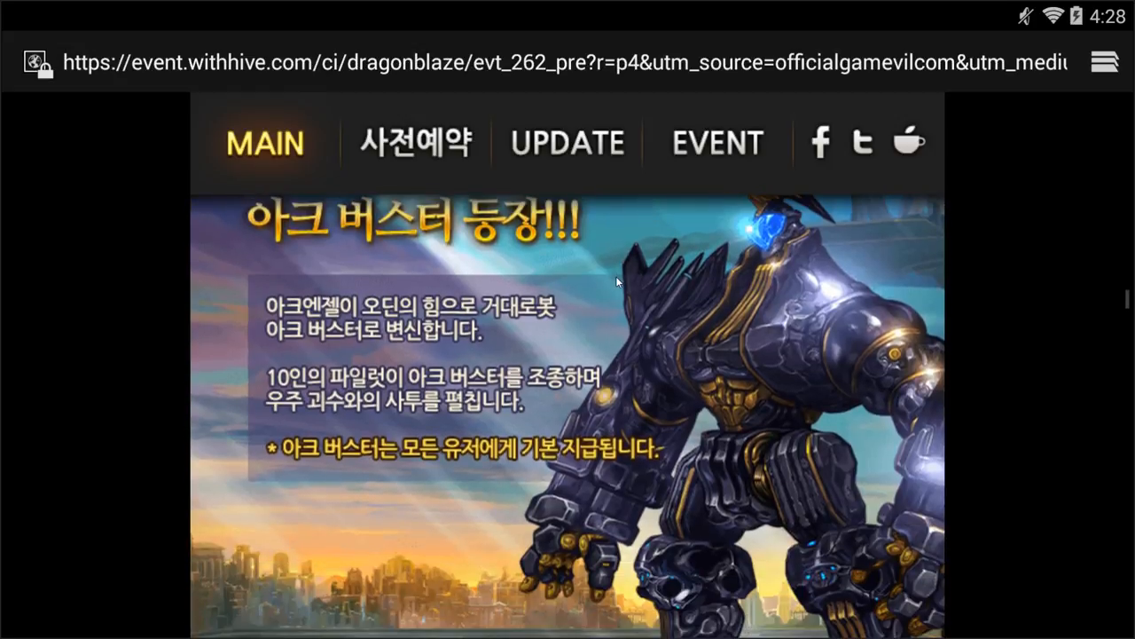
scroll("down", 3)
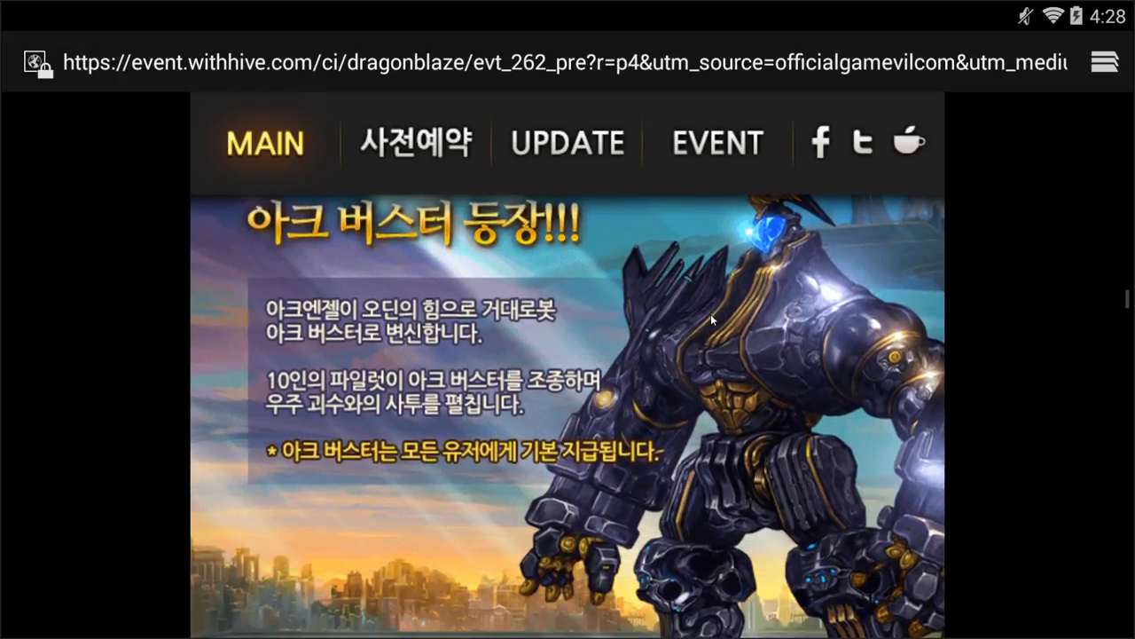
left_click(646, 273)
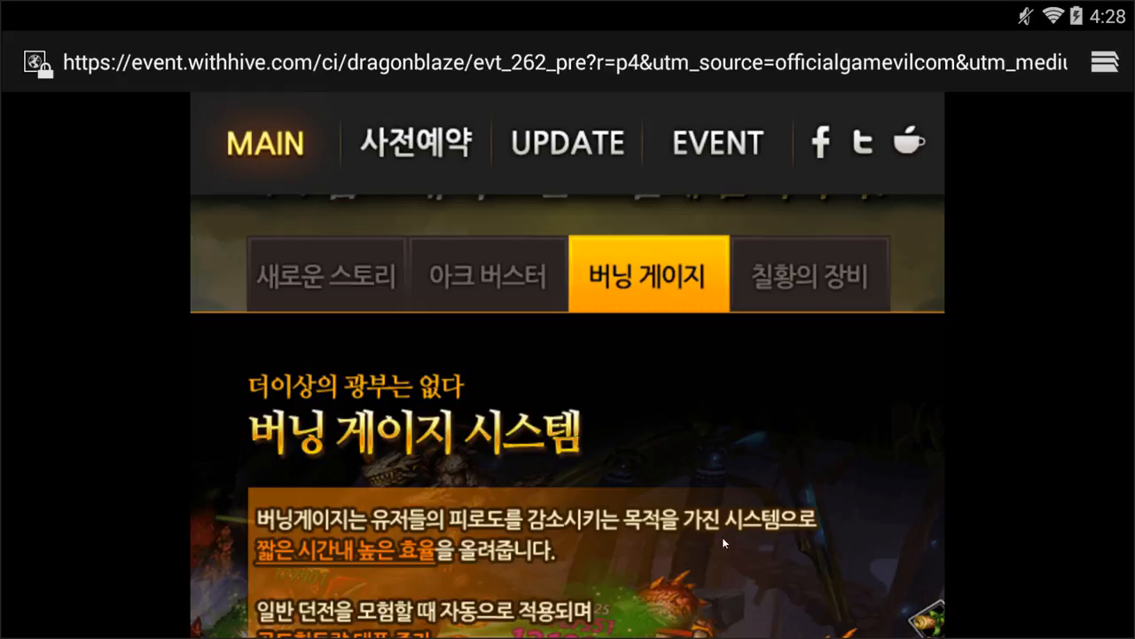
scroll("down", 3)
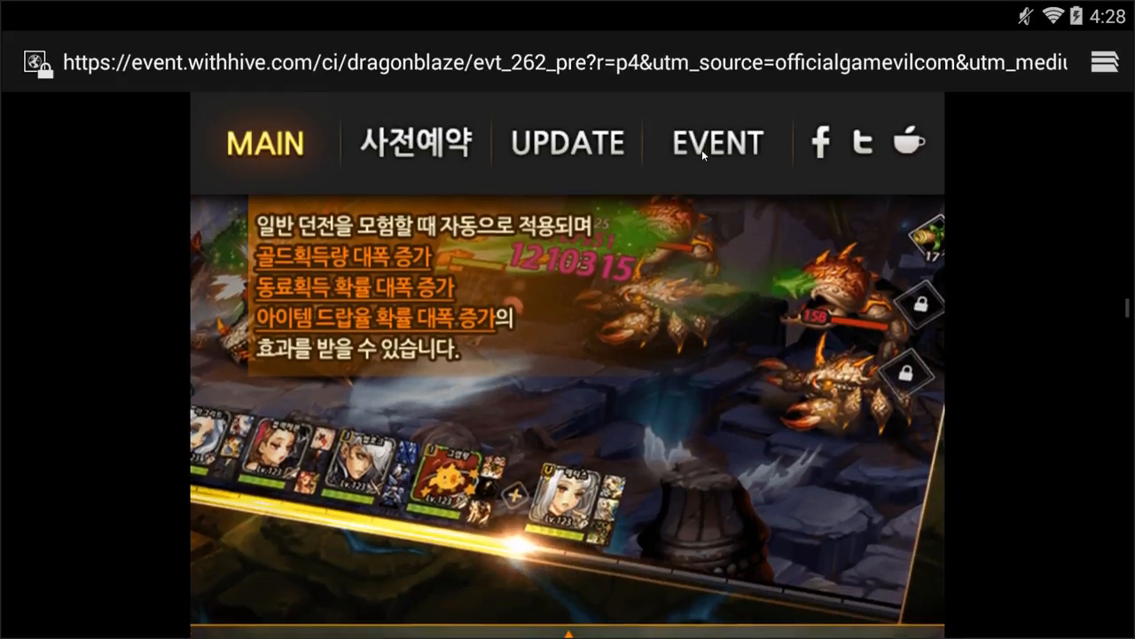
Read down to Event 01 offering up to four ULTIMATE CHOICE ally tickets.
scroll("down", 3)
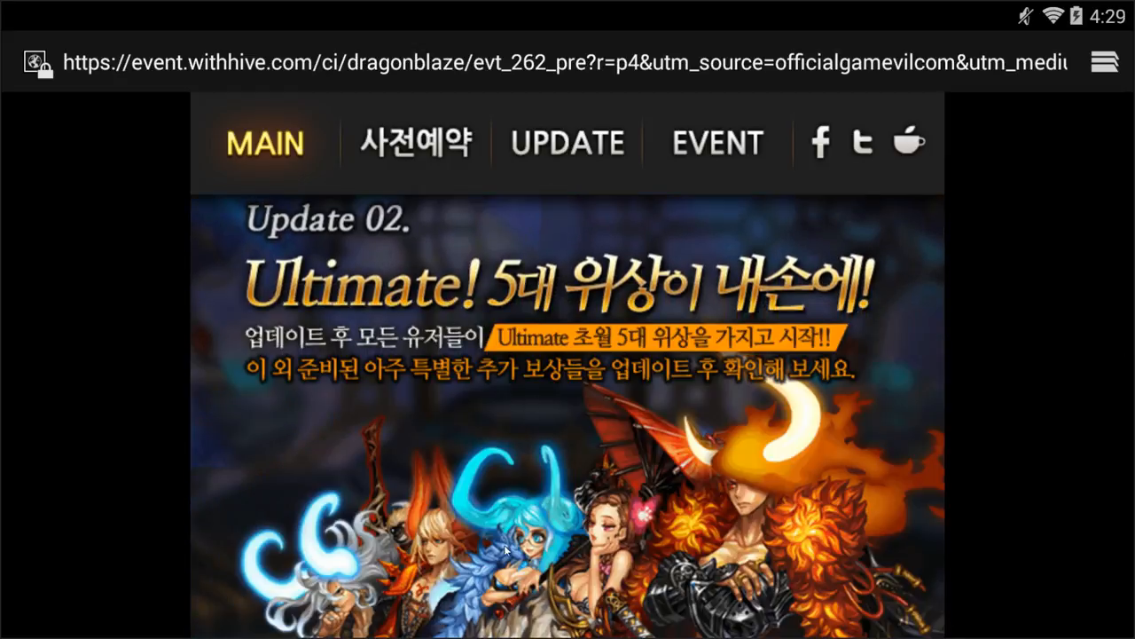
scroll("down", 3)
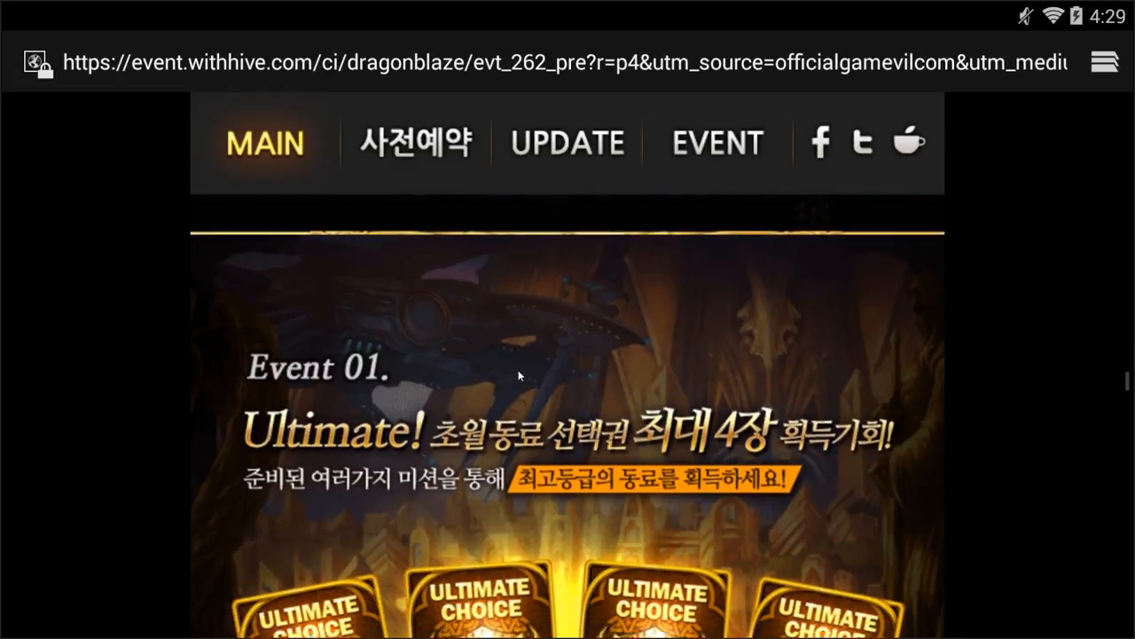
scroll("down", 3)
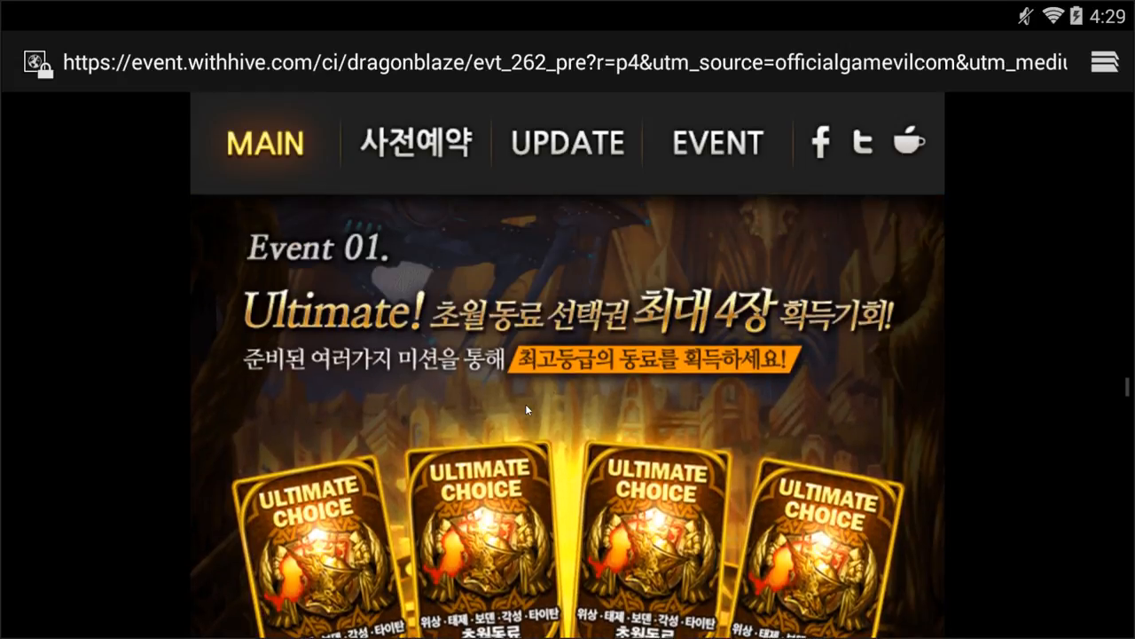
scroll("down", 3)
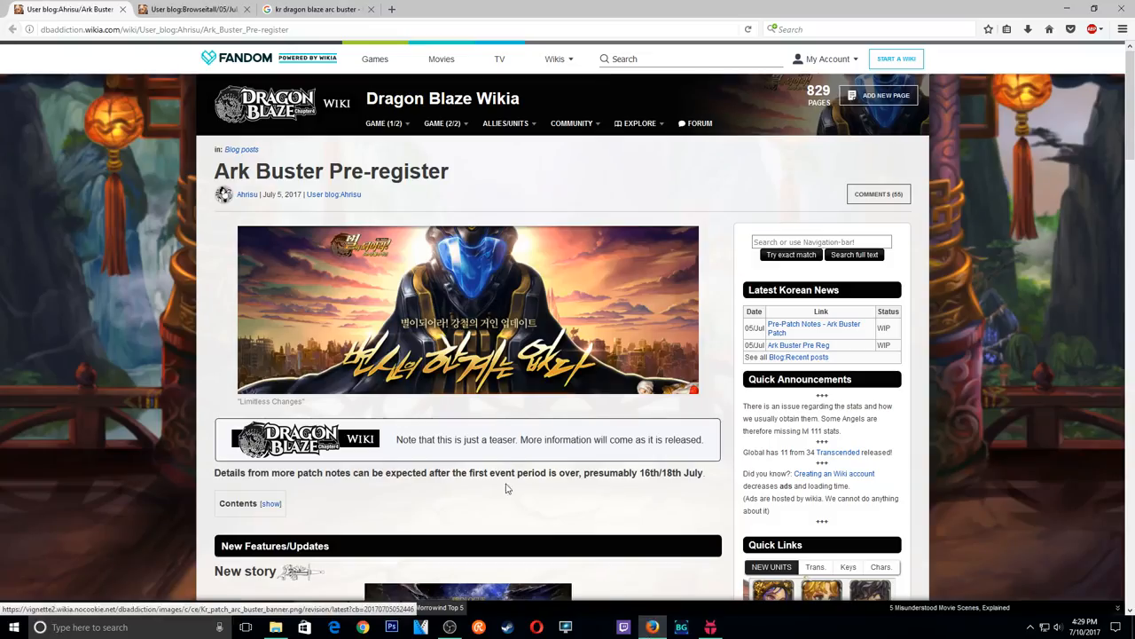
Read the Ark Buster Pre-register blog's teaser banner and New Features/Updates heading on the wiki.
scroll("down", 3)
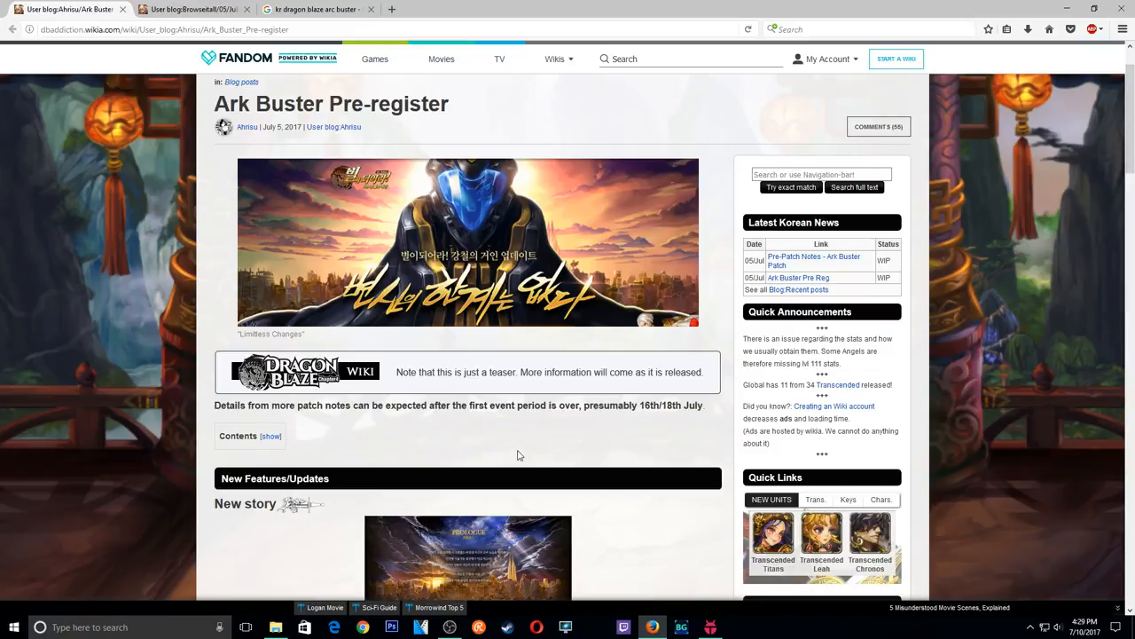
scroll("down", 3)
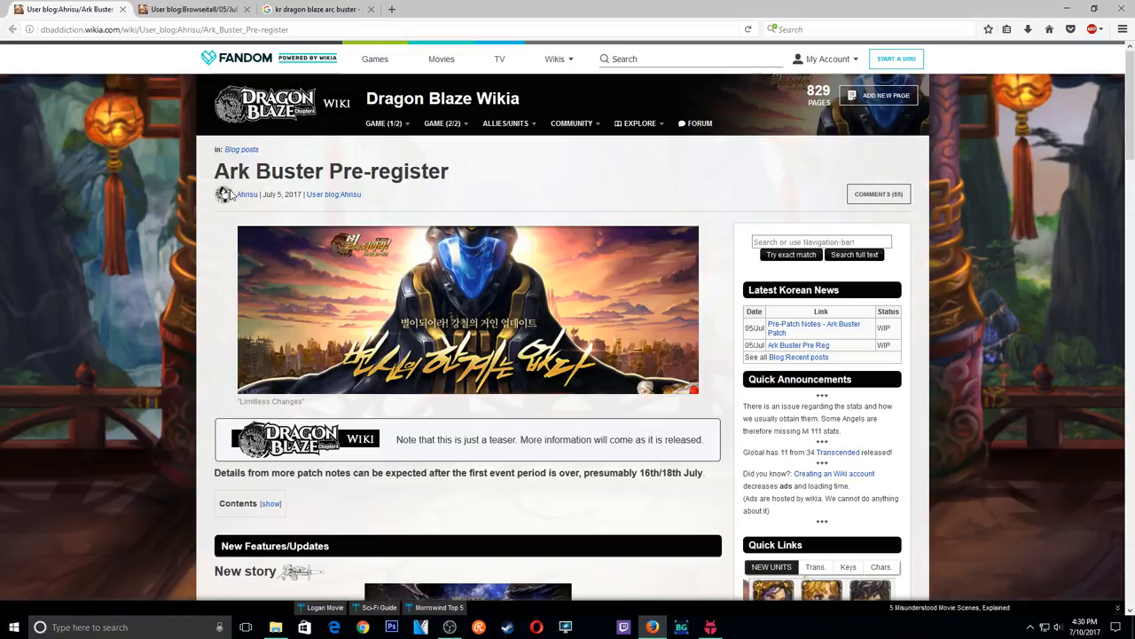
scroll("down", 3)
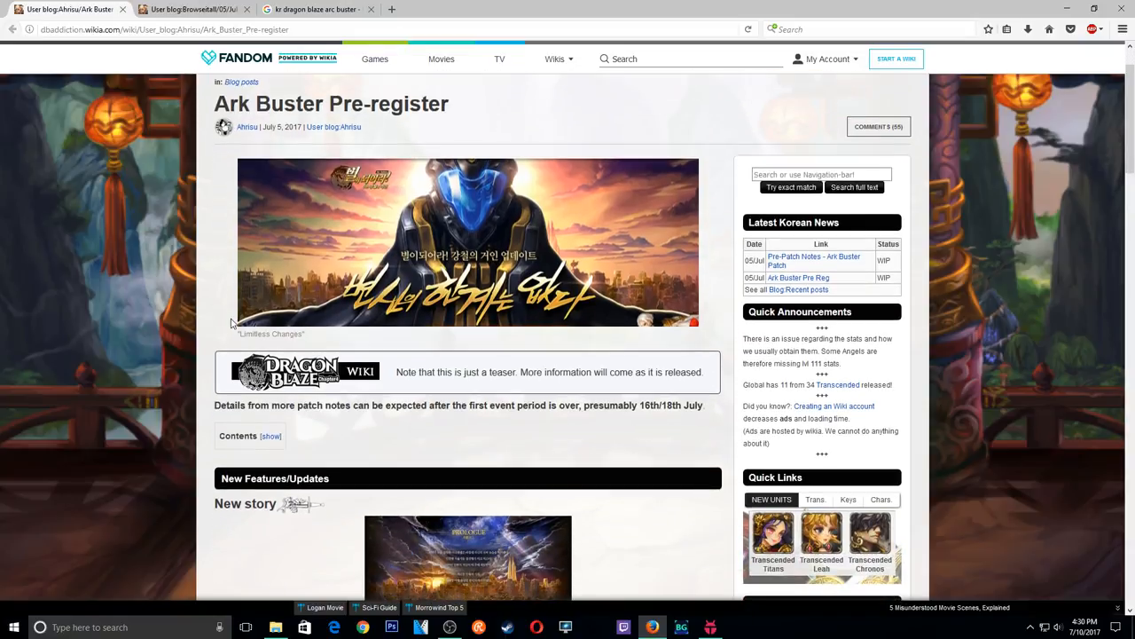
mouse_move(346, 386)
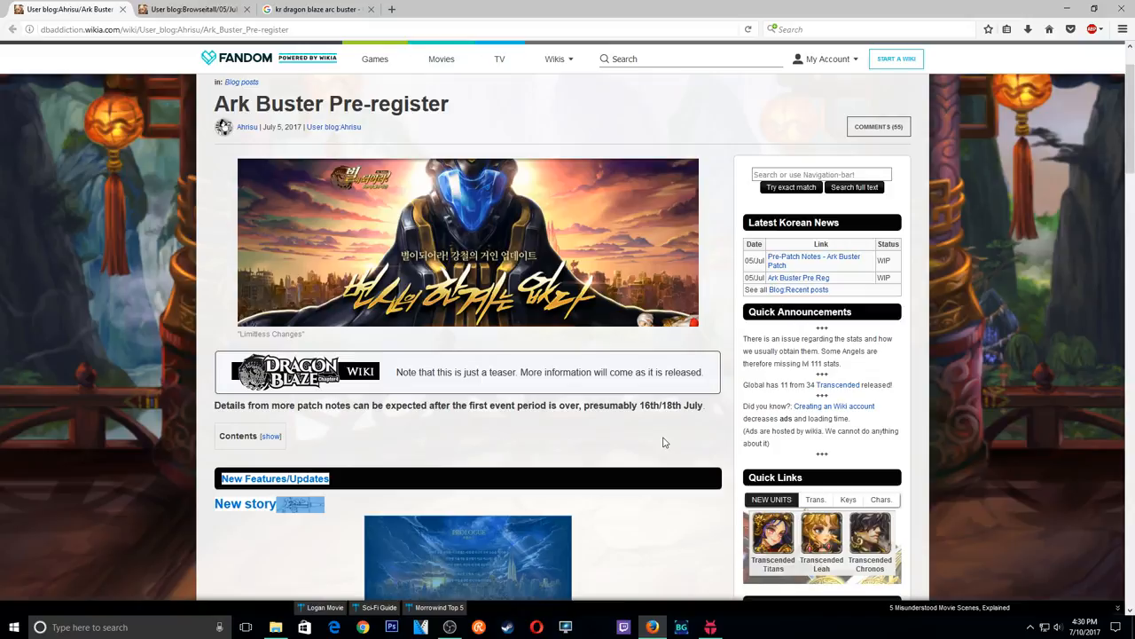
scroll("down", 3)
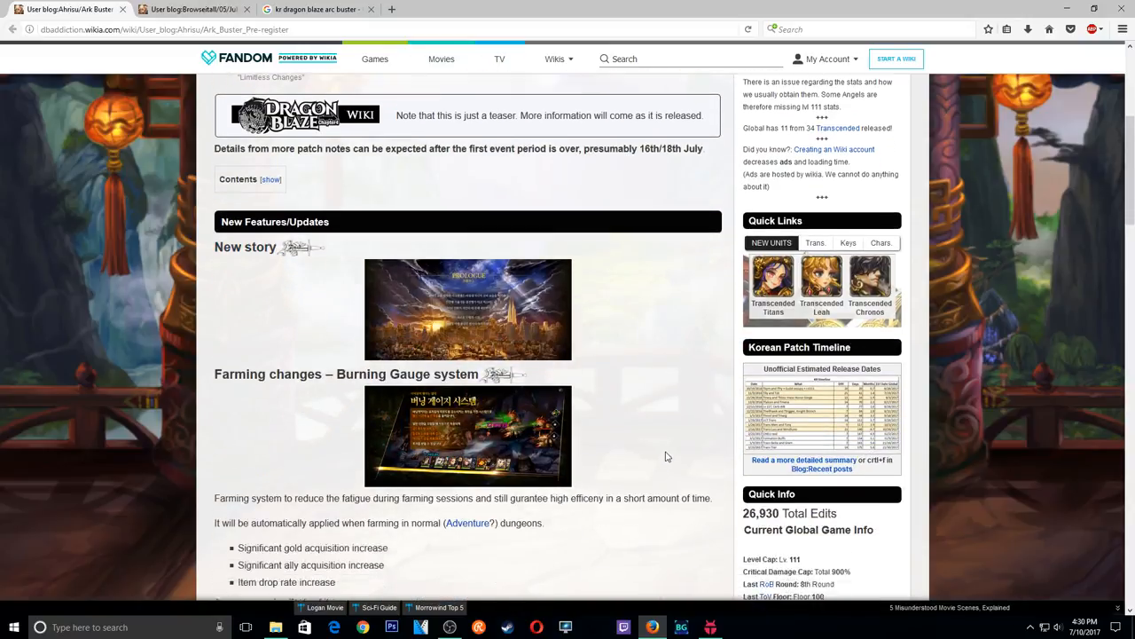
scroll("down", 3)
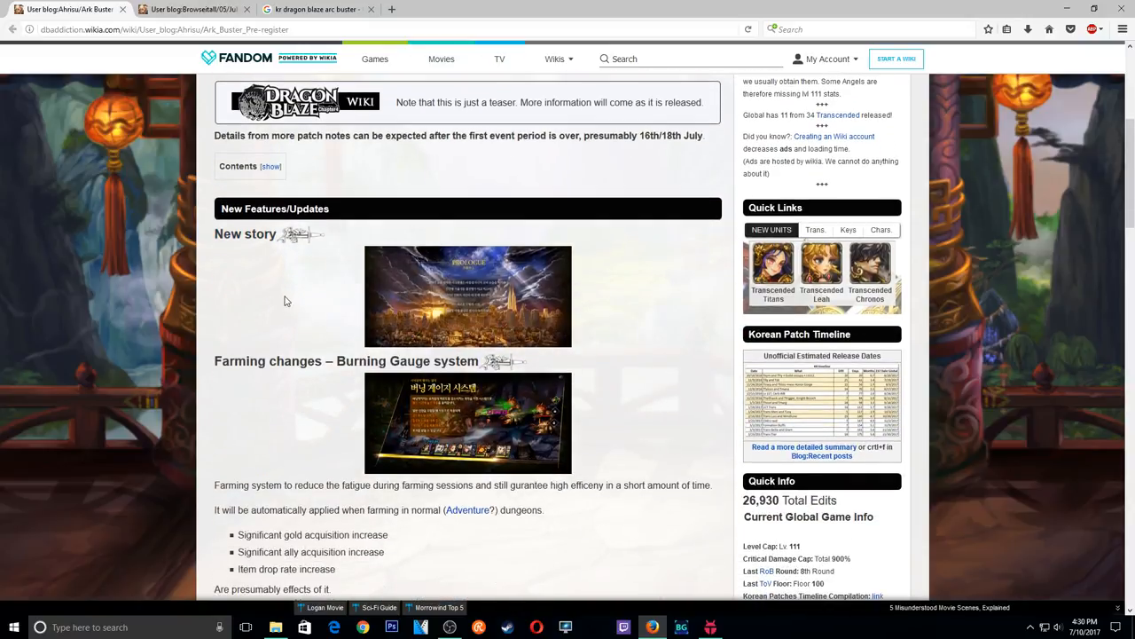
scroll("down", 3)
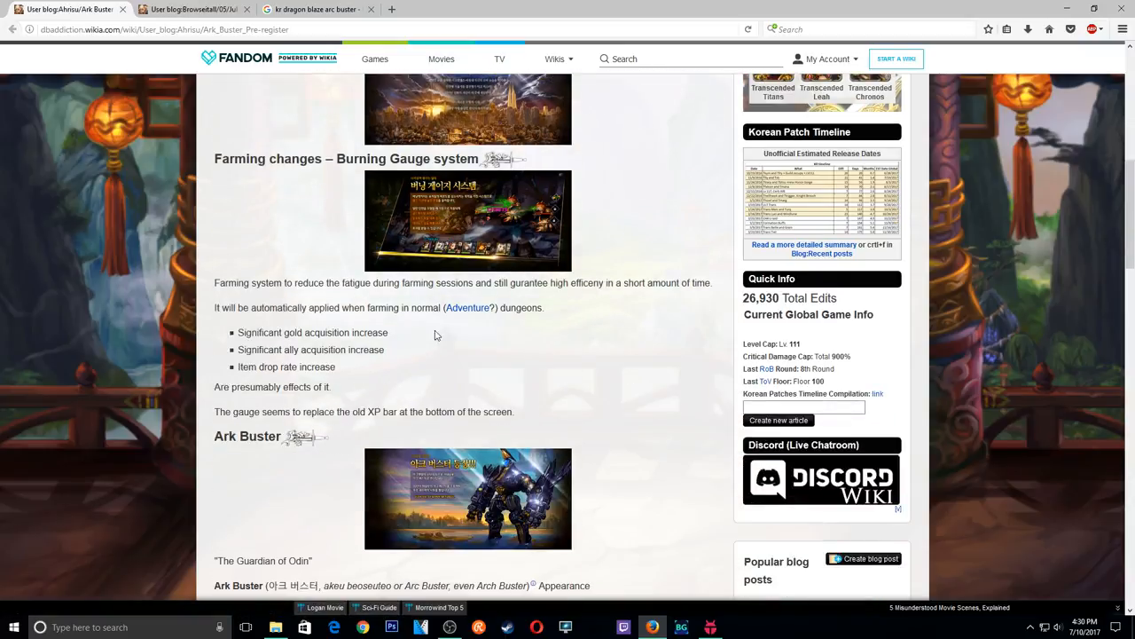
mouse_move(461, 184)
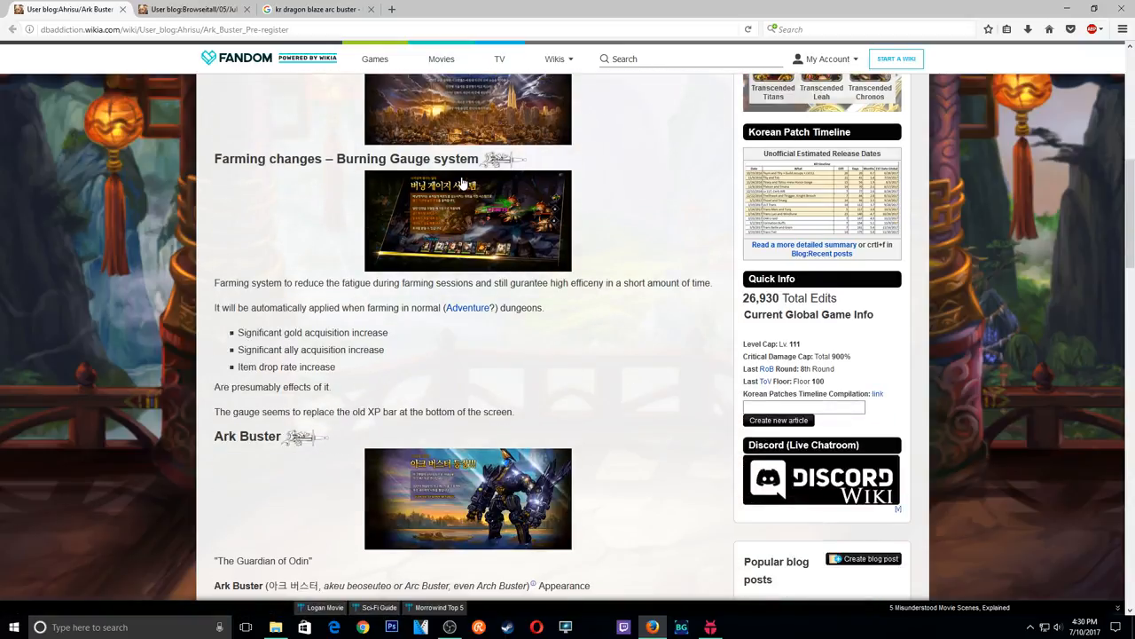
mouse_move(325, 219)
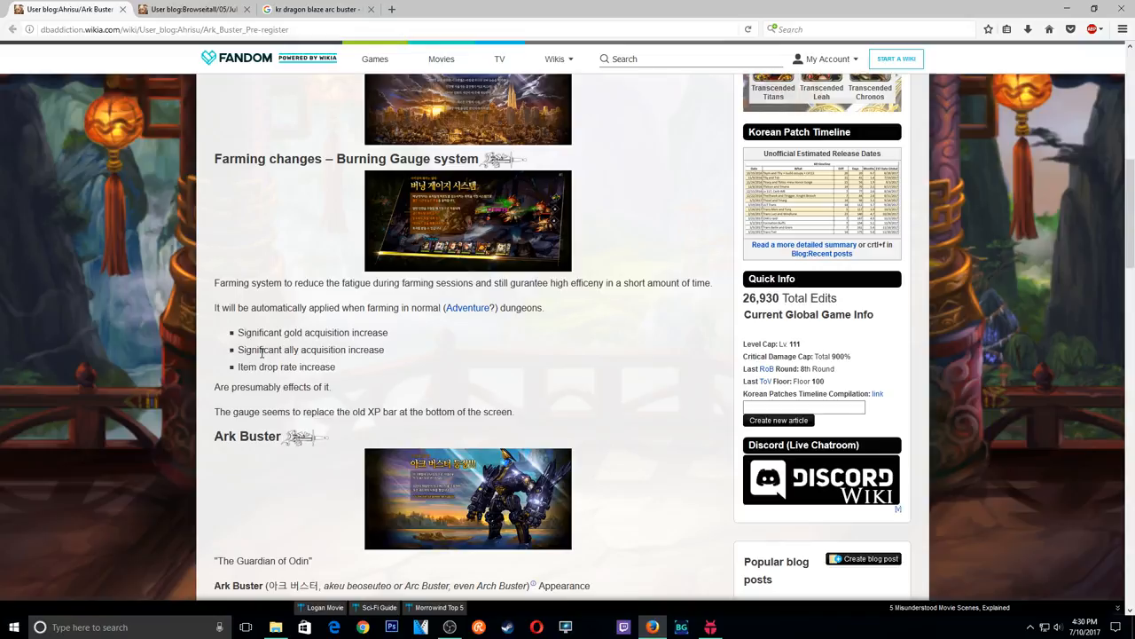
mouse_move(282, 330)
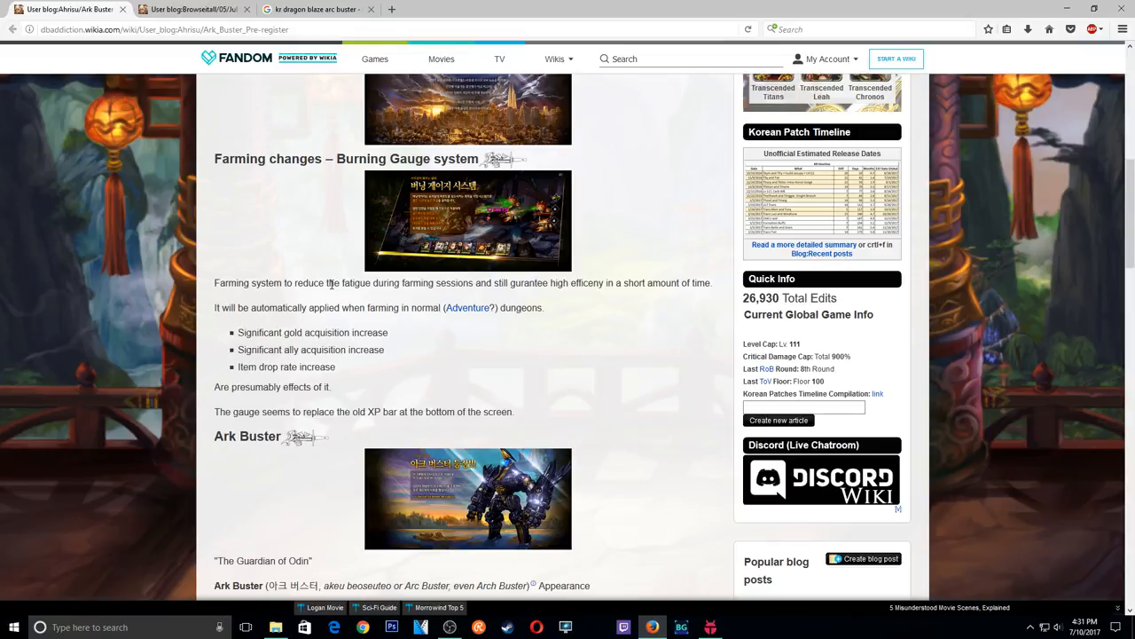
mouse_move(411, 298)
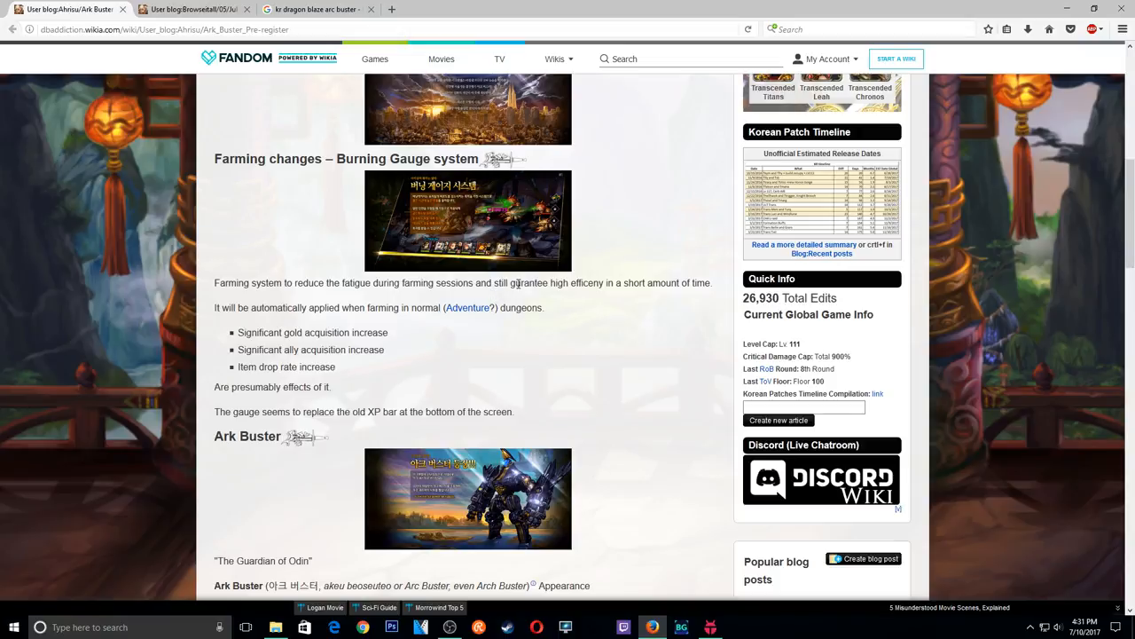
mouse_move(630, 285)
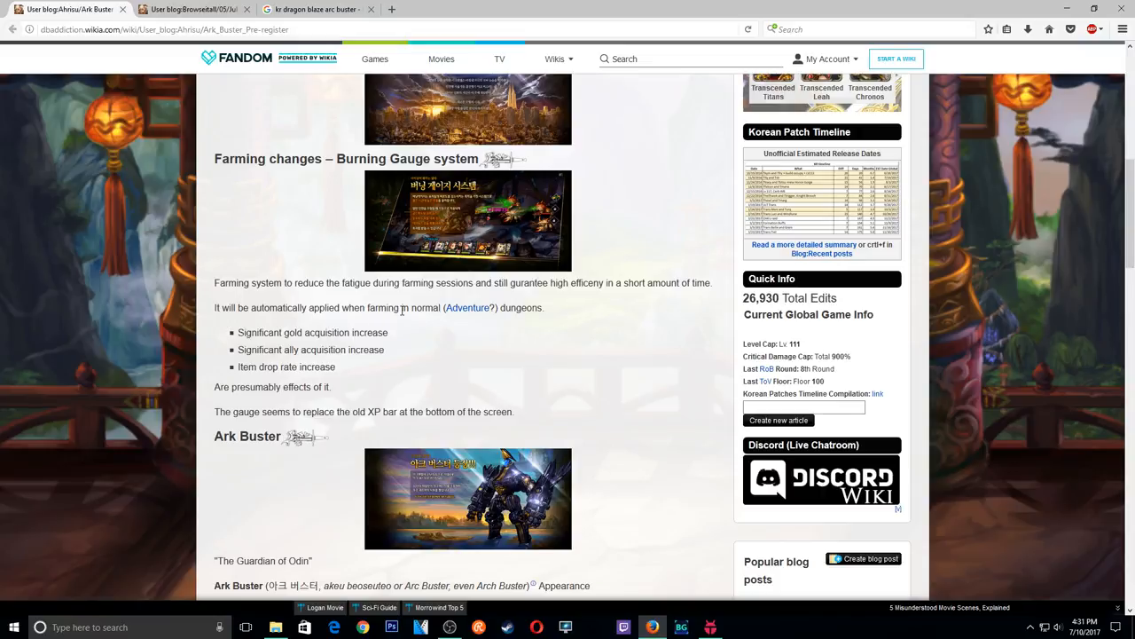
mouse_move(272, 423)
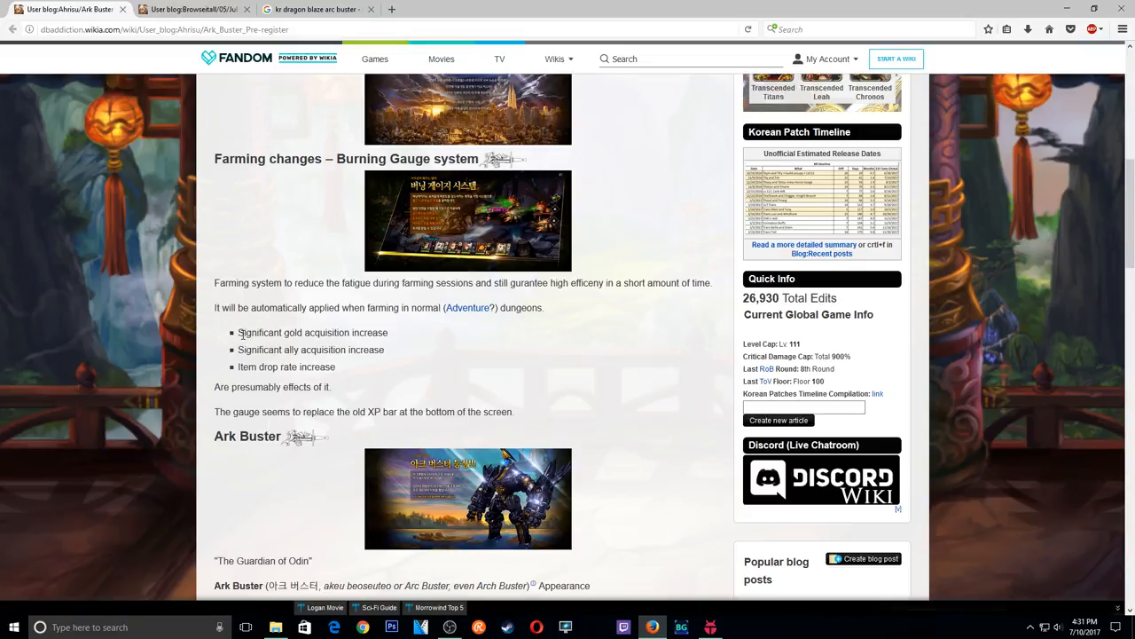
mouse_move(303, 339)
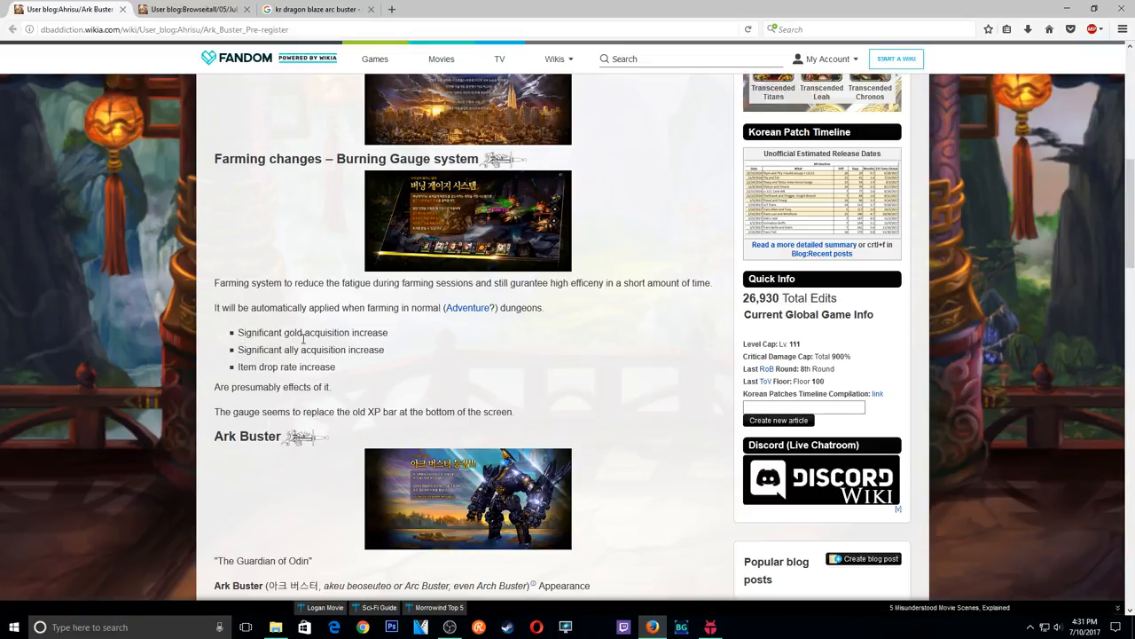
mouse_move(253, 373)
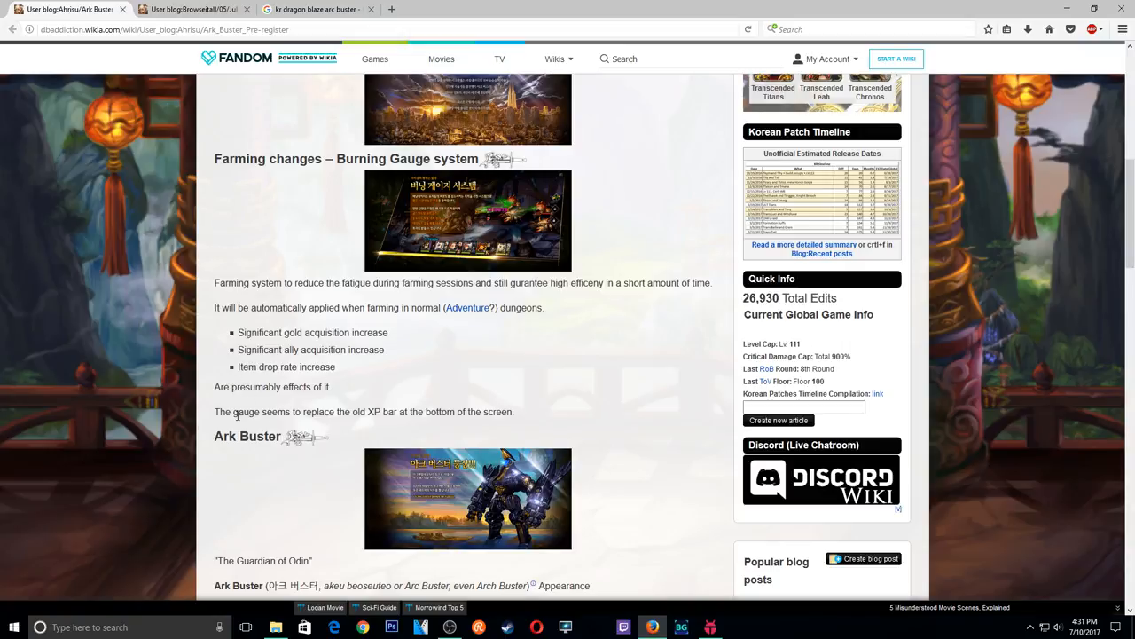
mouse_move(333, 397)
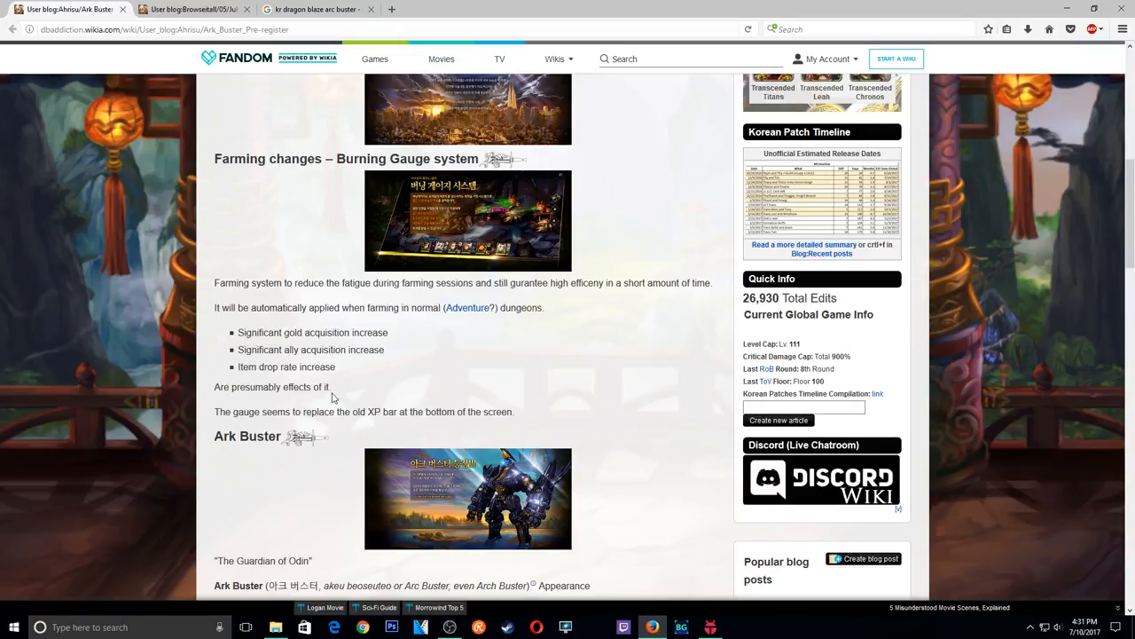
scroll("down", 3)
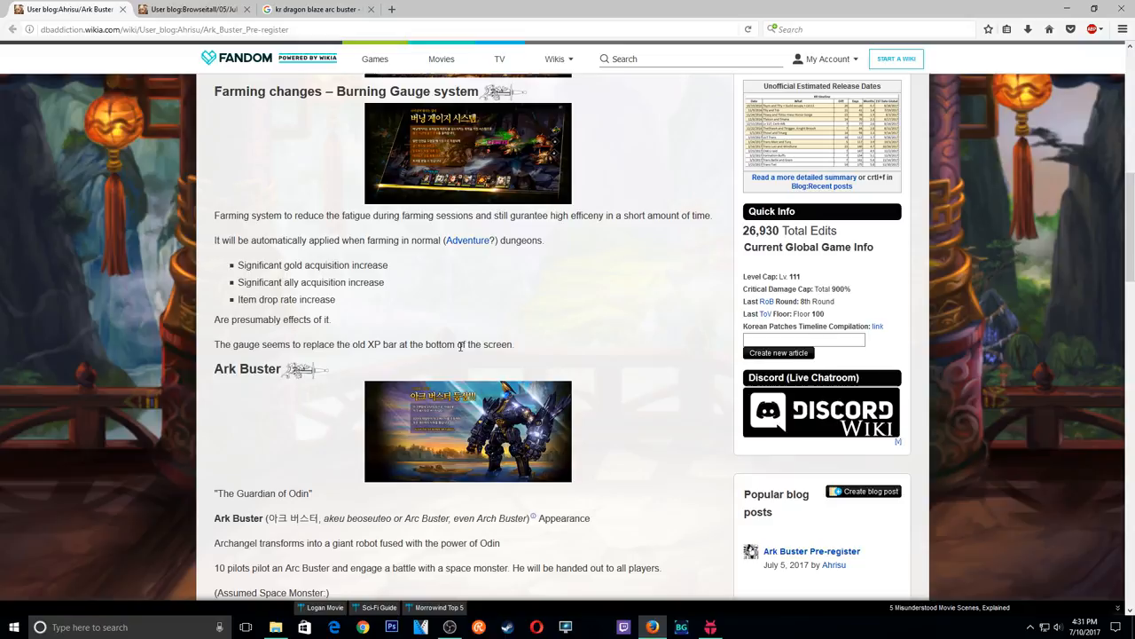
mouse_move(625, 496)
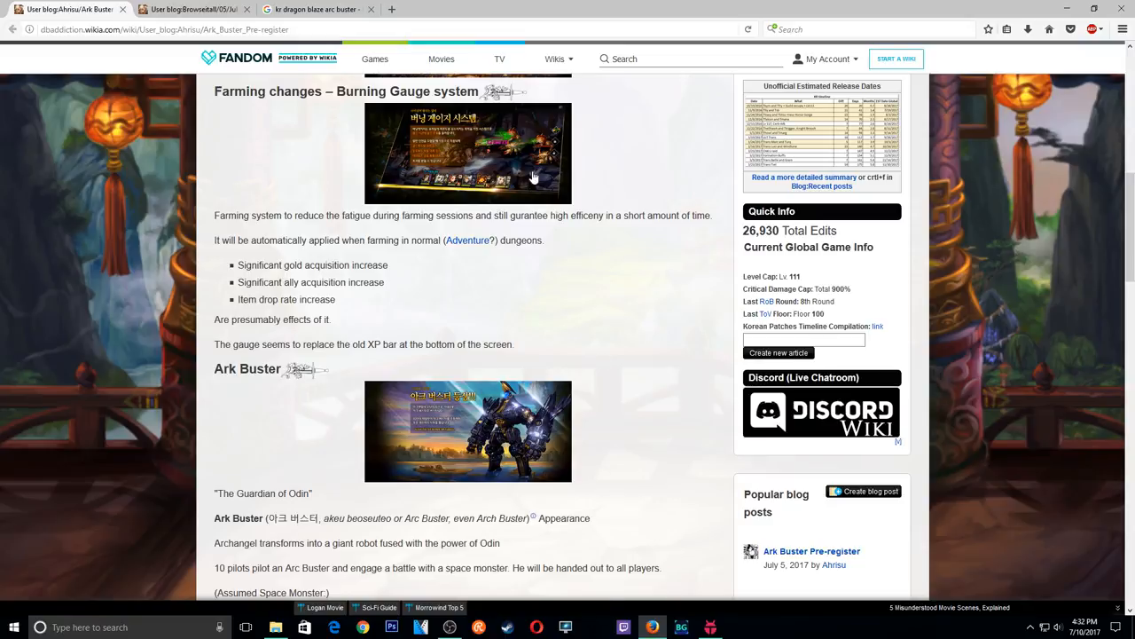
Enlarge the Korean Burning Gauge system screenshot in the image viewer.
left_click(467, 153)
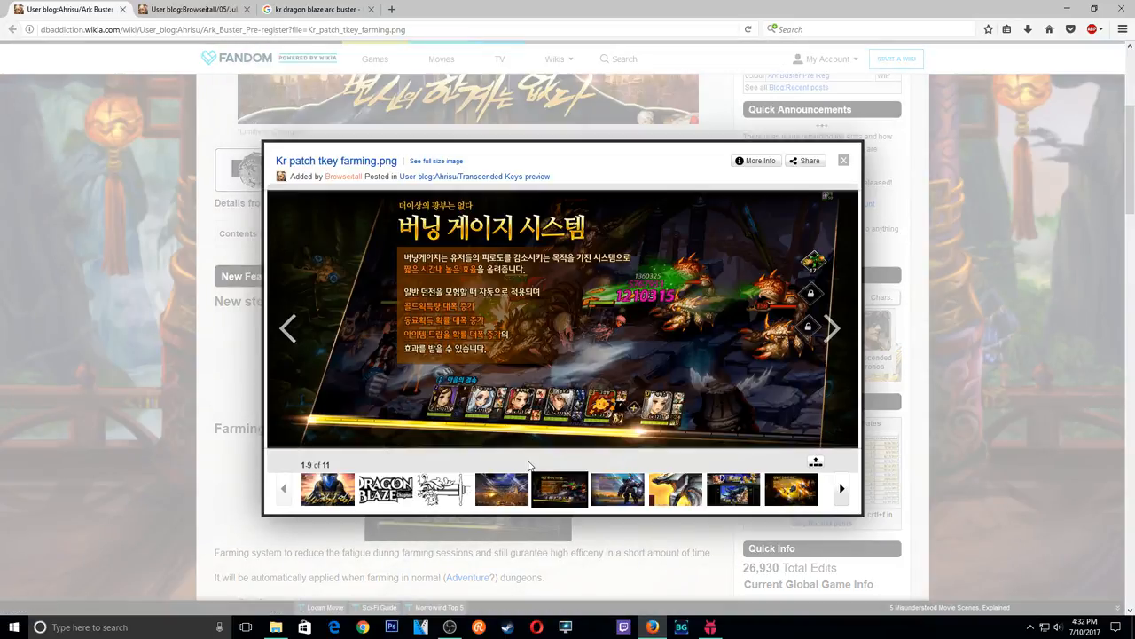
mouse_move(690, 415)
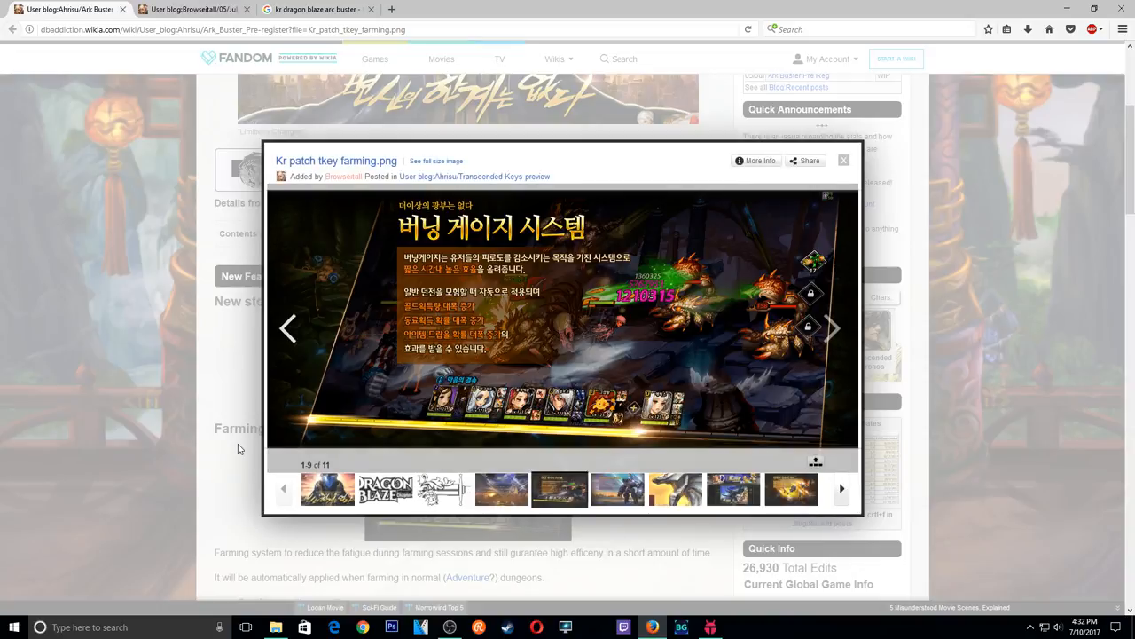
Close the screenshot and read past the Ark Buster comparison images to 'Seven forgotten fragments'.
left_click(844, 161)
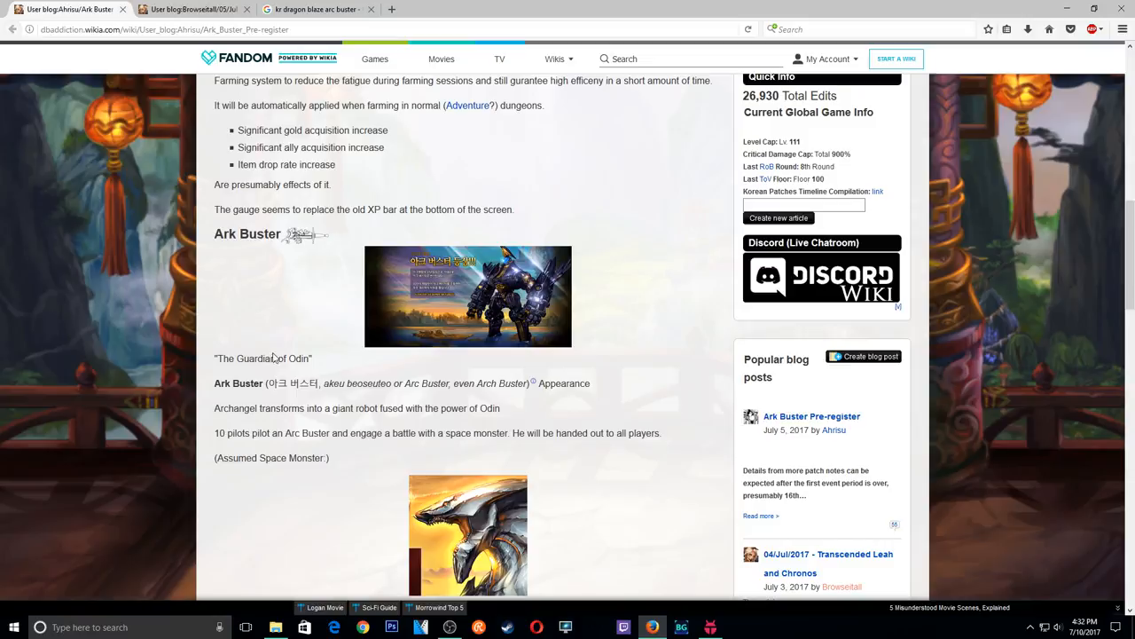
mouse_move(285, 486)
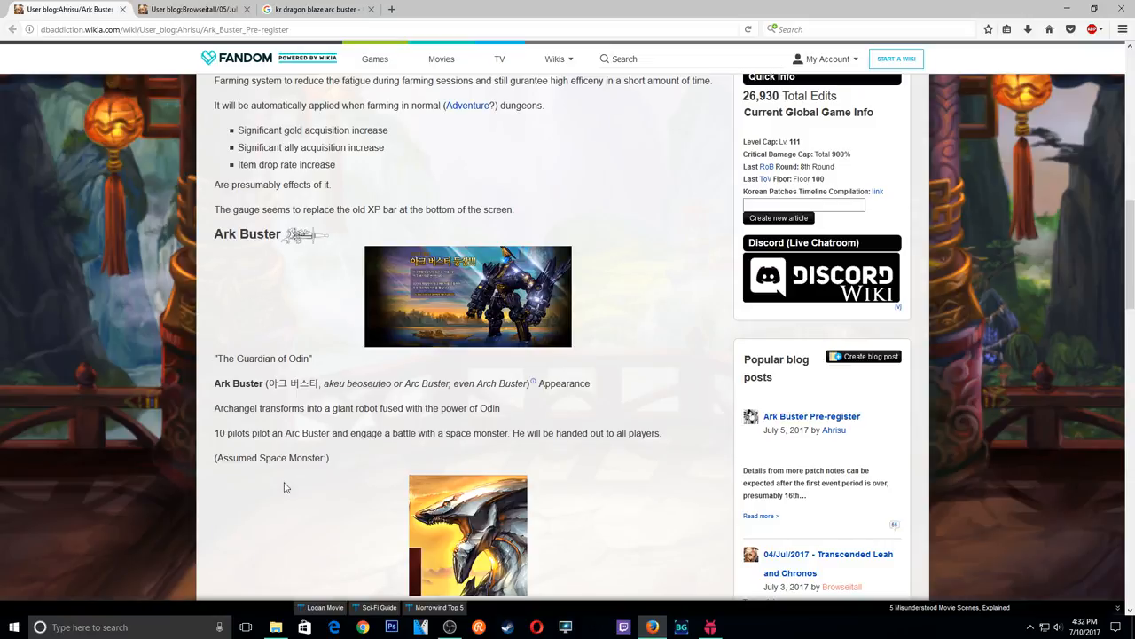
mouse_move(460, 534)
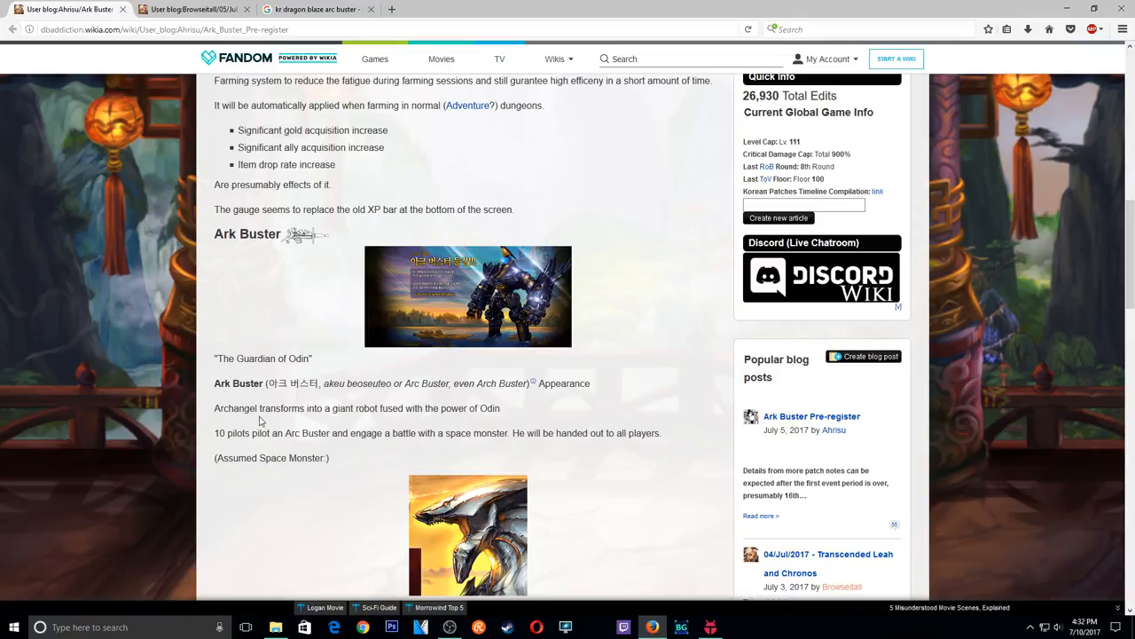
mouse_move(260, 422)
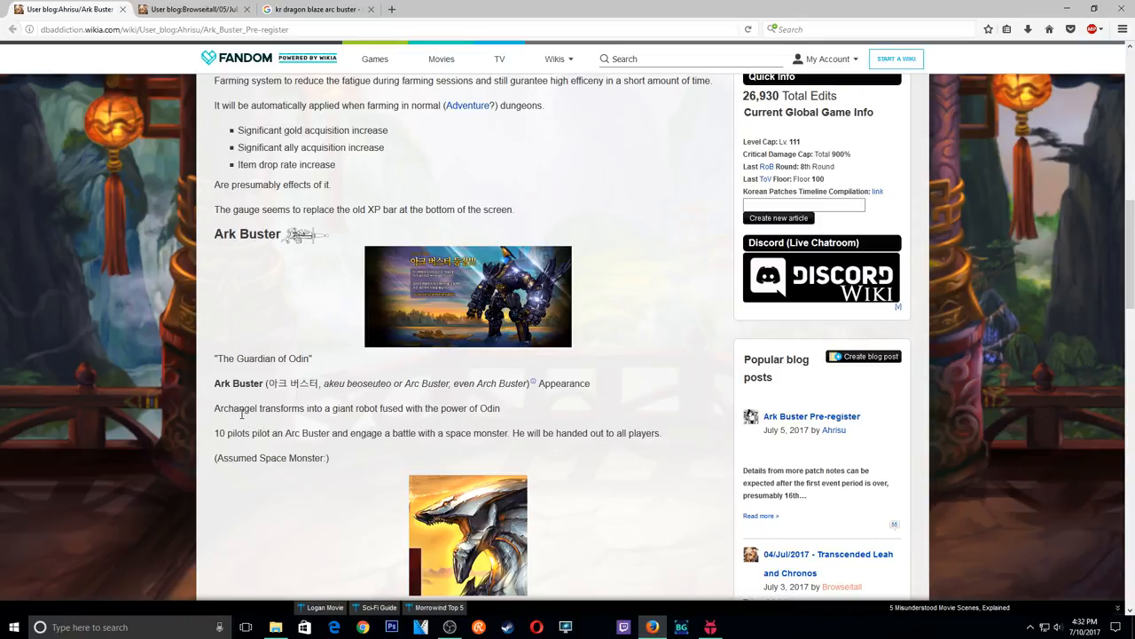
mouse_move(219, 419)
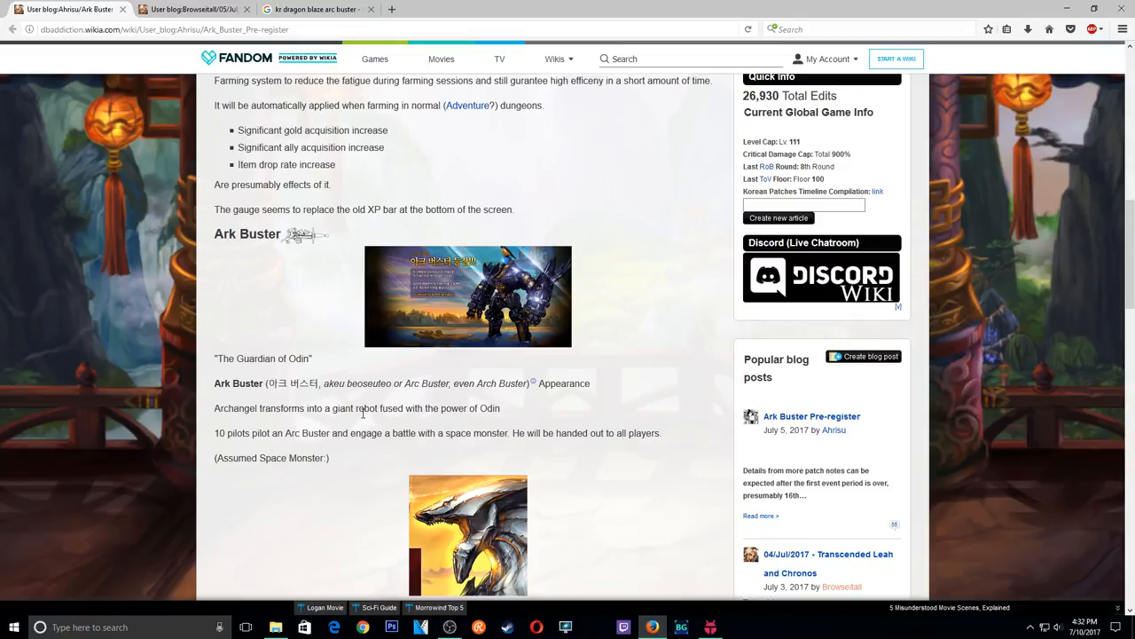
mouse_move(501, 421)
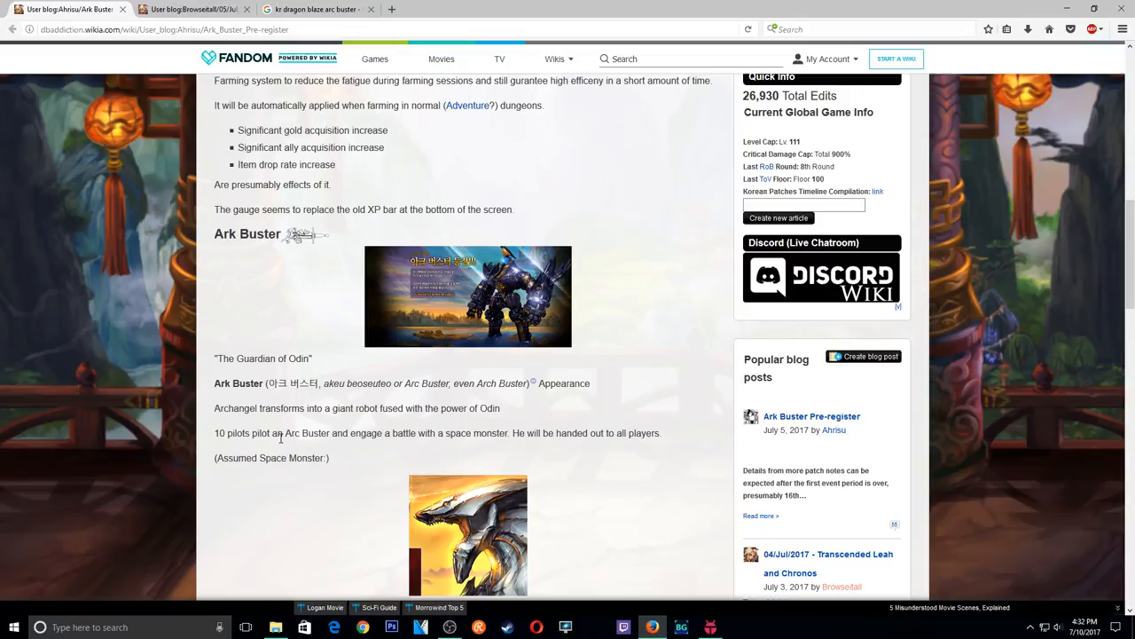
mouse_move(370, 449)
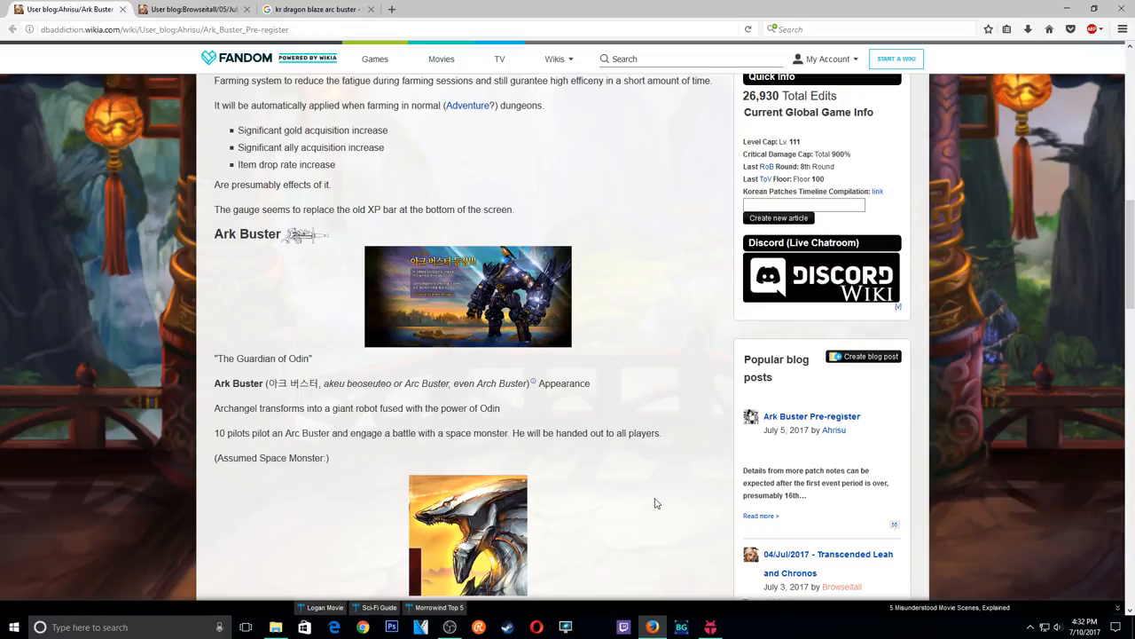
scroll("down", 3)
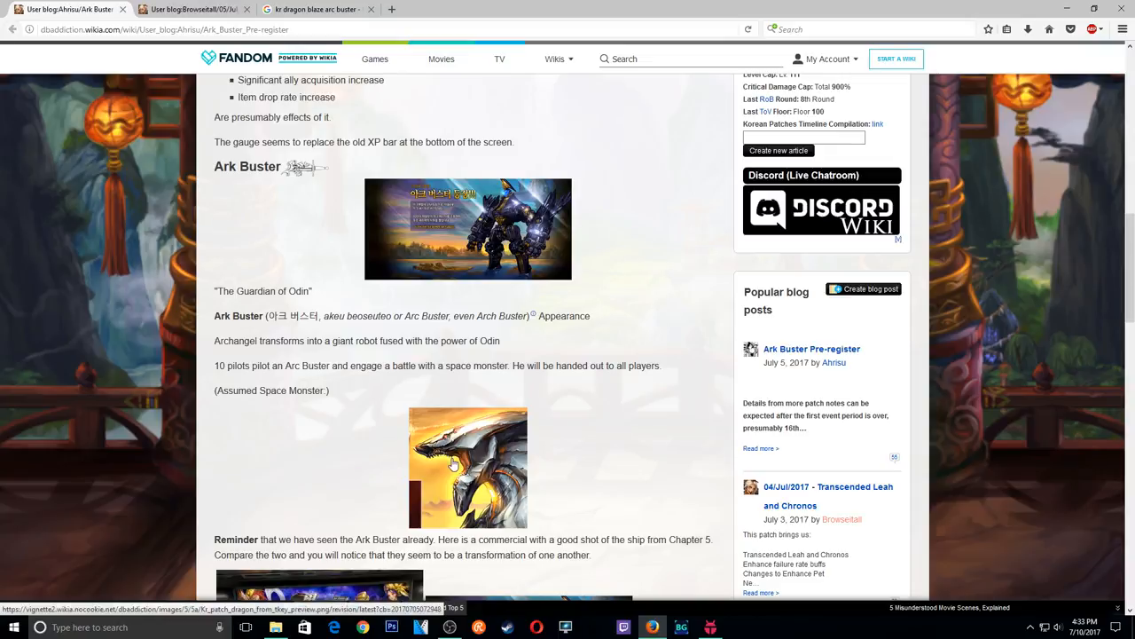
mouse_move(420, 481)
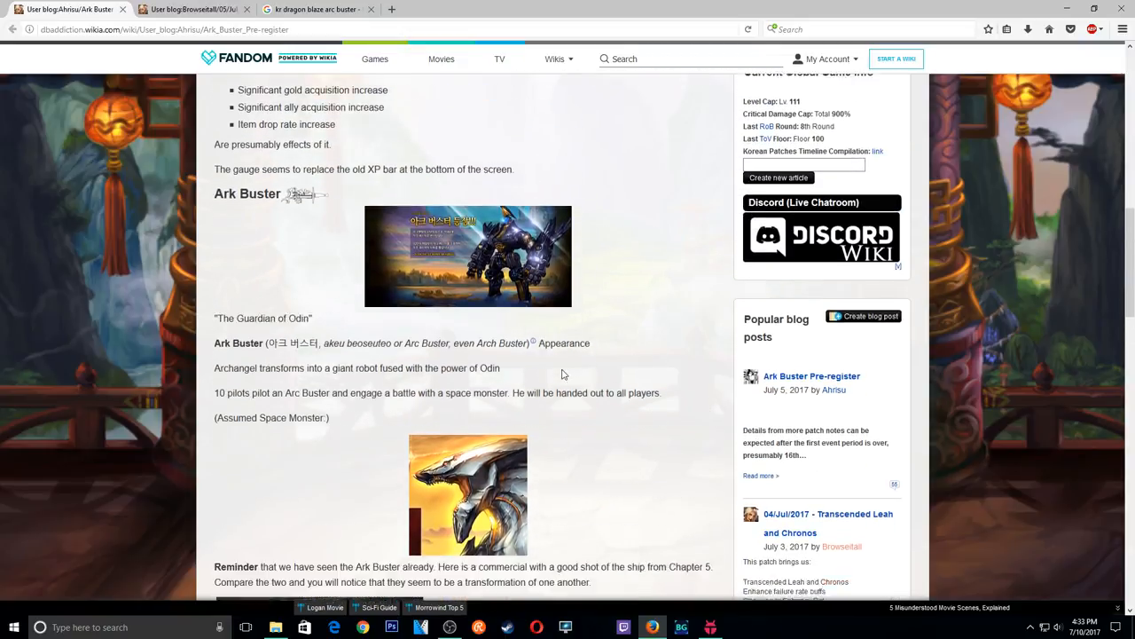
scroll("down", 3)
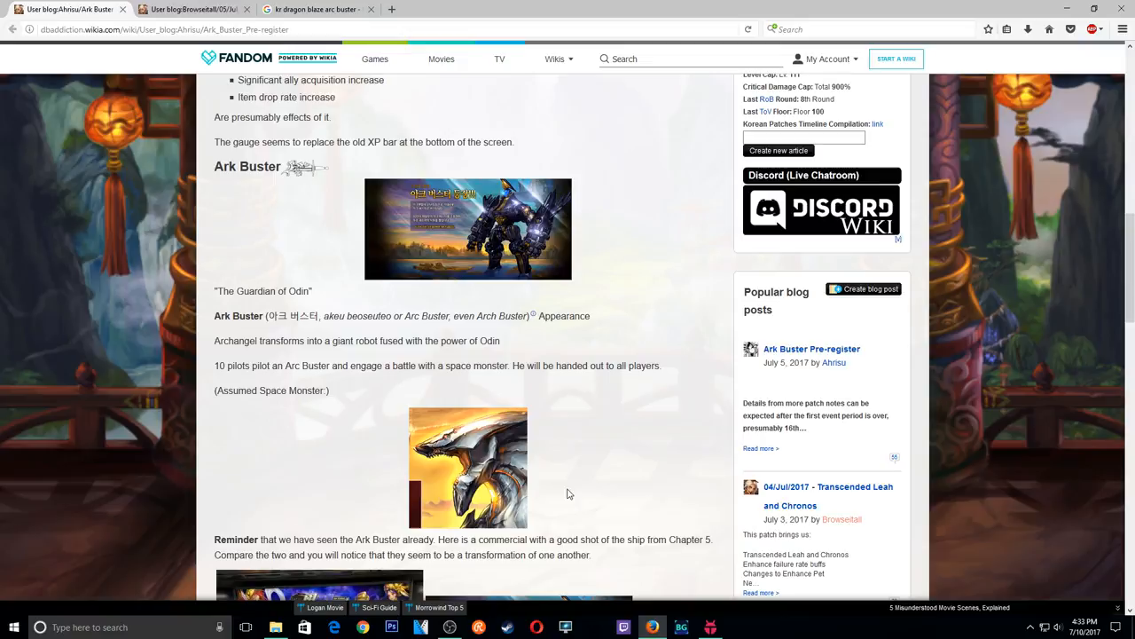
mouse_move(573, 459)
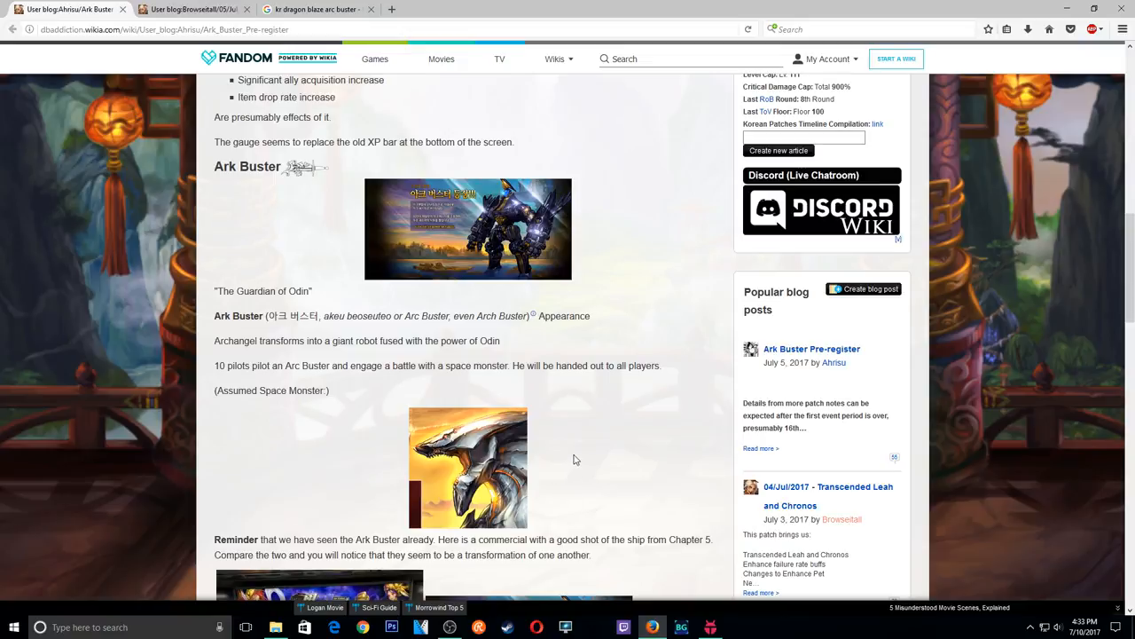
scroll("down", 3)
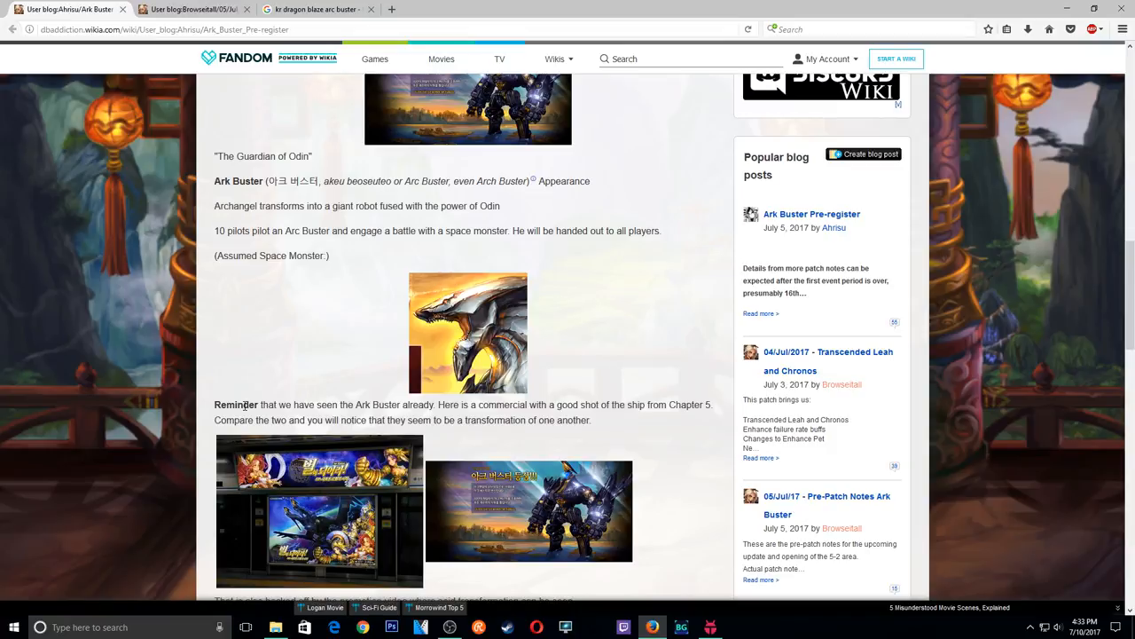
scroll("down", 3)
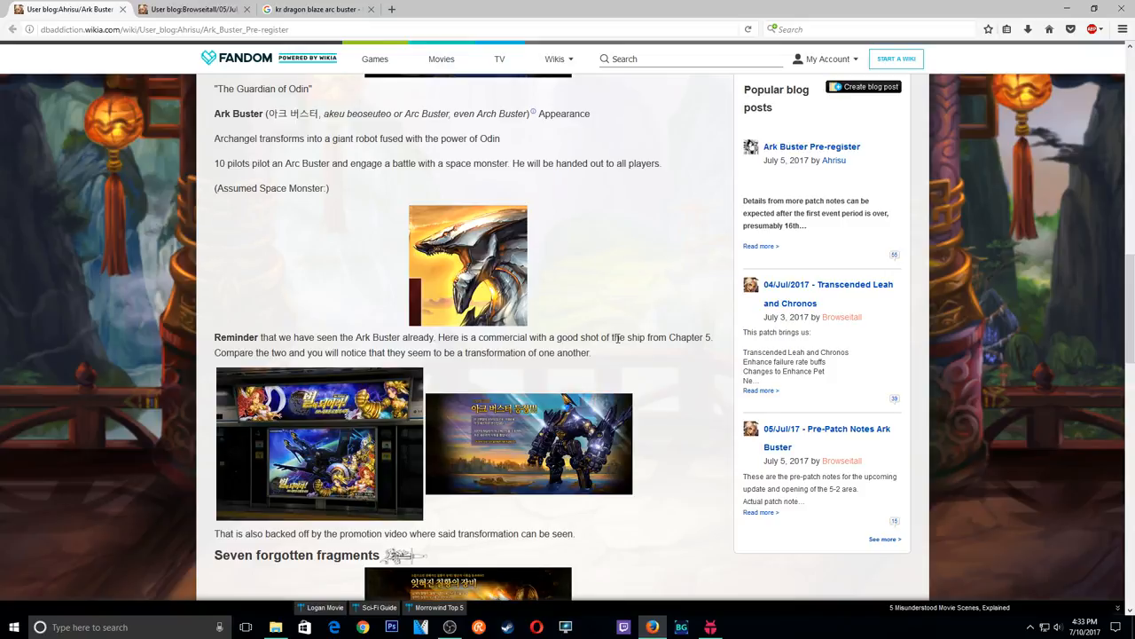
Read past Update Rewards, the Promotion Video and Links down to the comments.
scroll("down", 3)
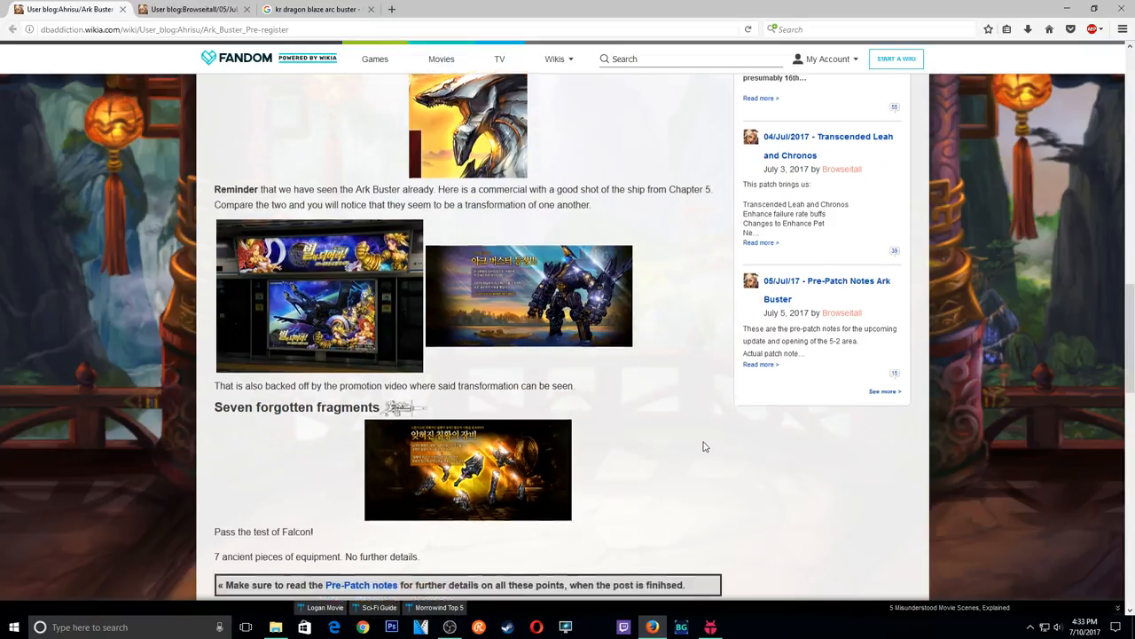
scroll("down", 3)
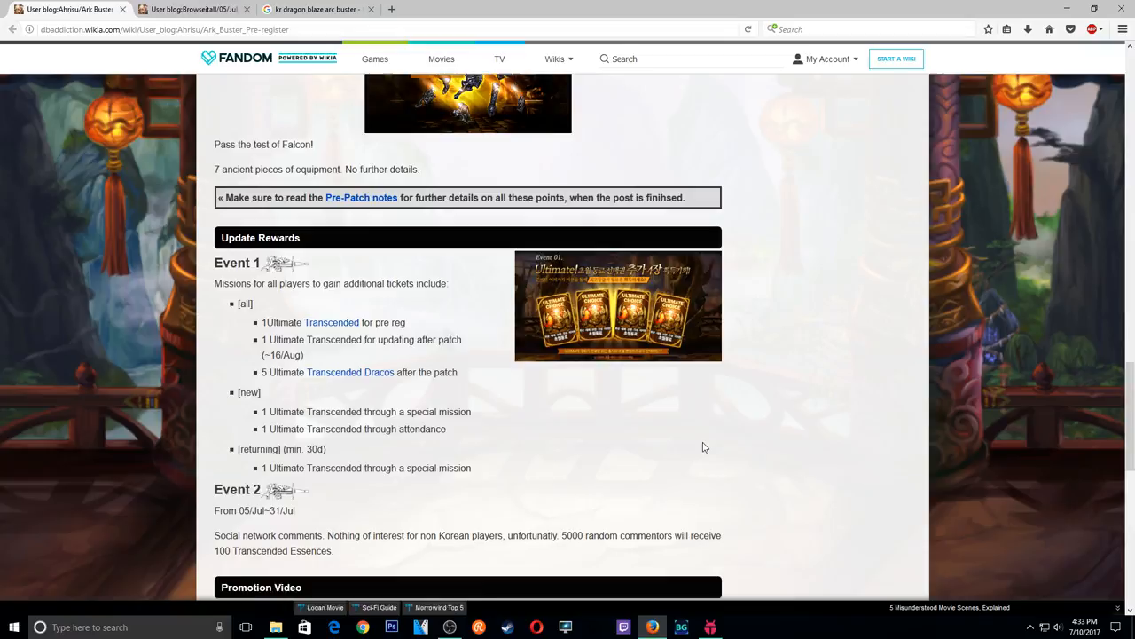
scroll("down", 3)
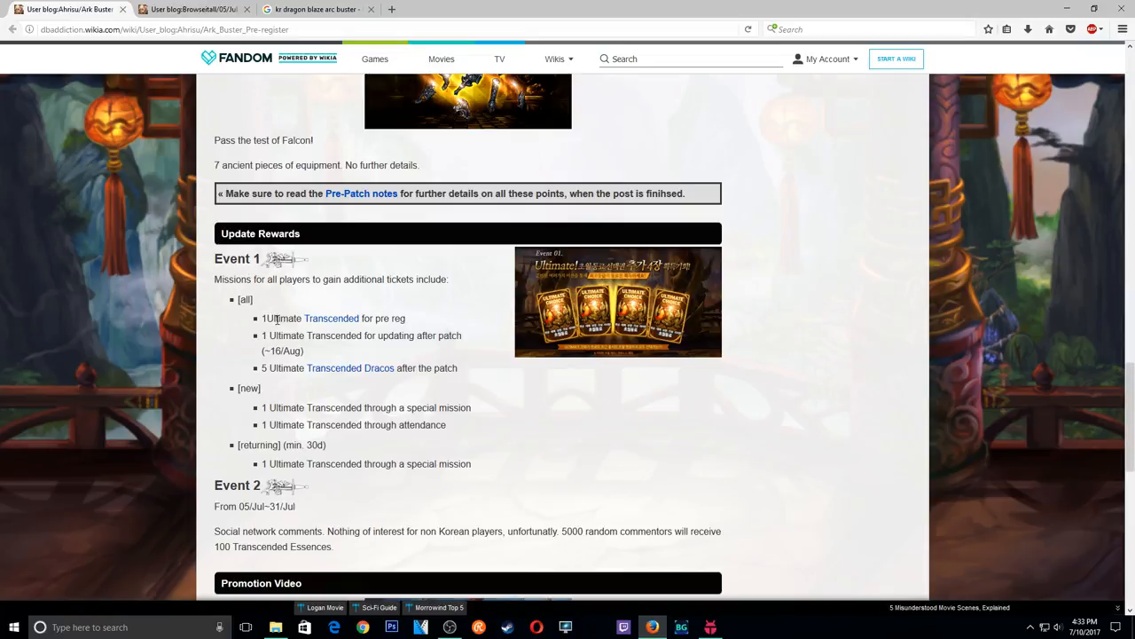
mouse_move(236, 372)
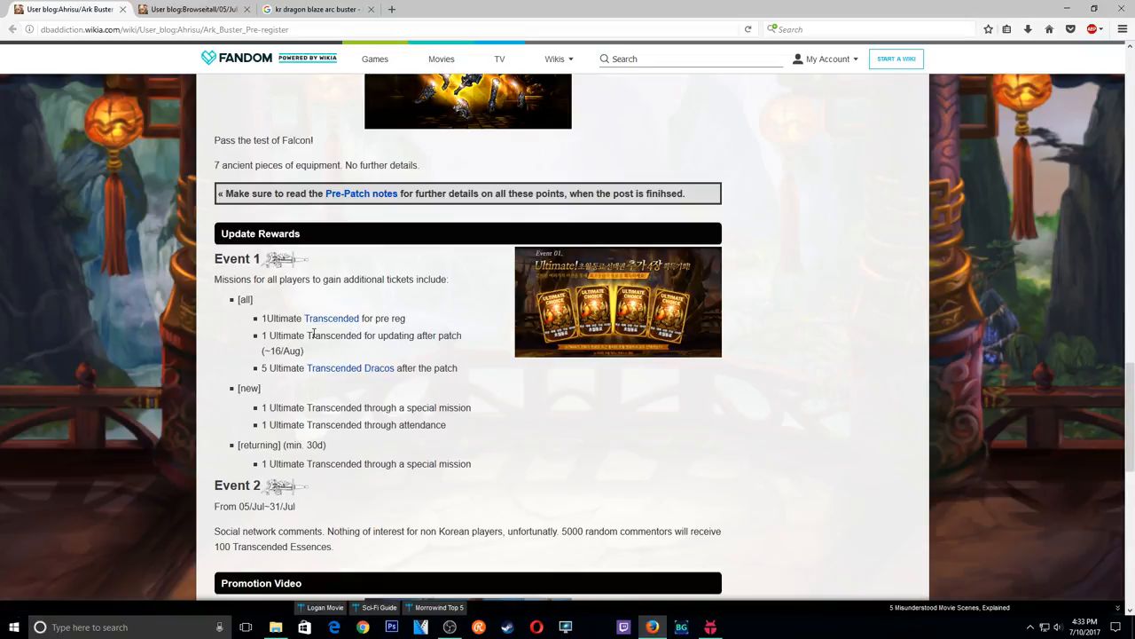
mouse_move(308, 322)
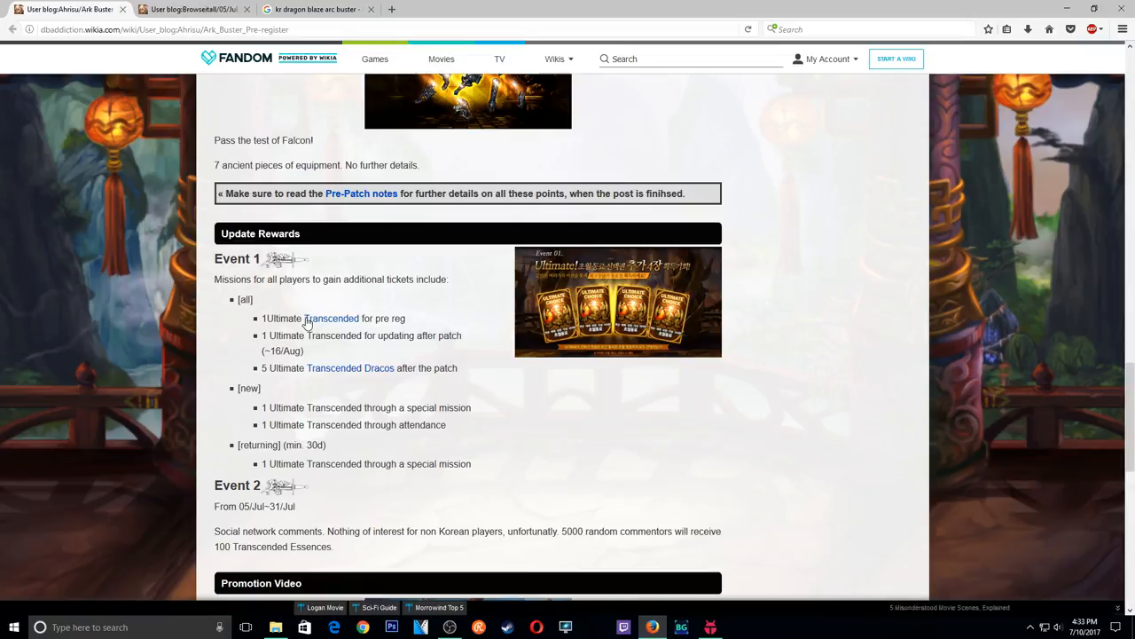
mouse_move(227, 358)
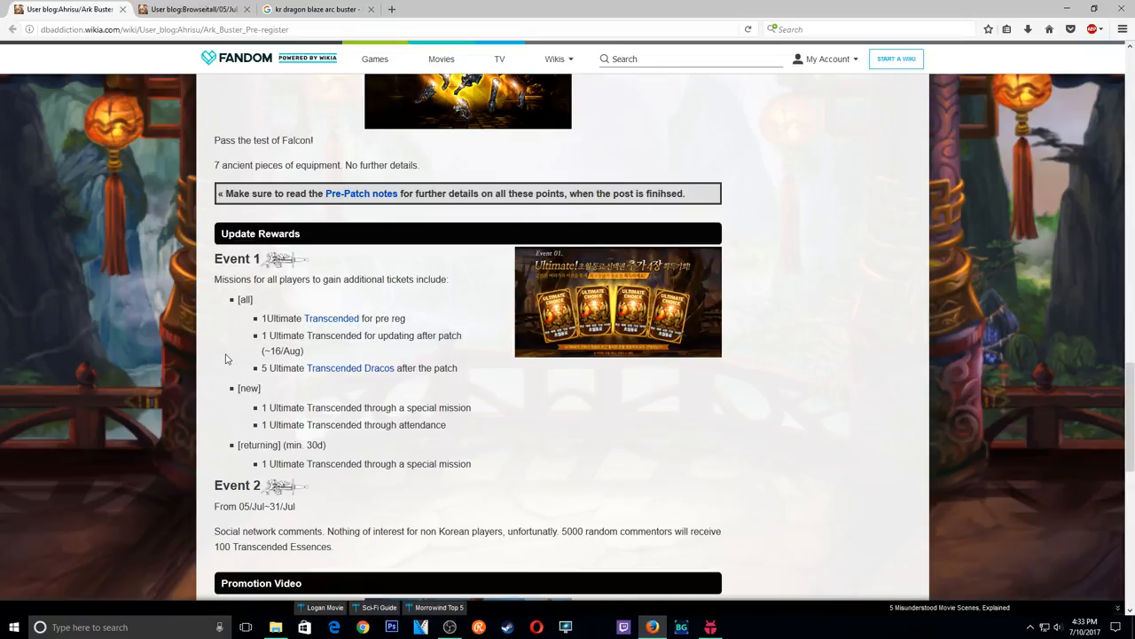
mouse_move(425, 350)
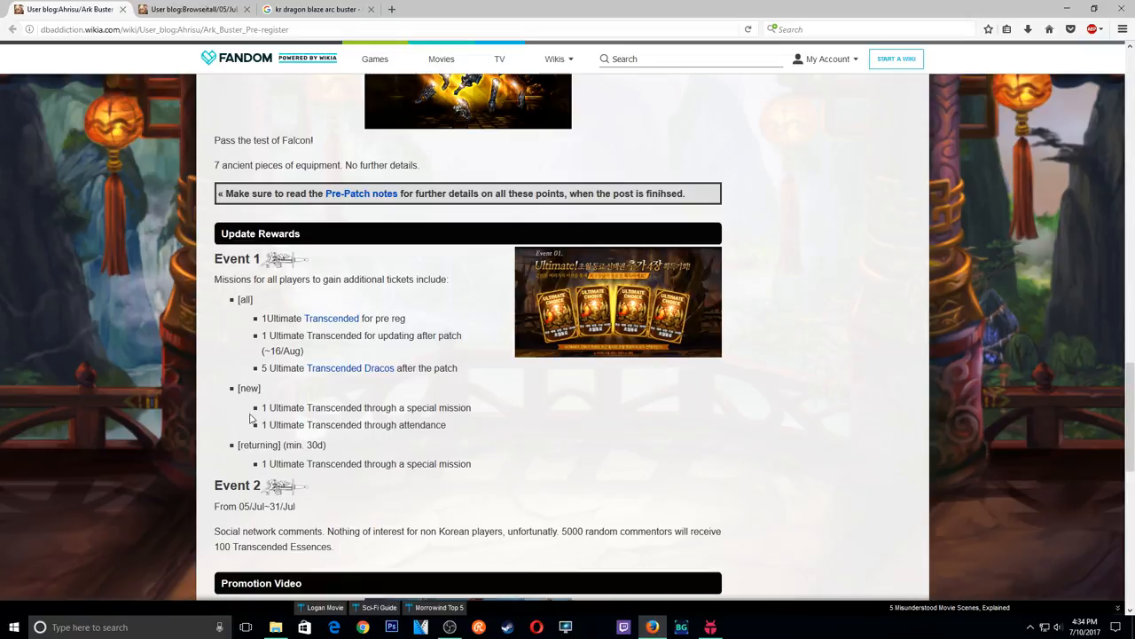
mouse_move(327, 409)
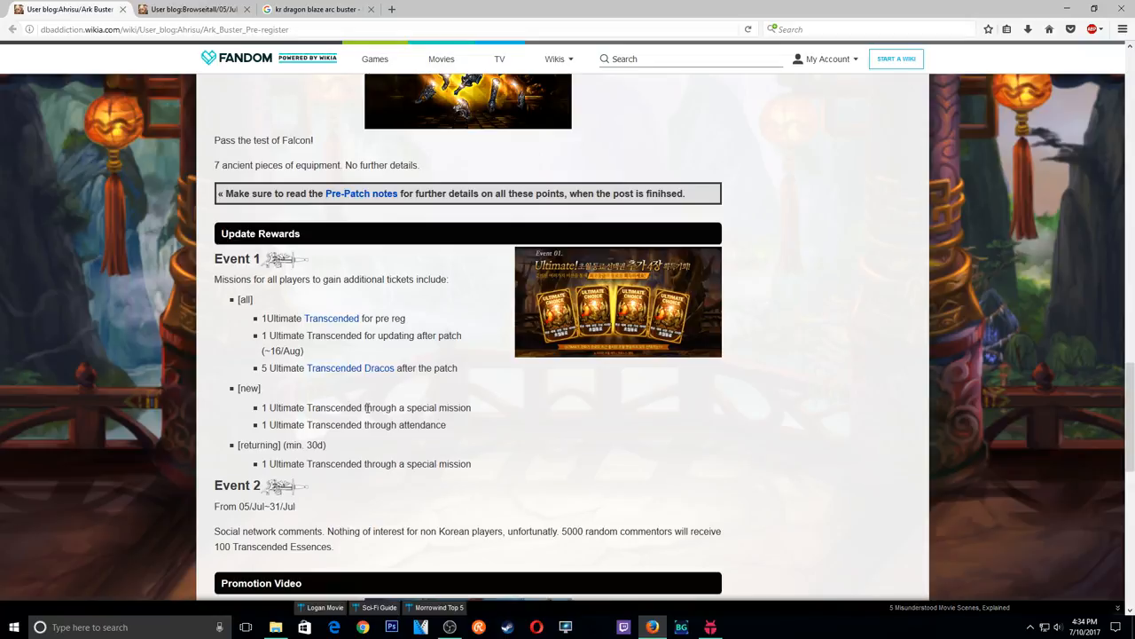
mouse_move(281, 427)
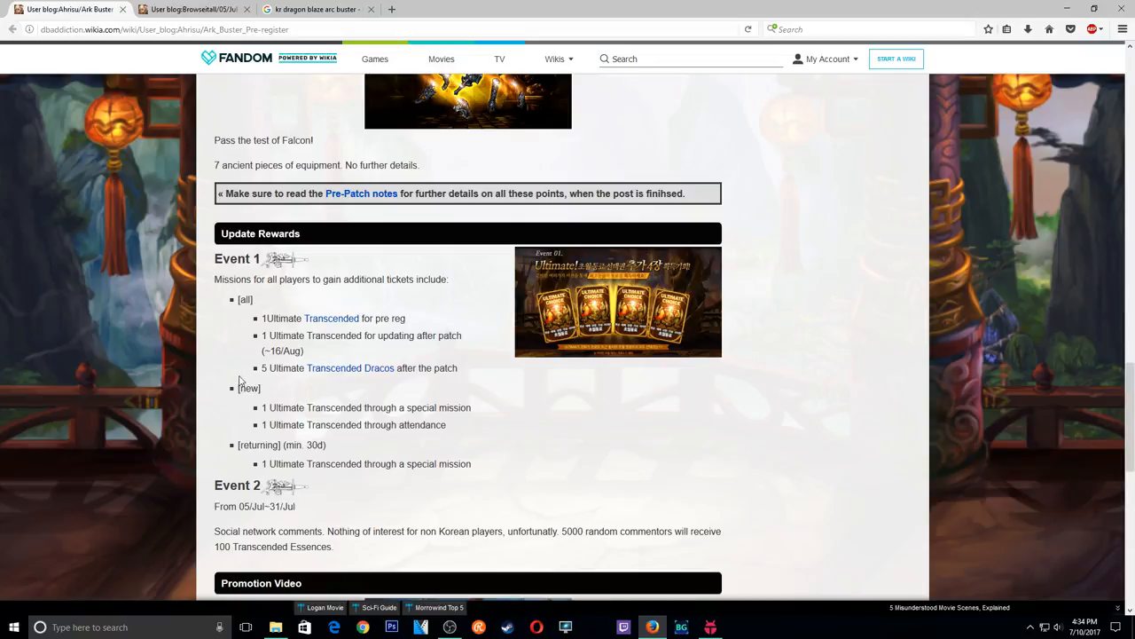
mouse_move(245, 311)
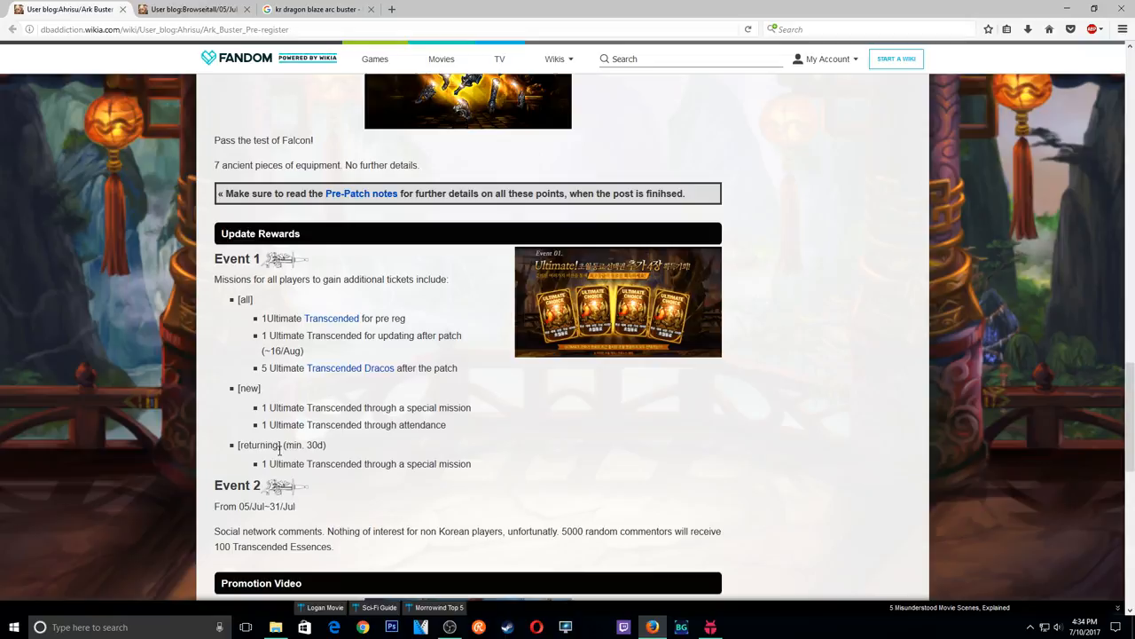
mouse_move(244, 448)
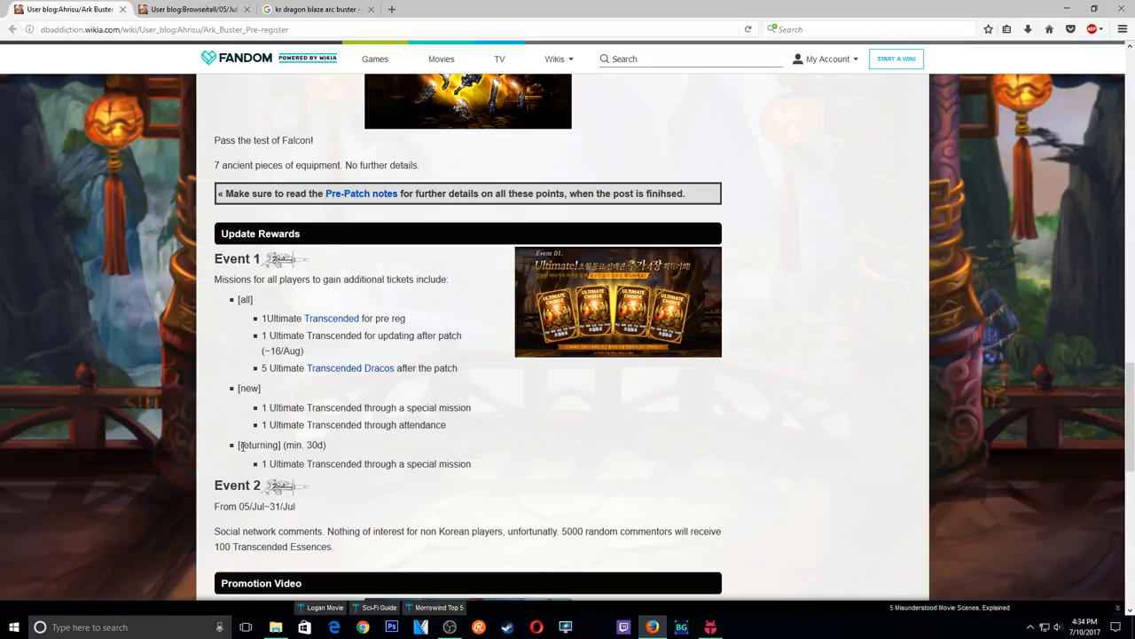
scroll("down", 3)
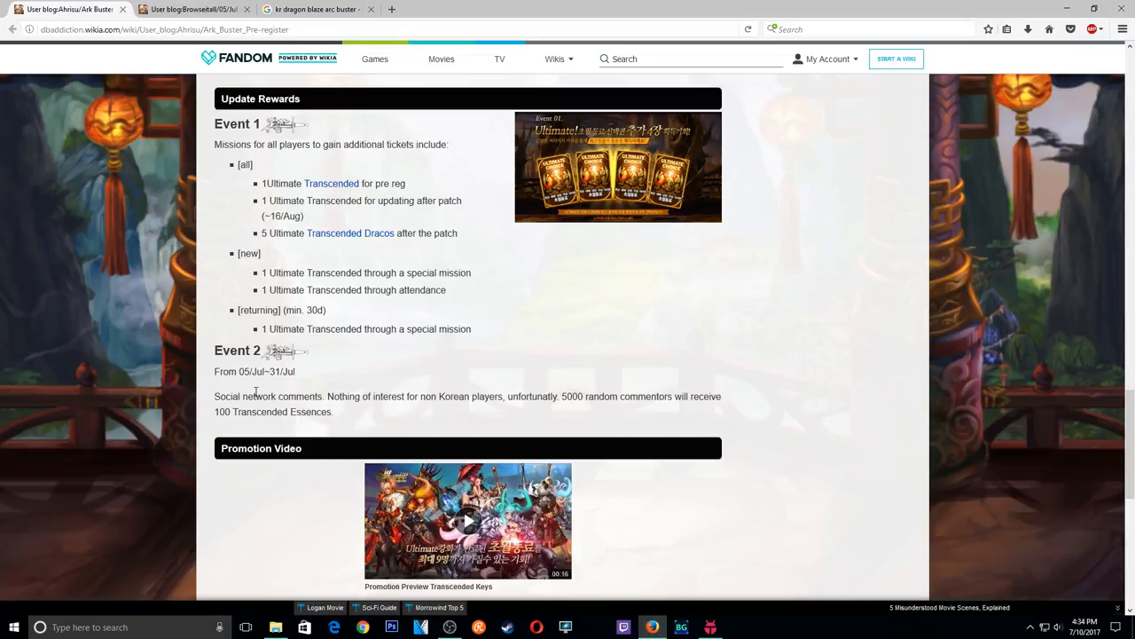
mouse_move(344, 407)
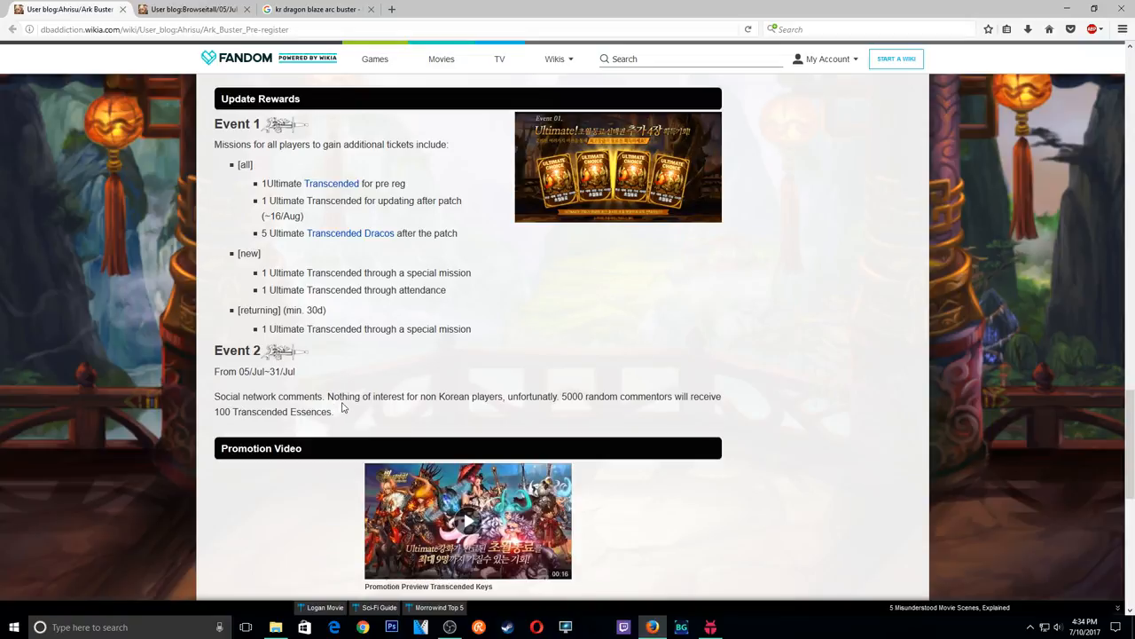
scroll("down", 3)
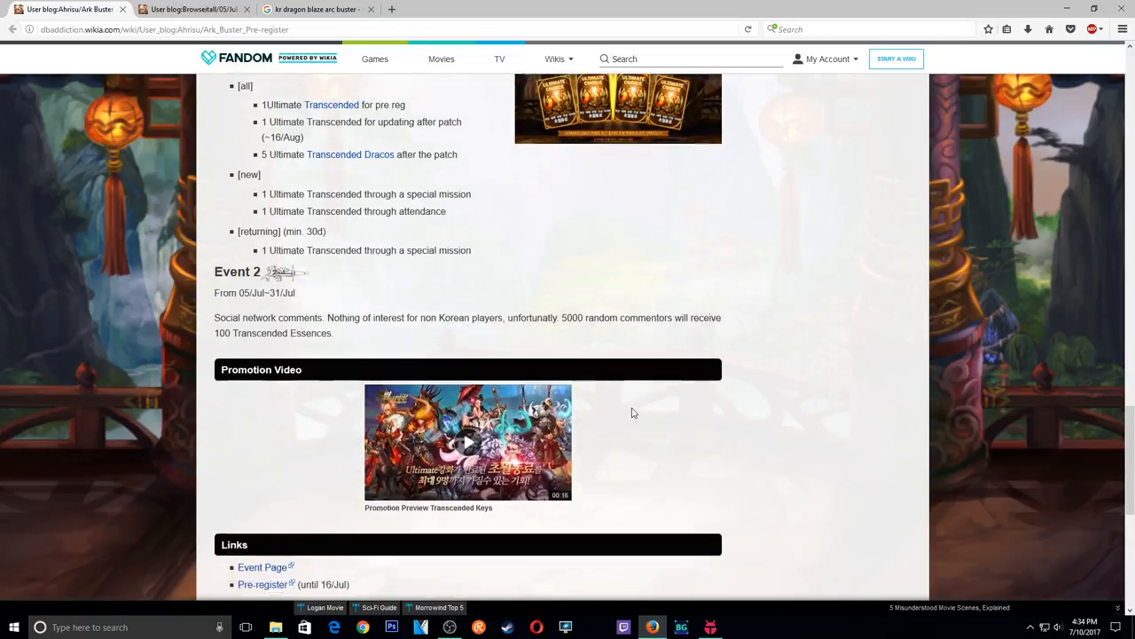
scroll("down", 3)
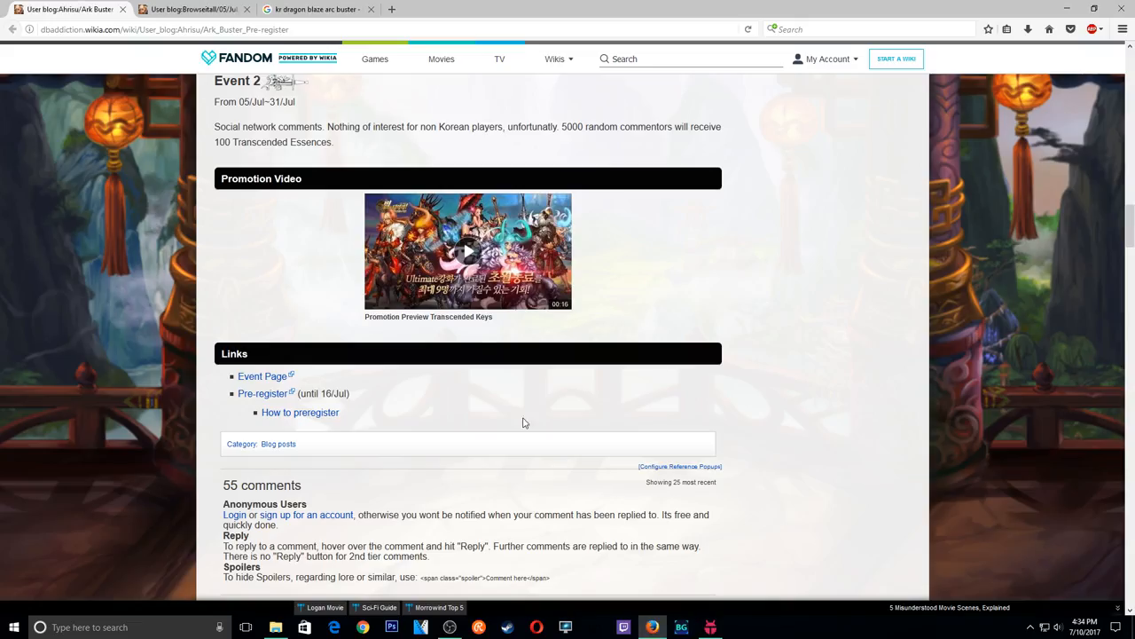
Play the Promotion Preview Transcended Keys video in the viewer, then close it.
left_click(468, 252)
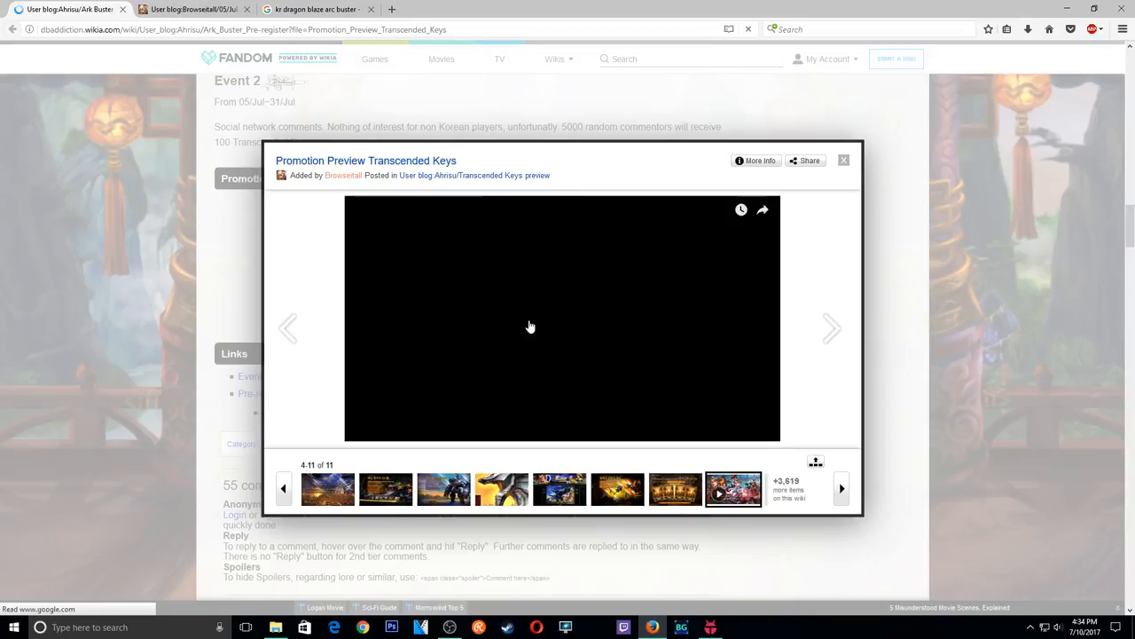
left_click(531, 326)
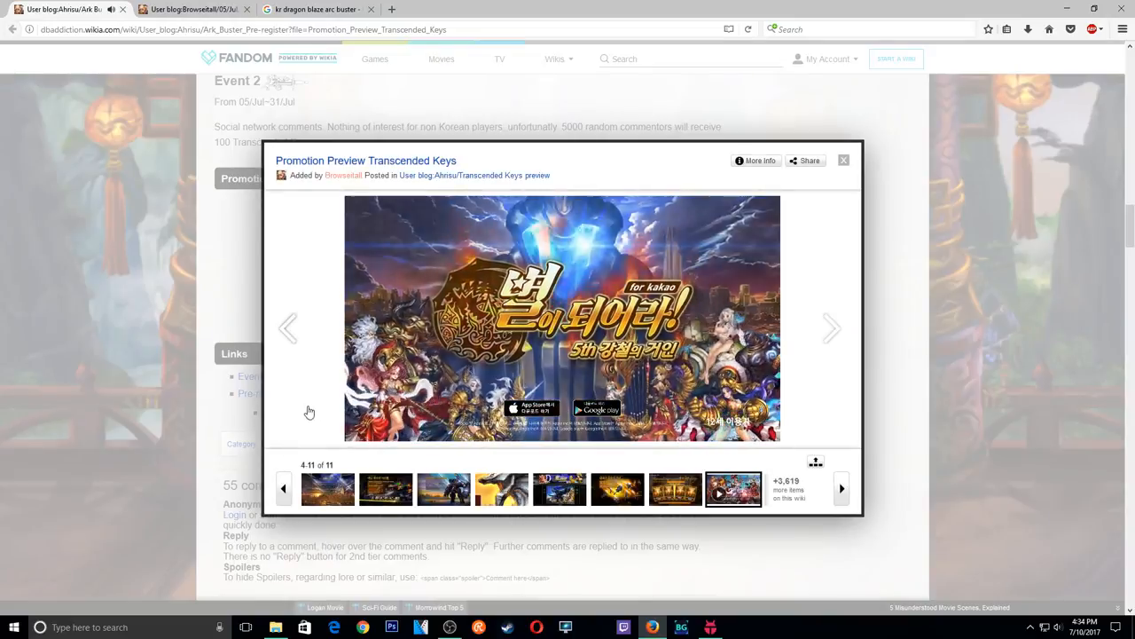
left_click(733, 489)
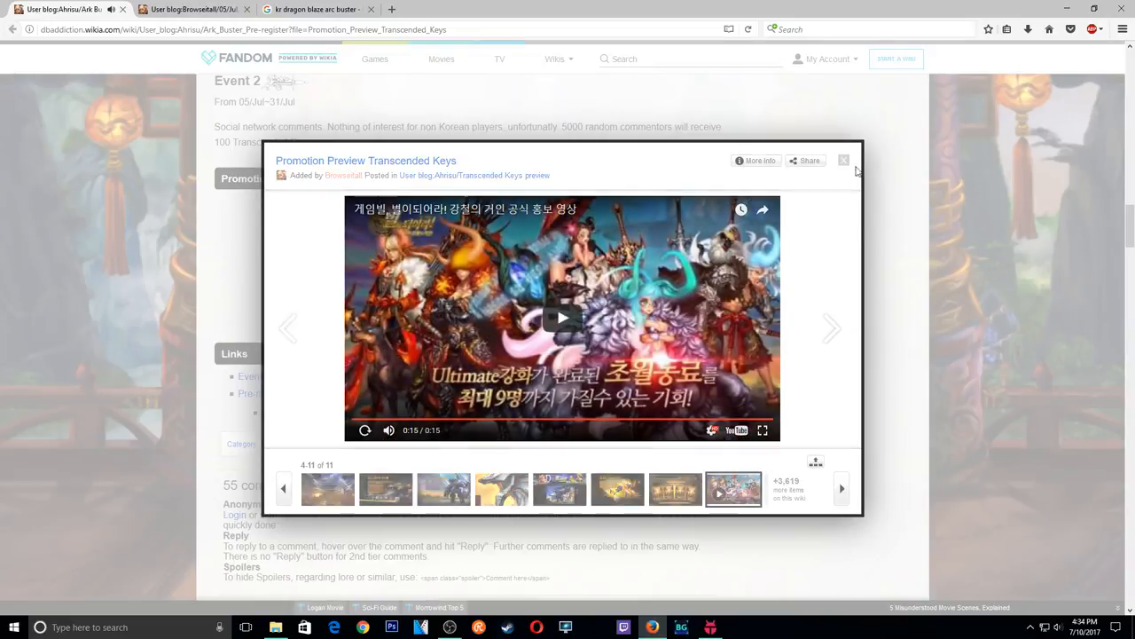
left_click(844, 161)
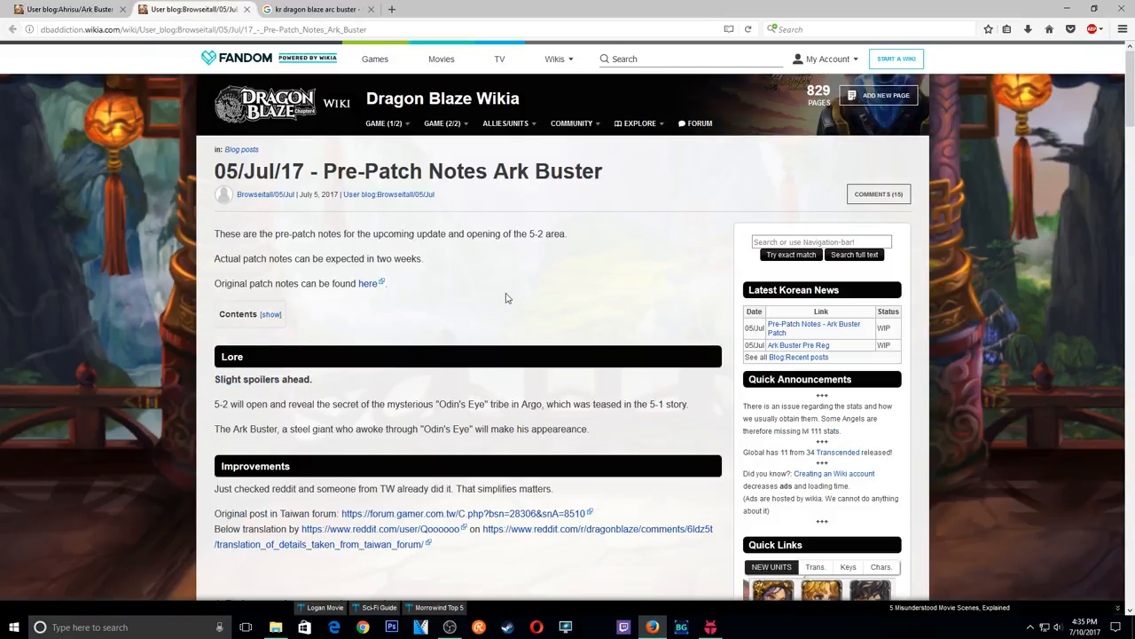
Read the Pre-Patch Notes Lore and Improvements 1–3 down to section 4, Ark Buster.
scroll("down", 3)
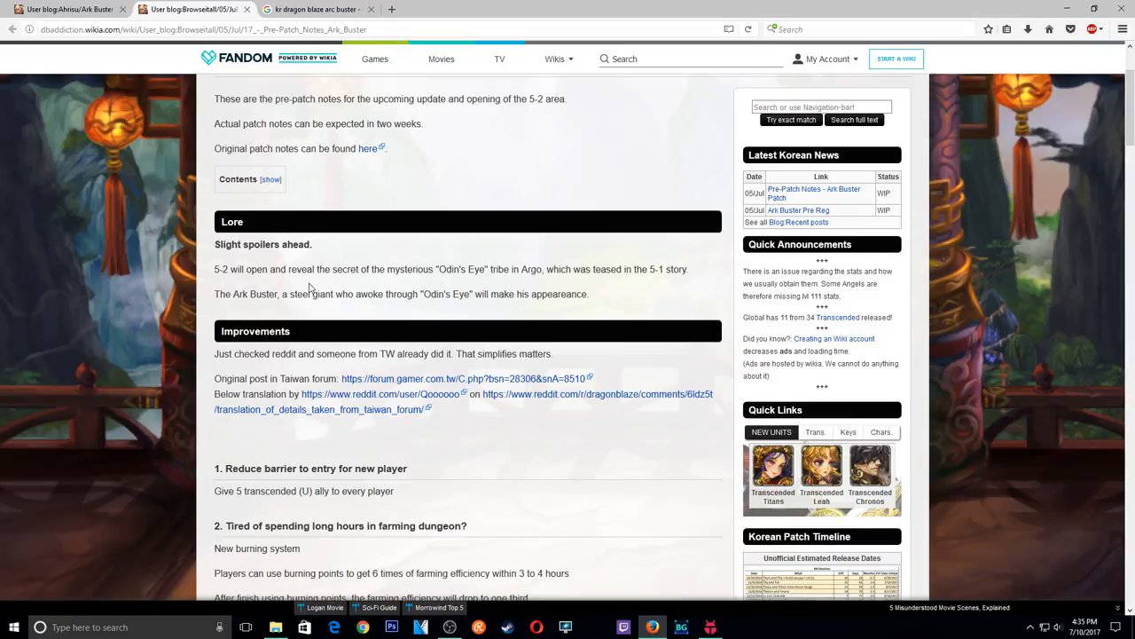
scroll("down", 3)
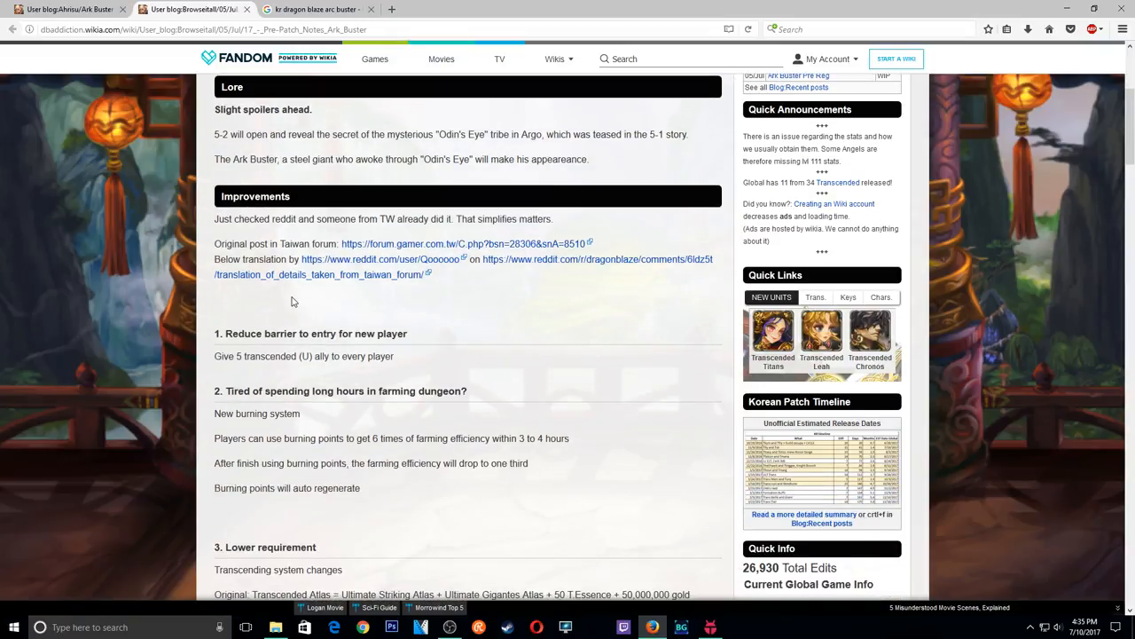
scroll("down", 3)
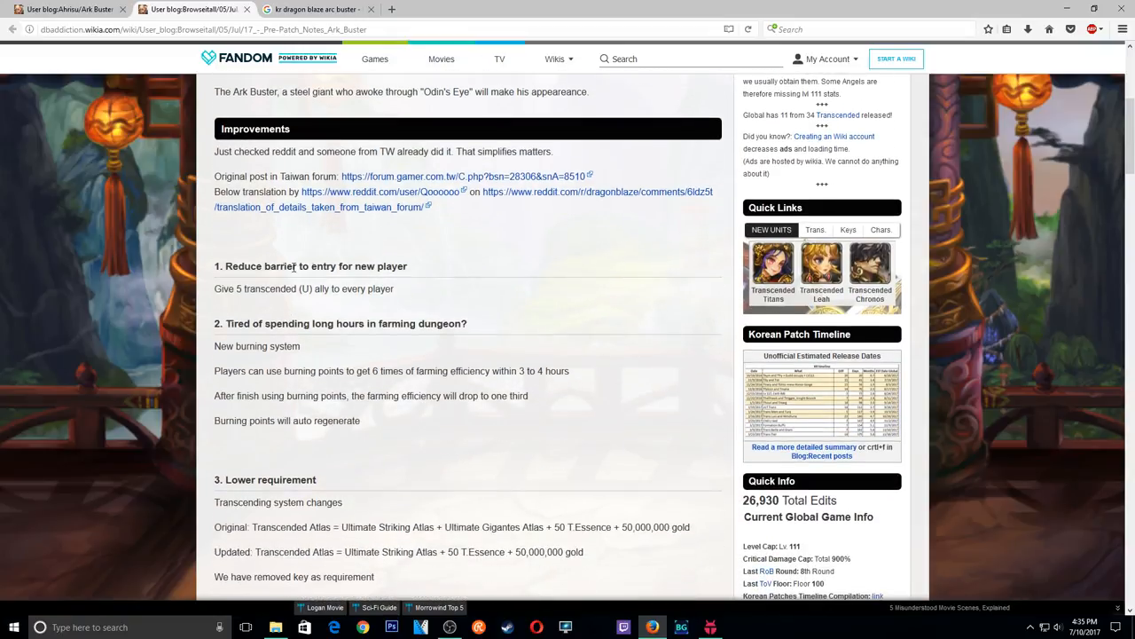
mouse_move(256, 385)
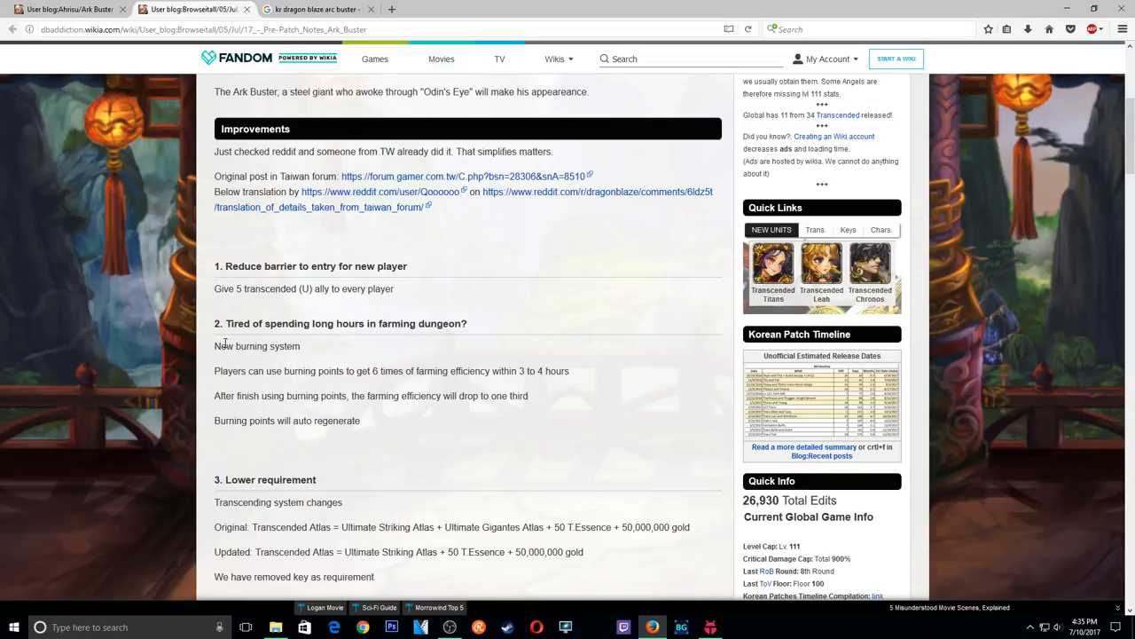
mouse_move(404, 386)
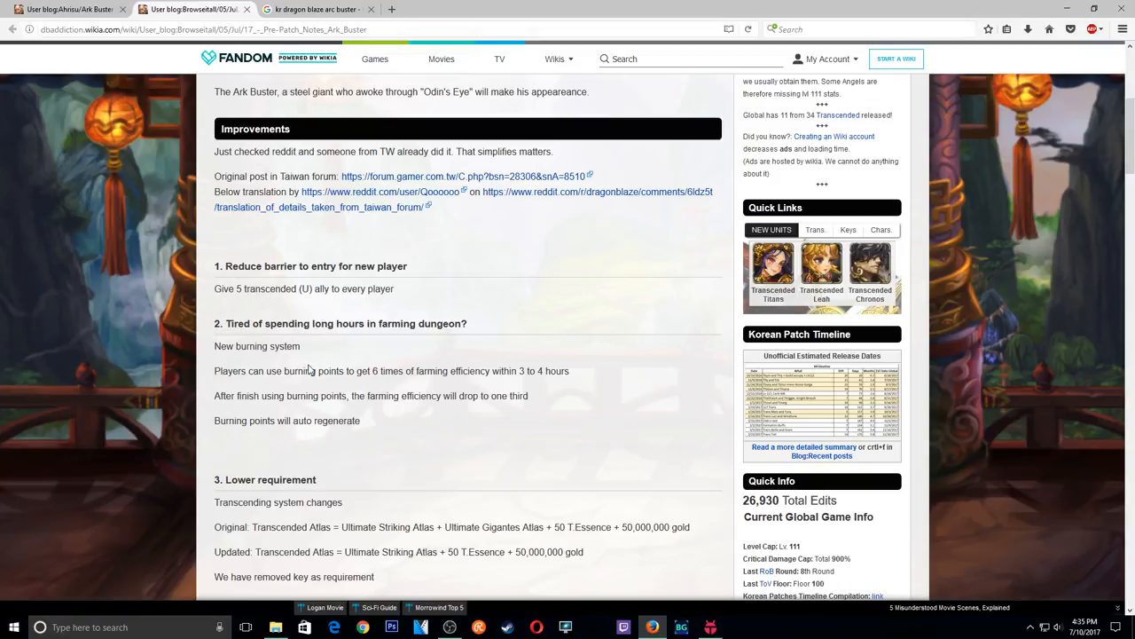
scroll("down", 3)
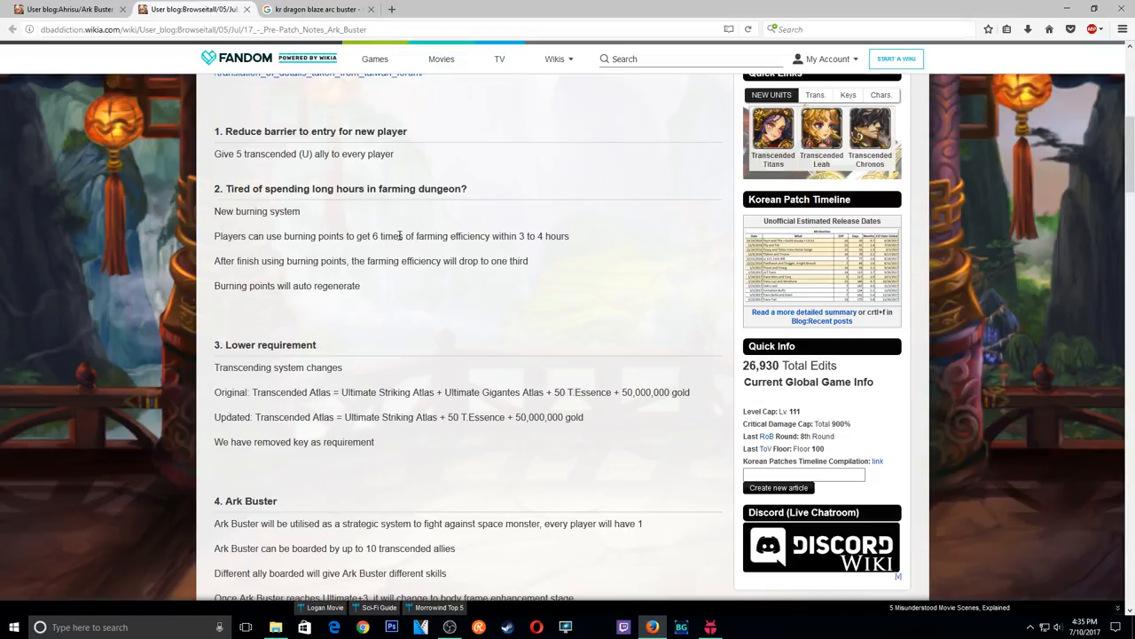
mouse_move(372, 247)
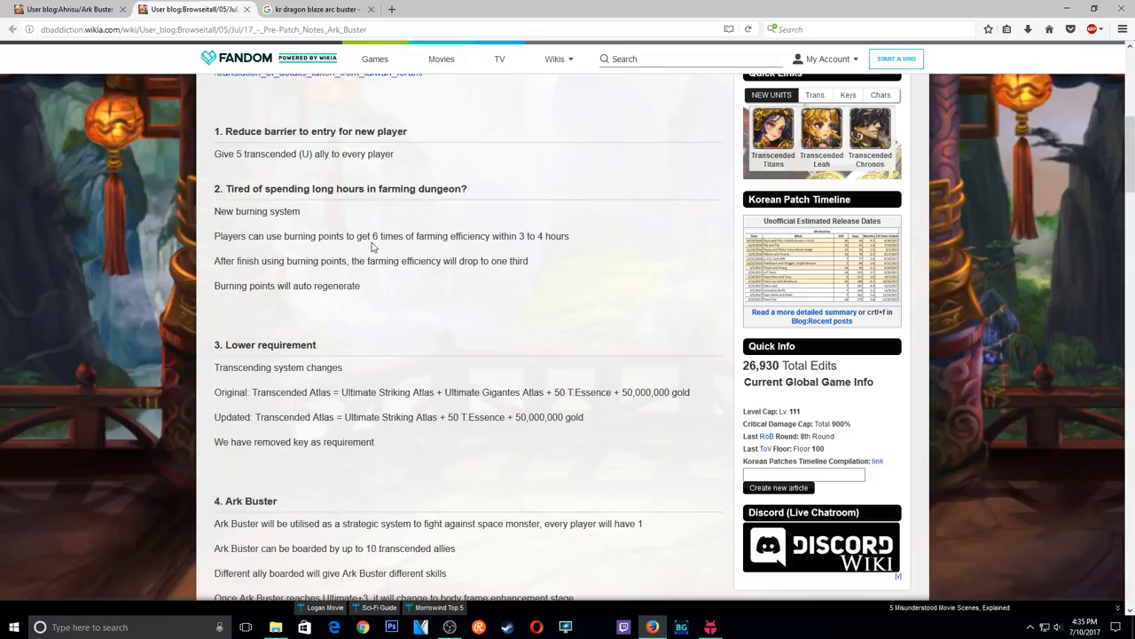
mouse_move(321, 257)
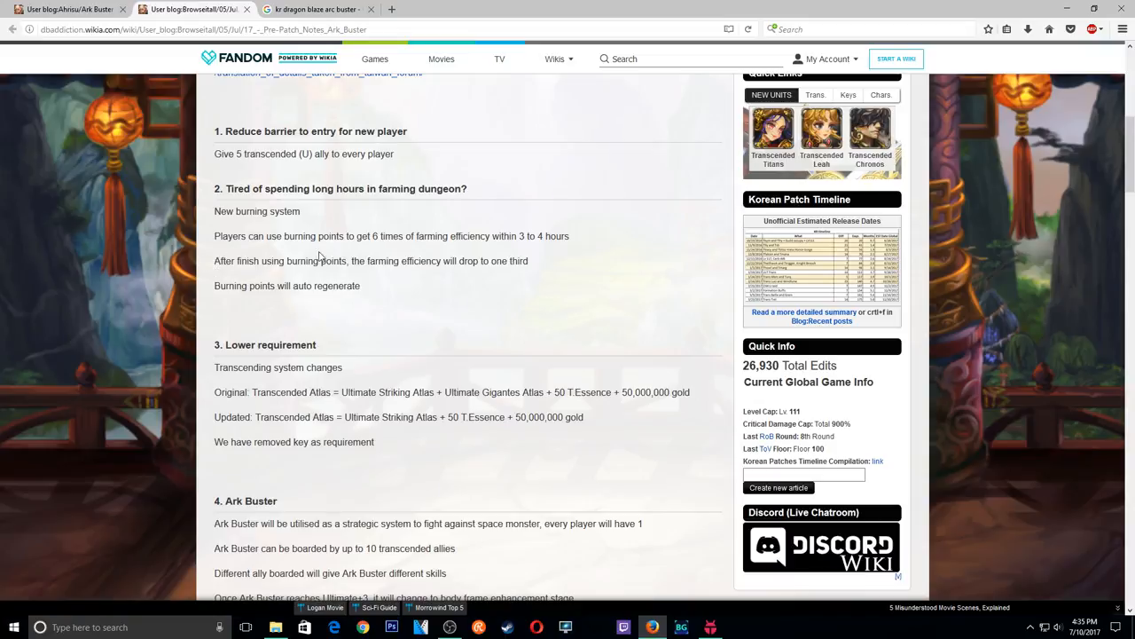
mouse_move(210, 312)
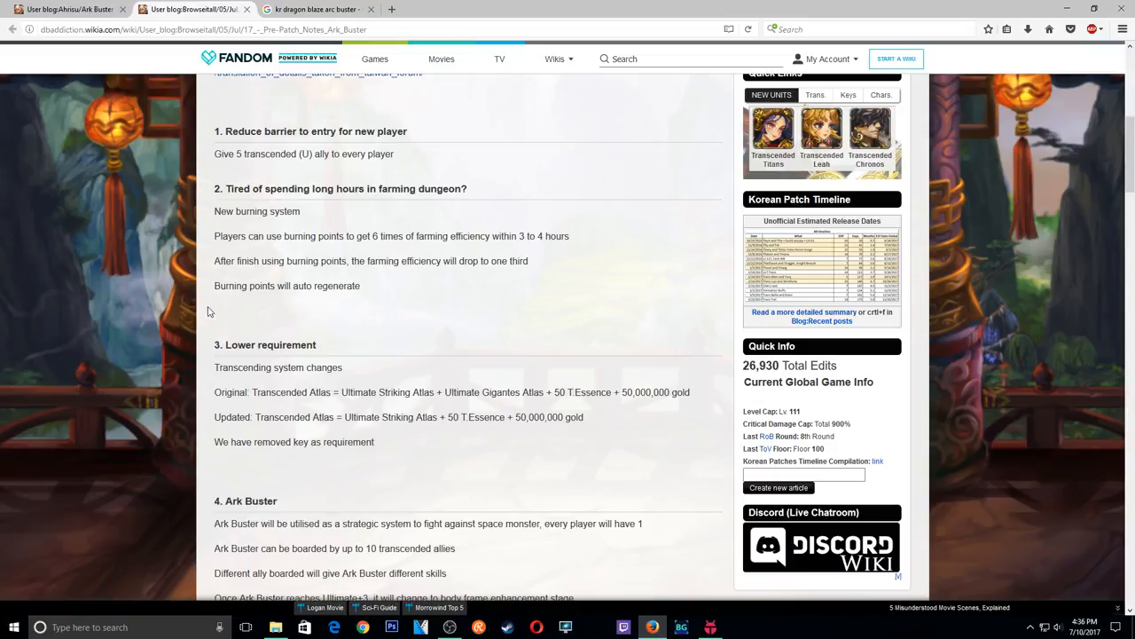
mouse_move(417, 322)
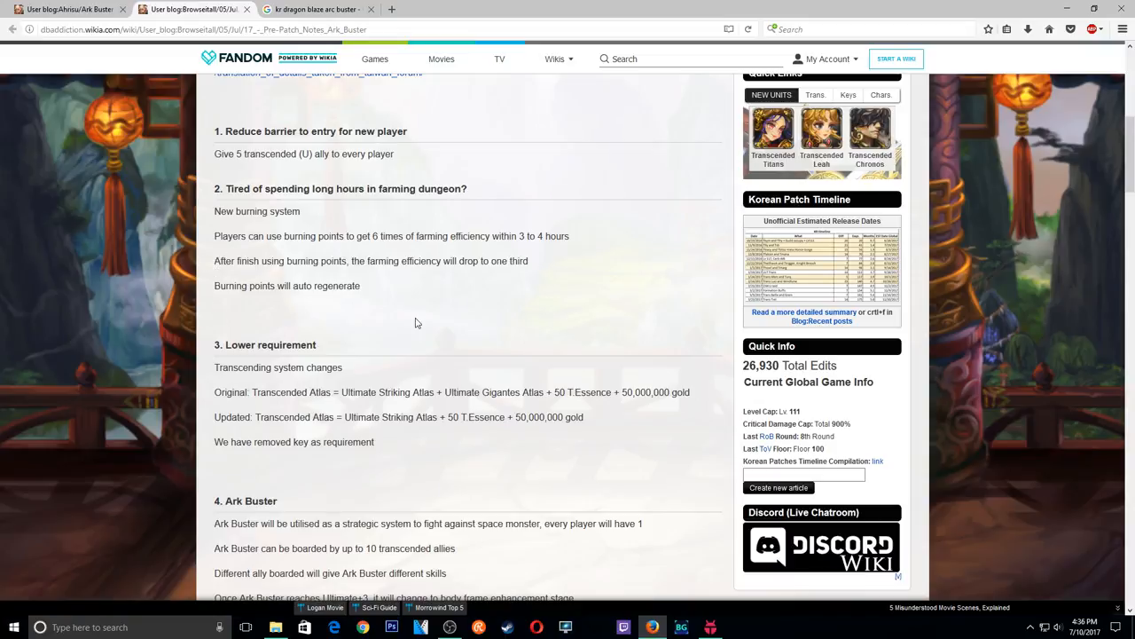
mouse_move(408, 310)
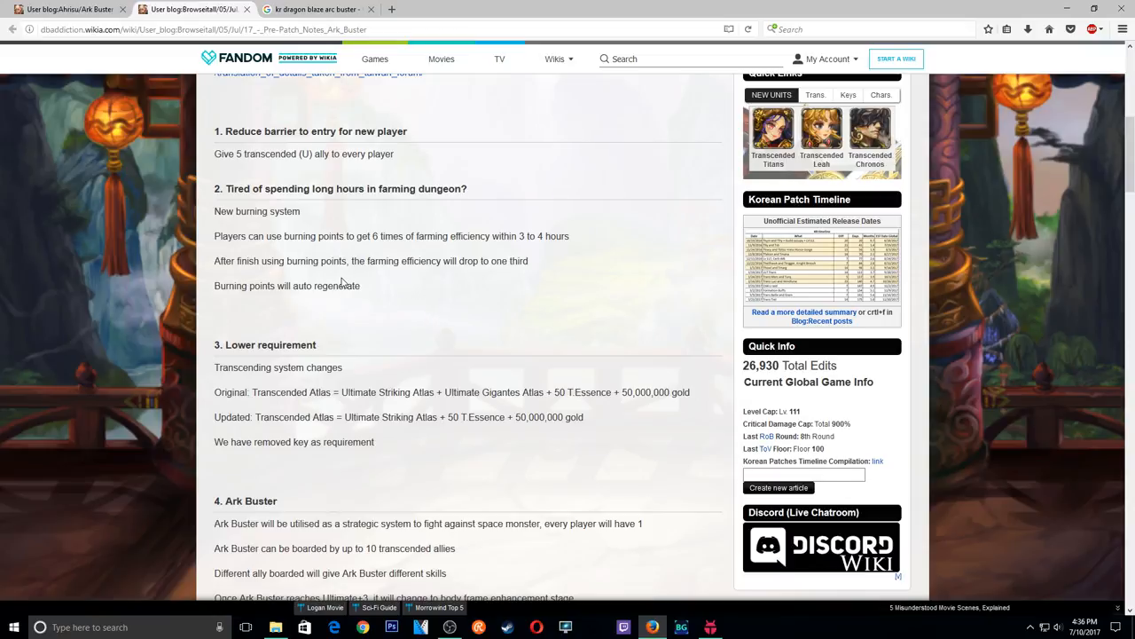
scroll("down", 3)
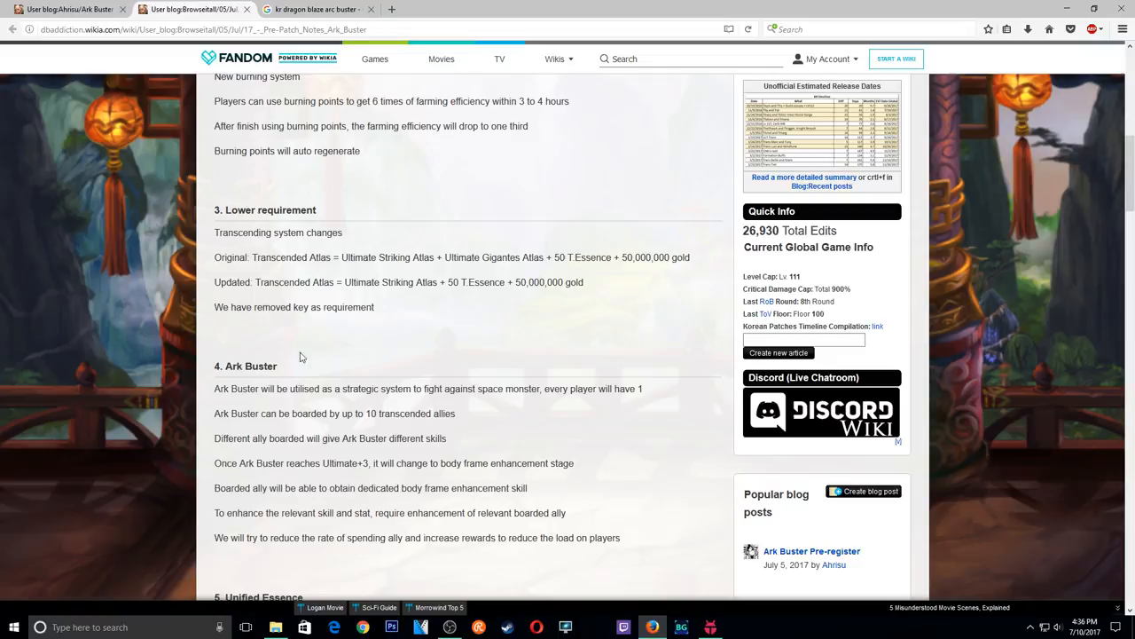
mouse_move(262, 207)
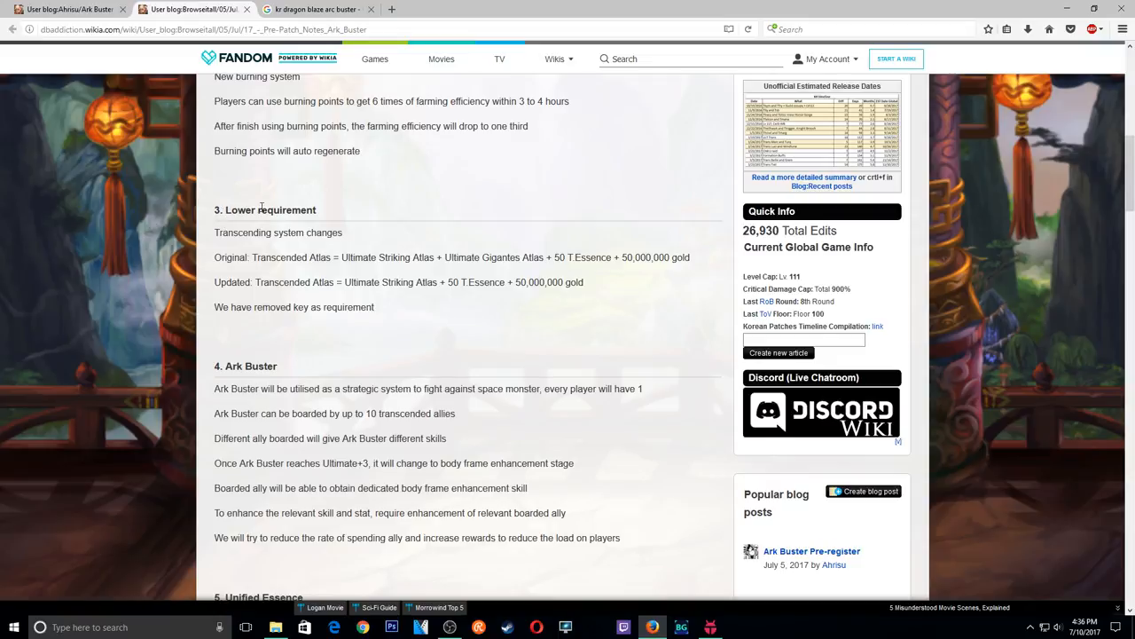
mouse_move(316, 254)
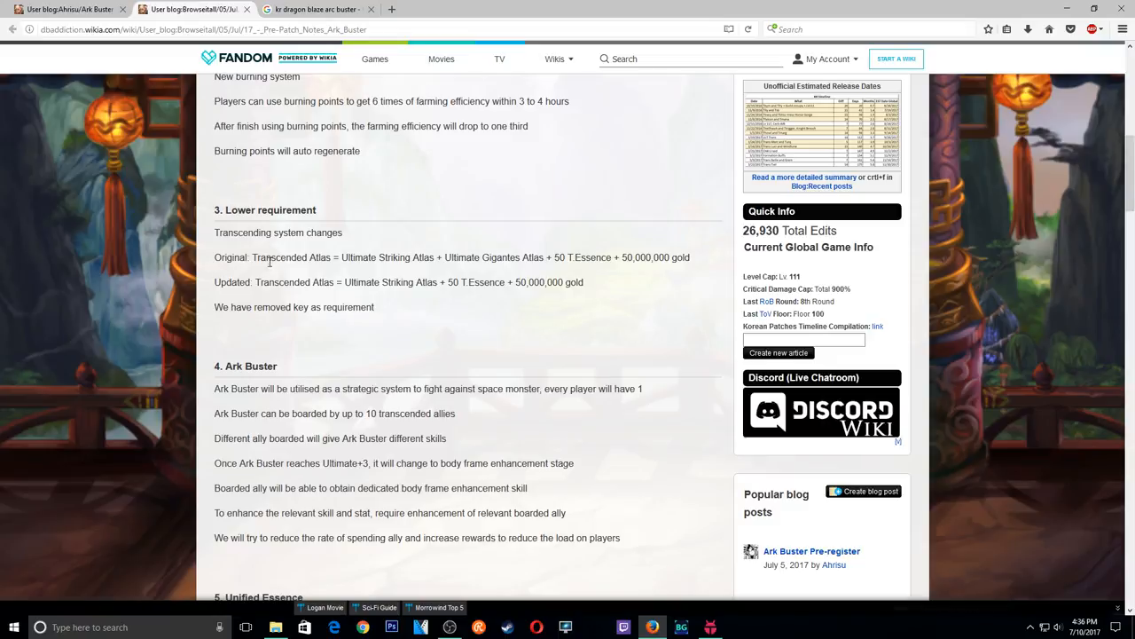
mouse_move(486, 255)
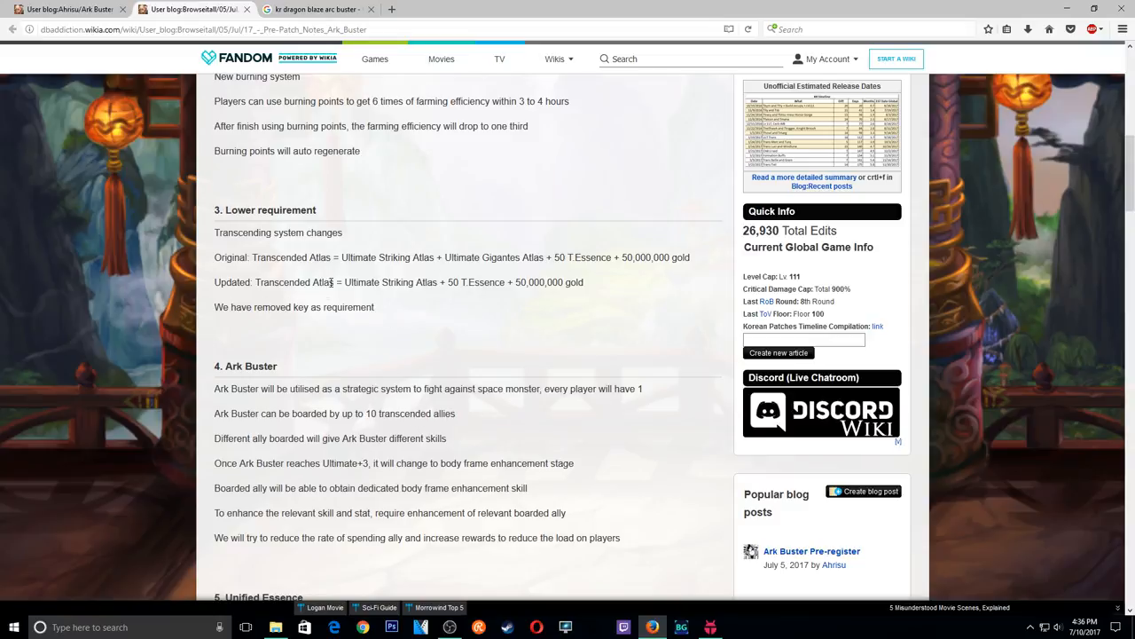
mouse_move(526, 298)
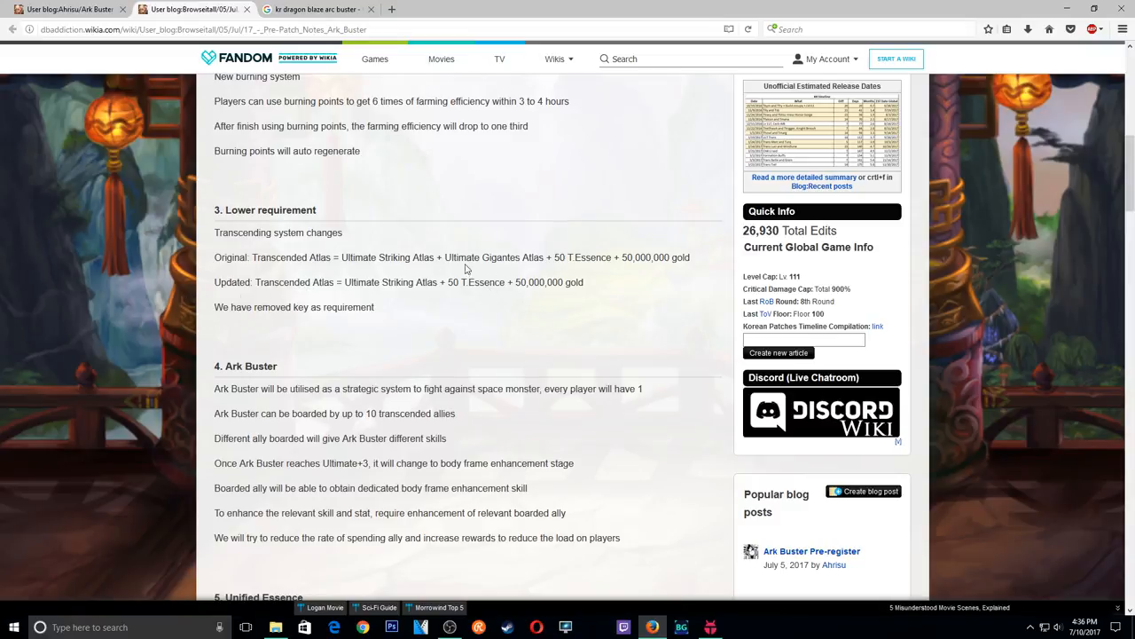
mouse_move(543, 263)
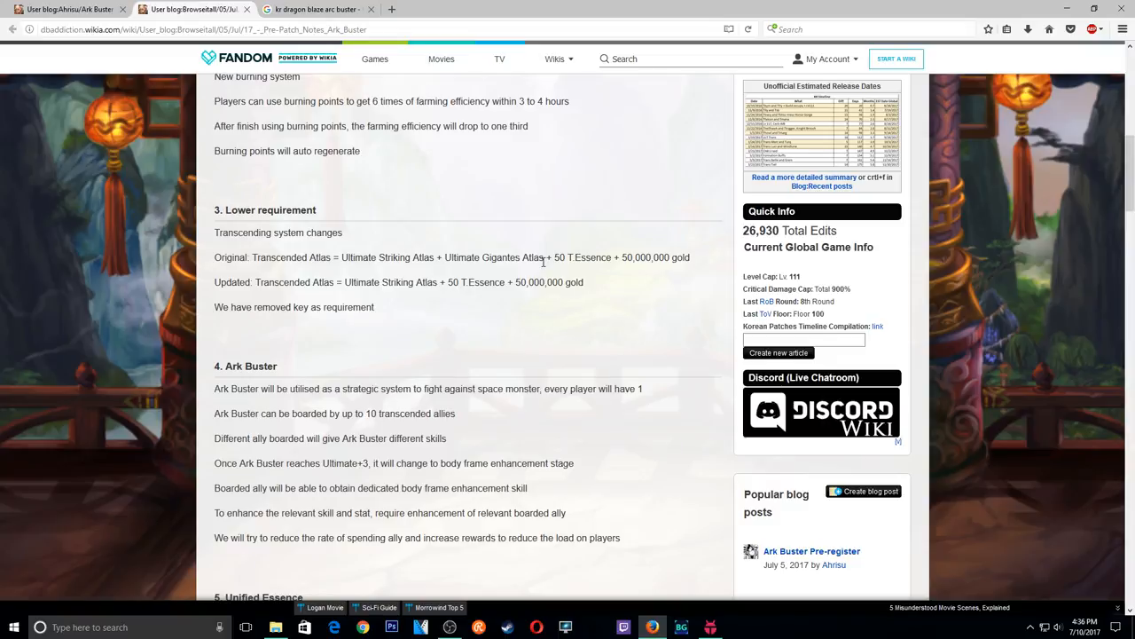
mouse_move(549, 256)
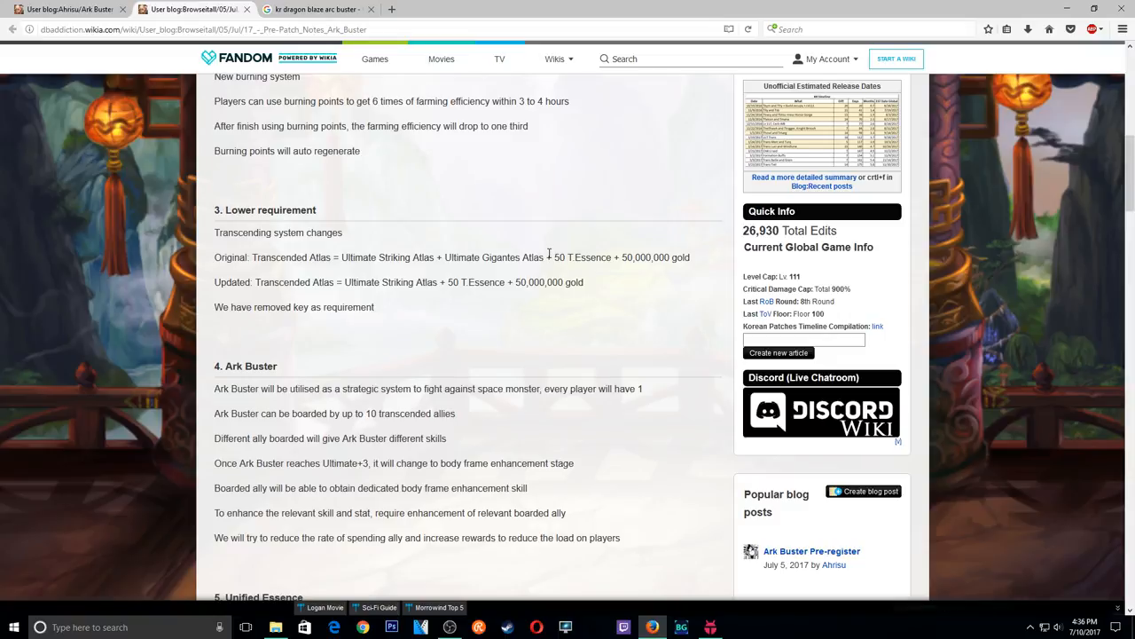
Scroll past Ark Buster, Unified Essence and ally summon avenues to Seventh king legacy.
scroll("down", 3)
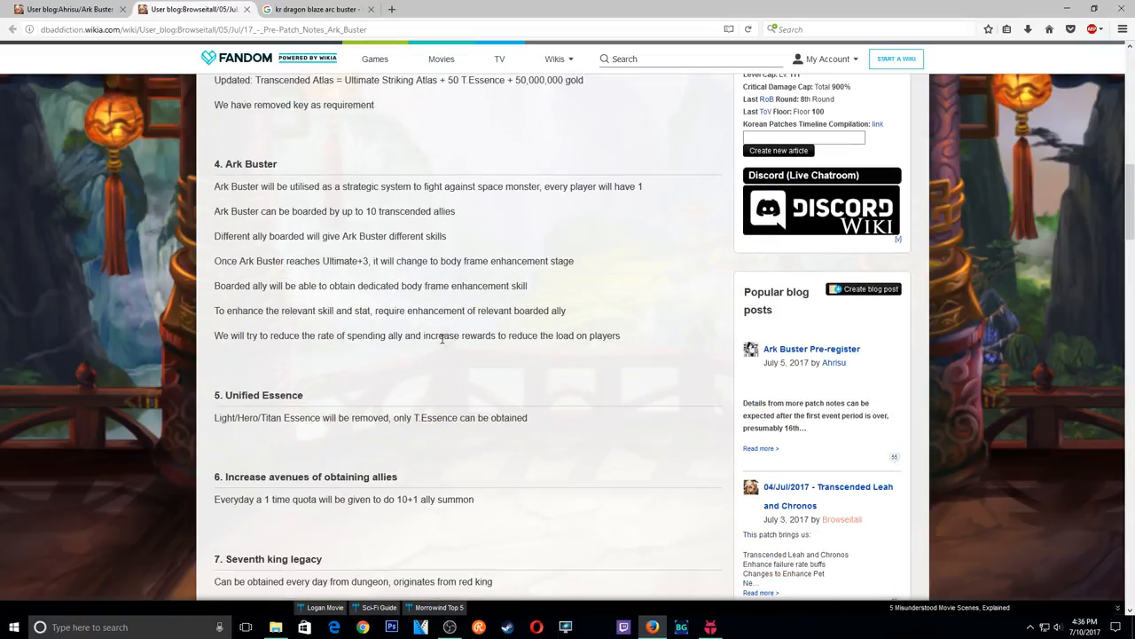
scroll("up", 3)
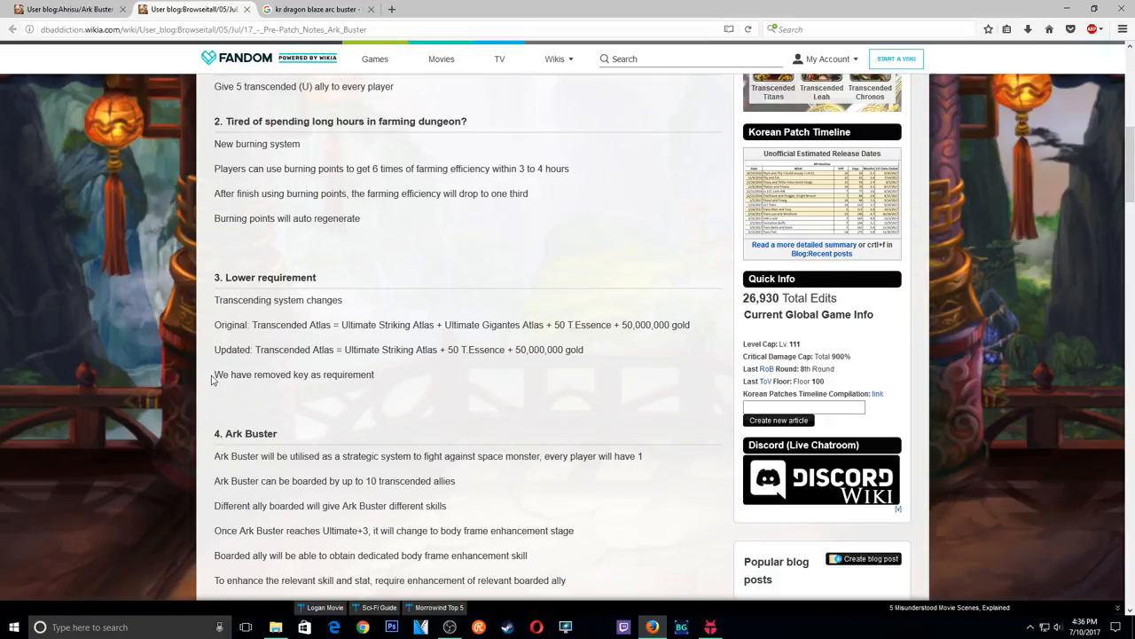
mouse_move(371, 445)
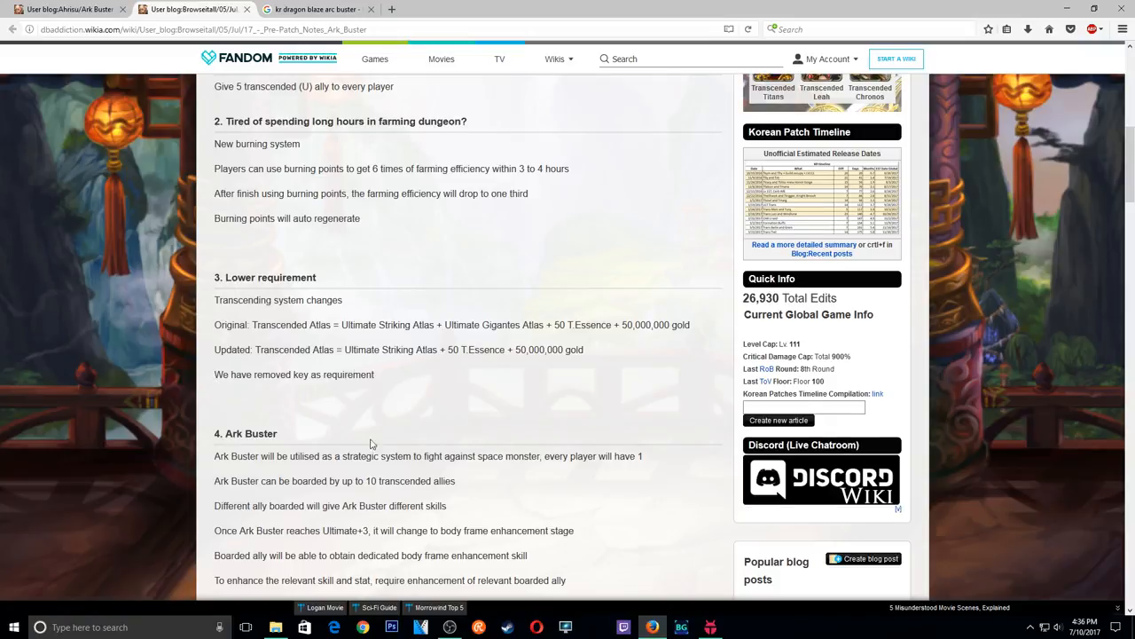
scroll("down", 3)
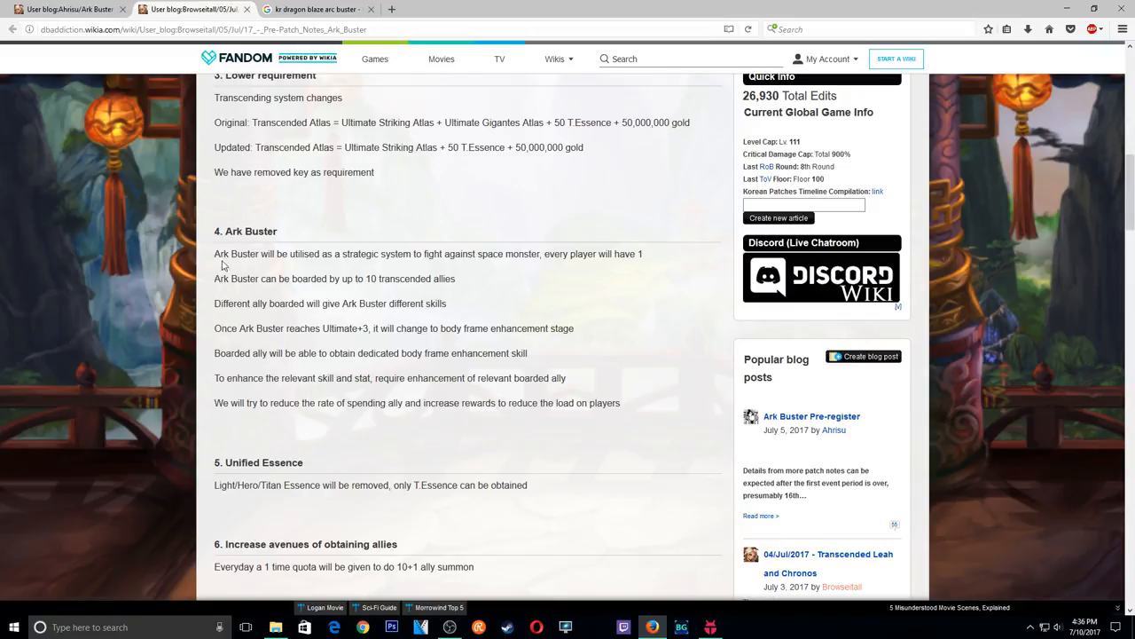
mouse_move(244, 251)
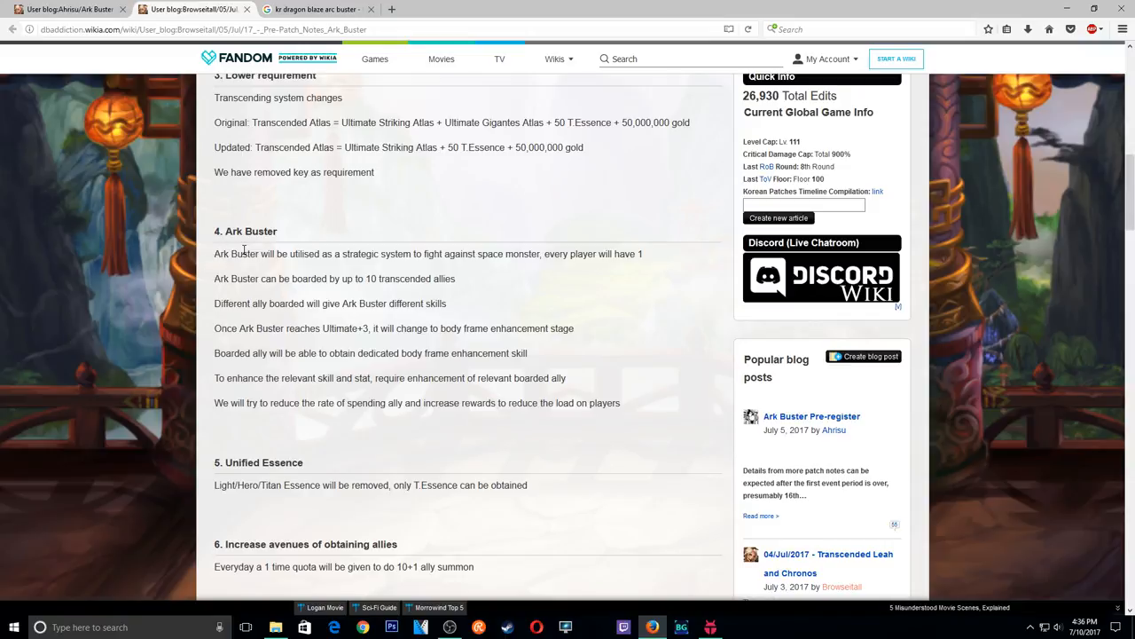
mouse_move(222, 291)
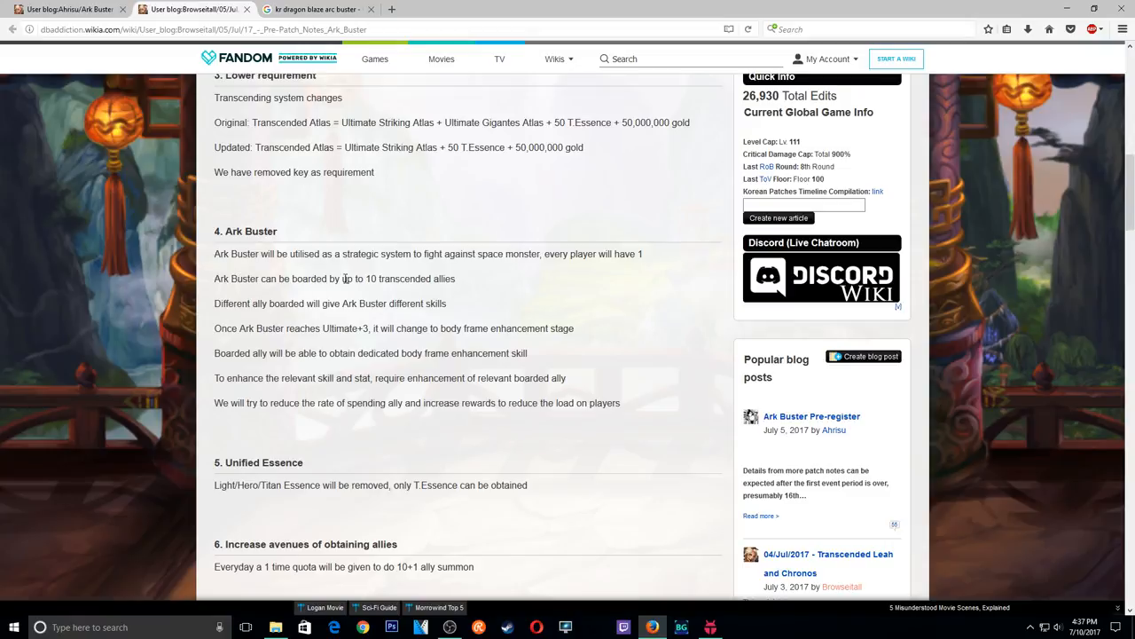
mouse_move(211, 311)
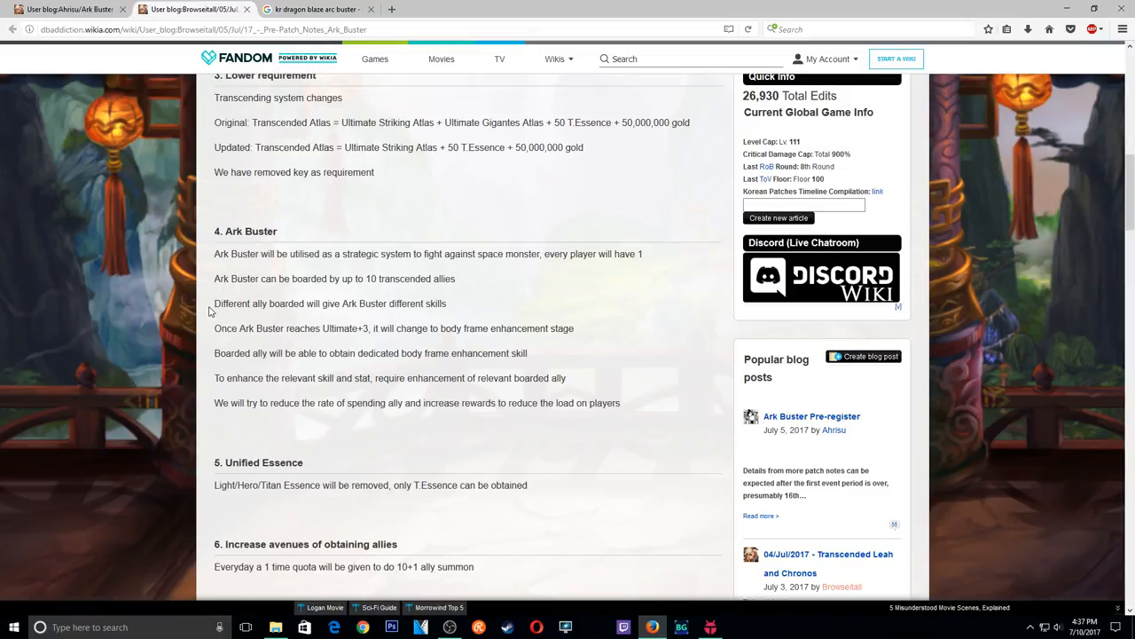
mouse_move(352, 377)
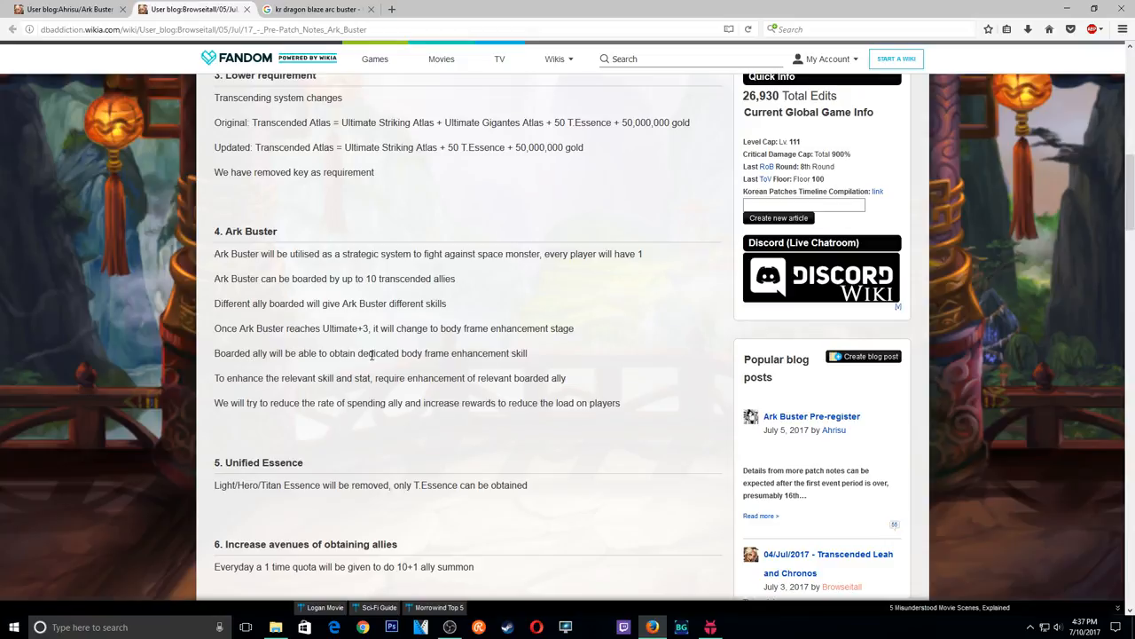
mouse_move(419, 364)
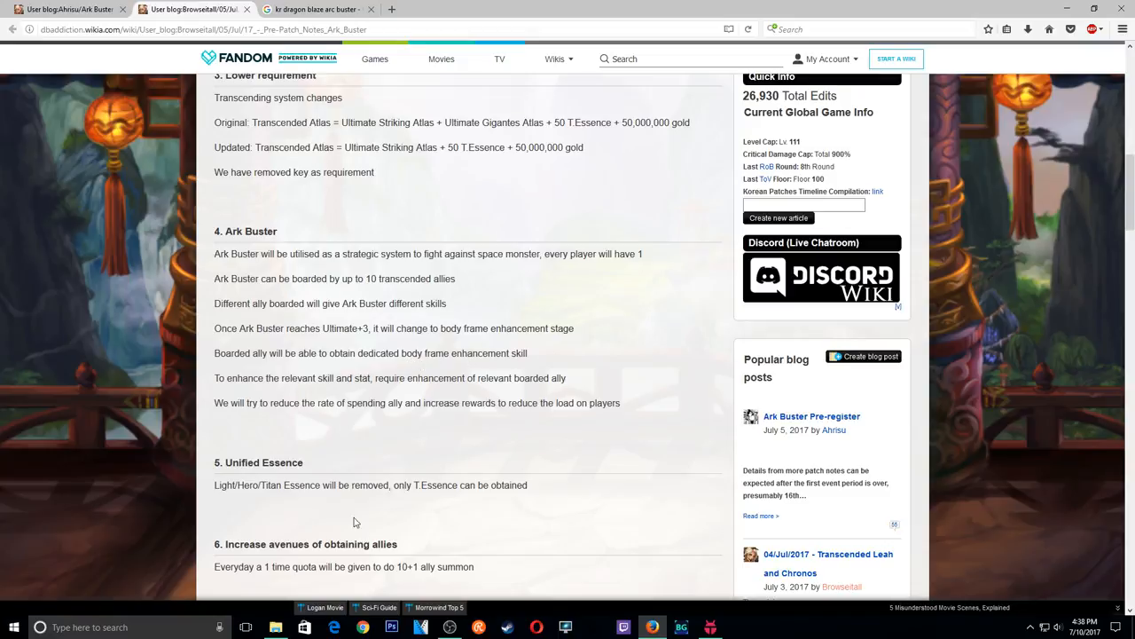
mouse_move(134, 449)
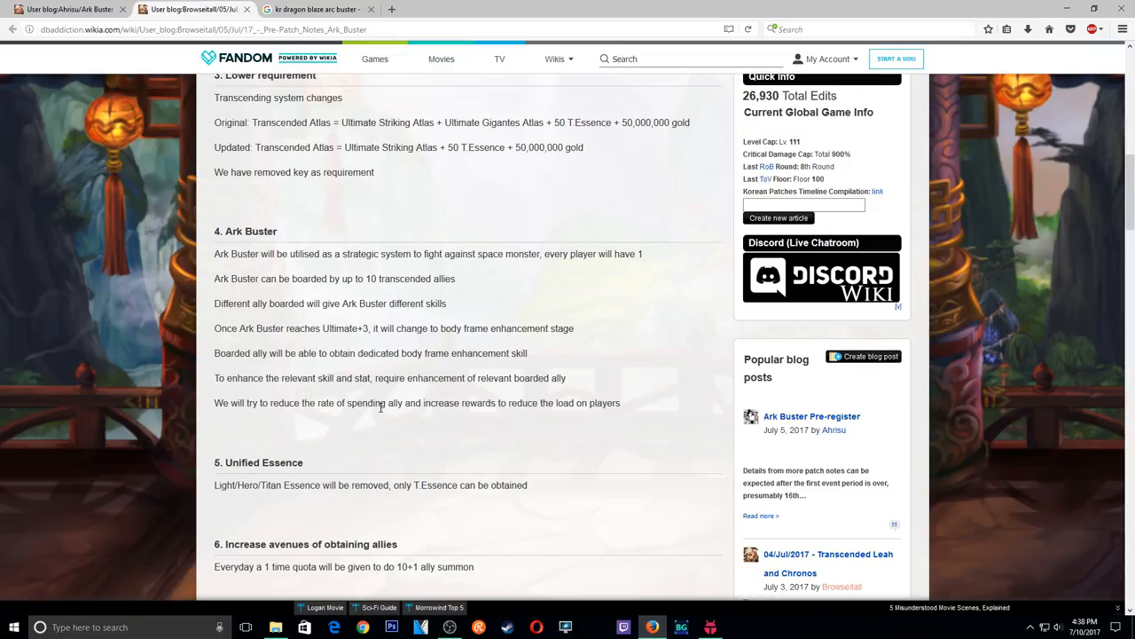
scroll("down", 3)
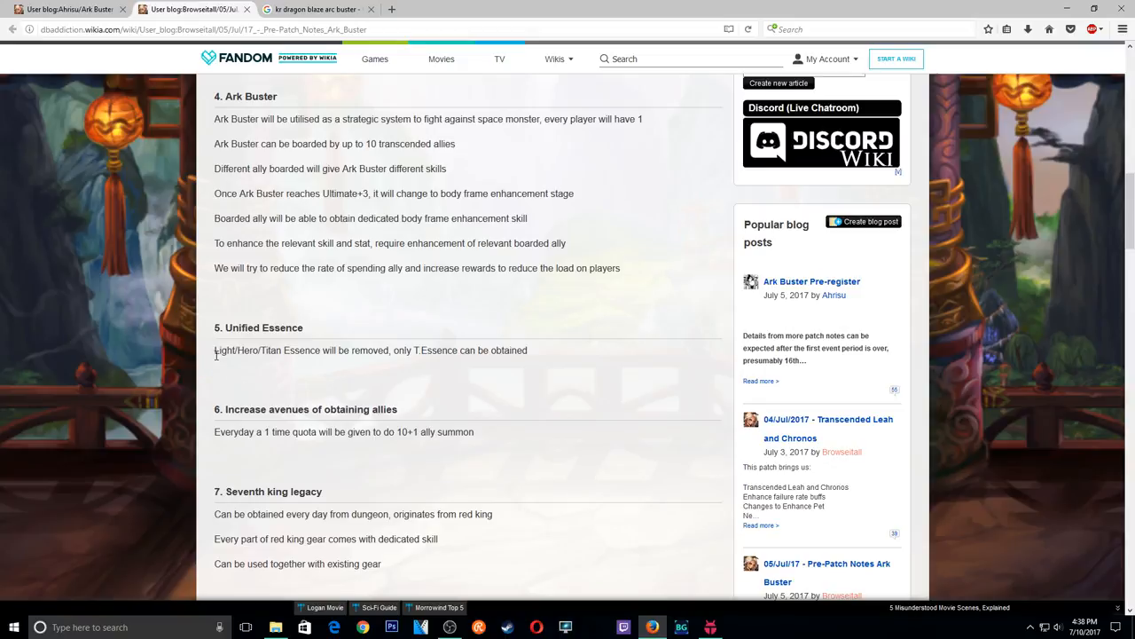
mouse_move(399, 361)
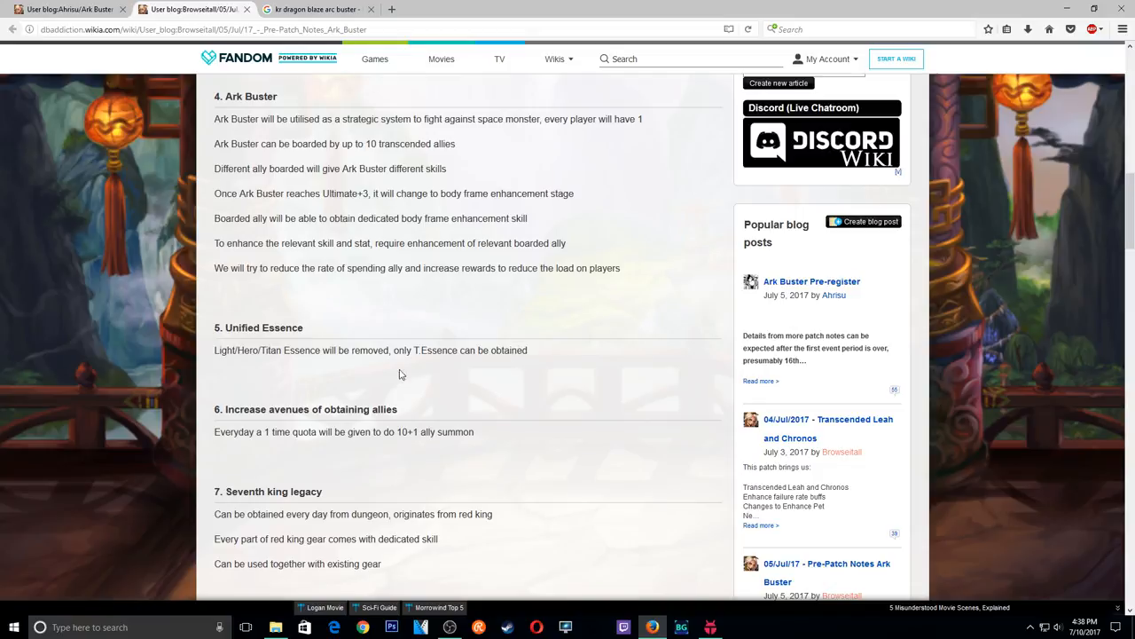
mouse_move(347, 431)
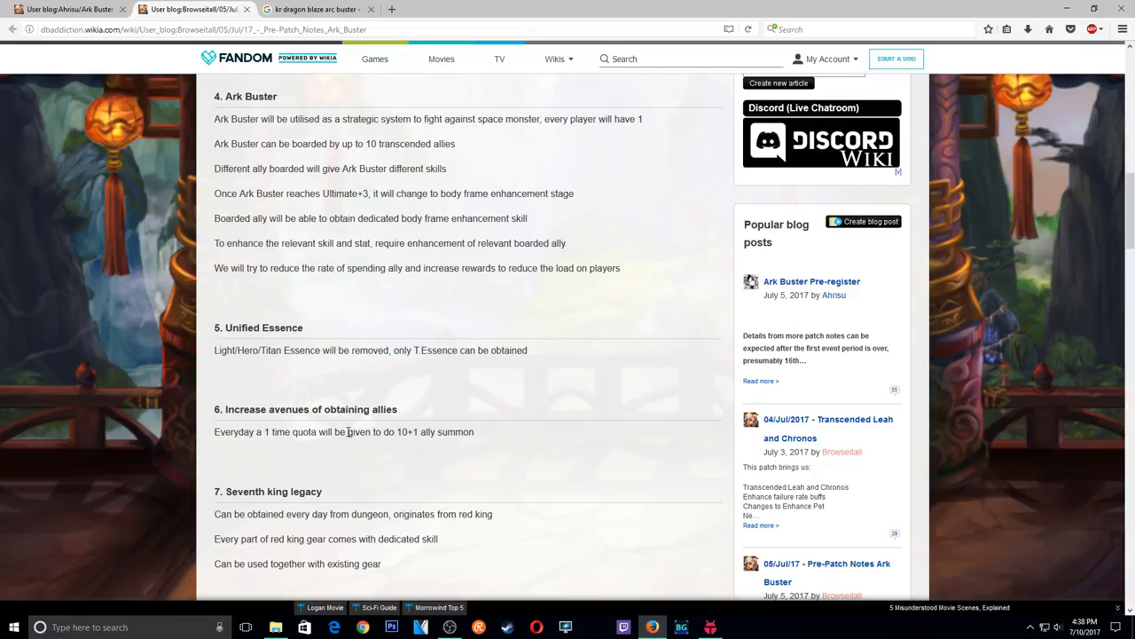
Read Seventh king legacy, Beastman Fortress, missed events and Bonus sections down to the comments.
scroll("down", 3)
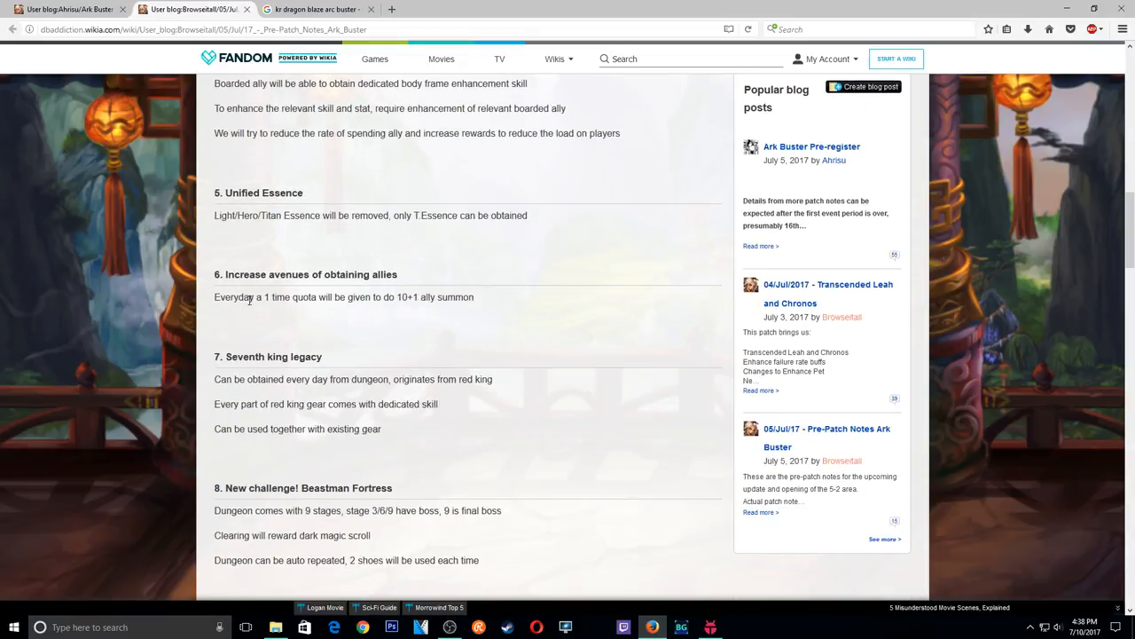
mouse_move(275, 276)
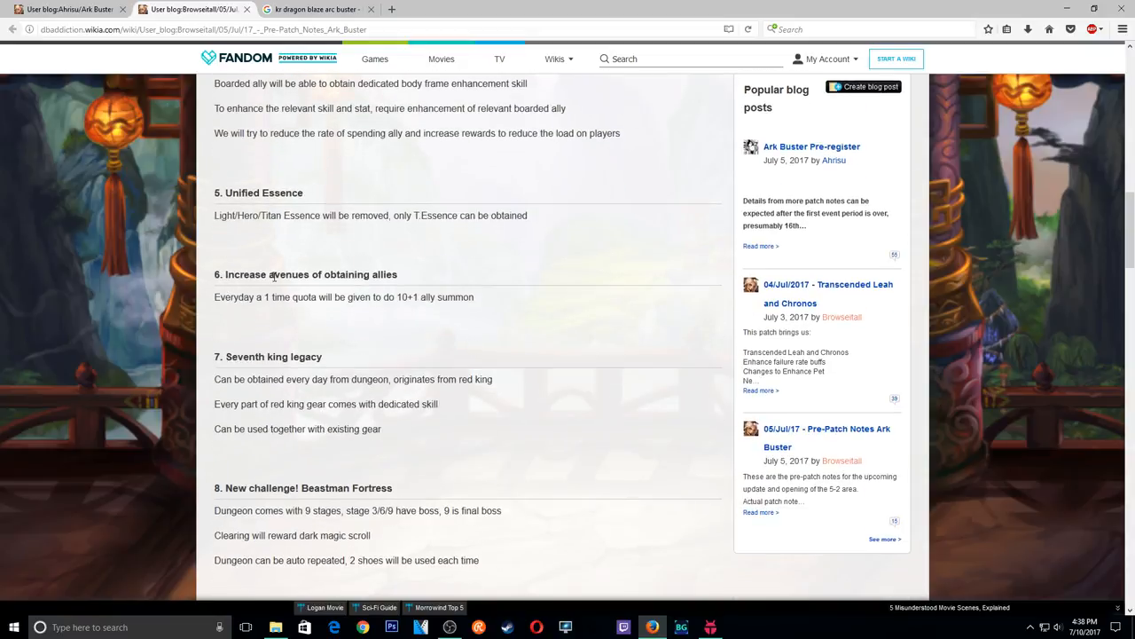
mouse_move(302, 301)
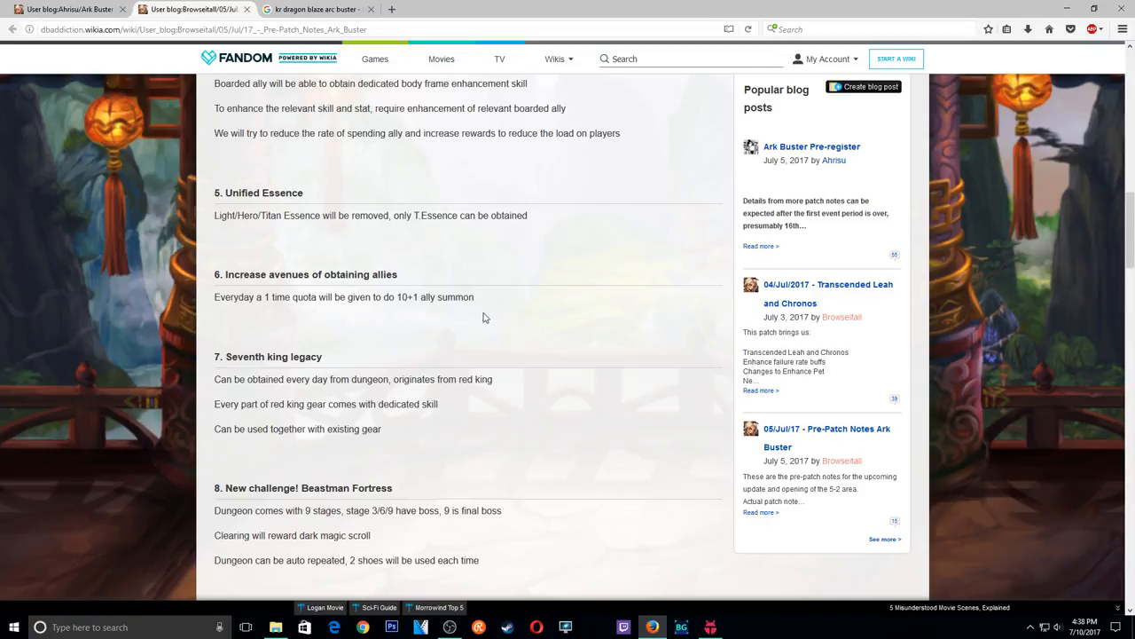
scroll("down", 3)
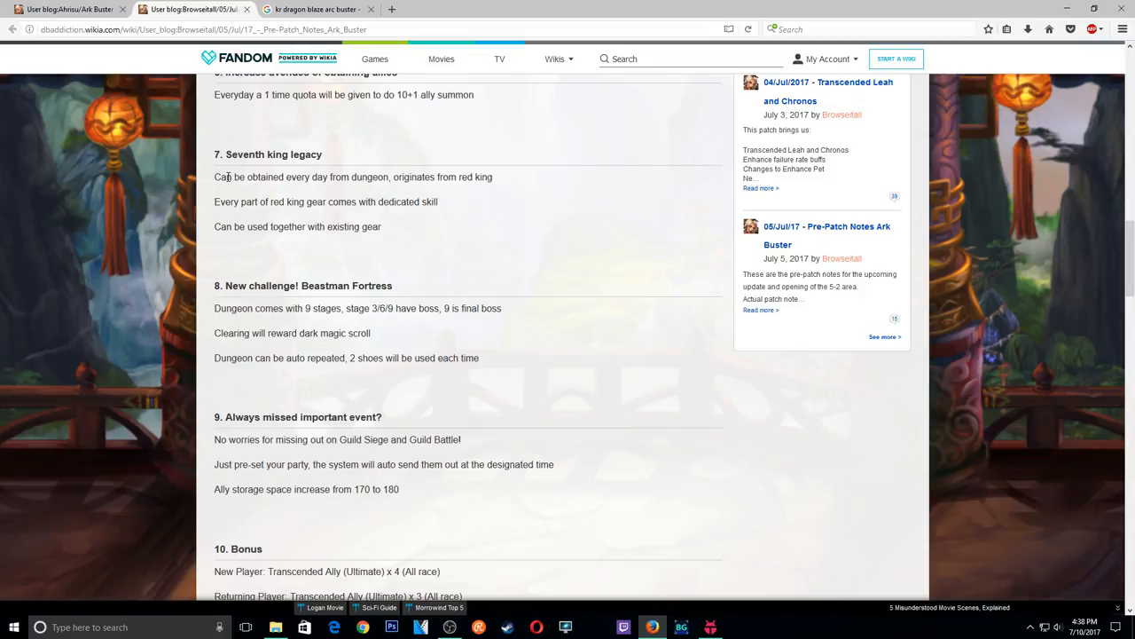
mouse_move(256, 206)
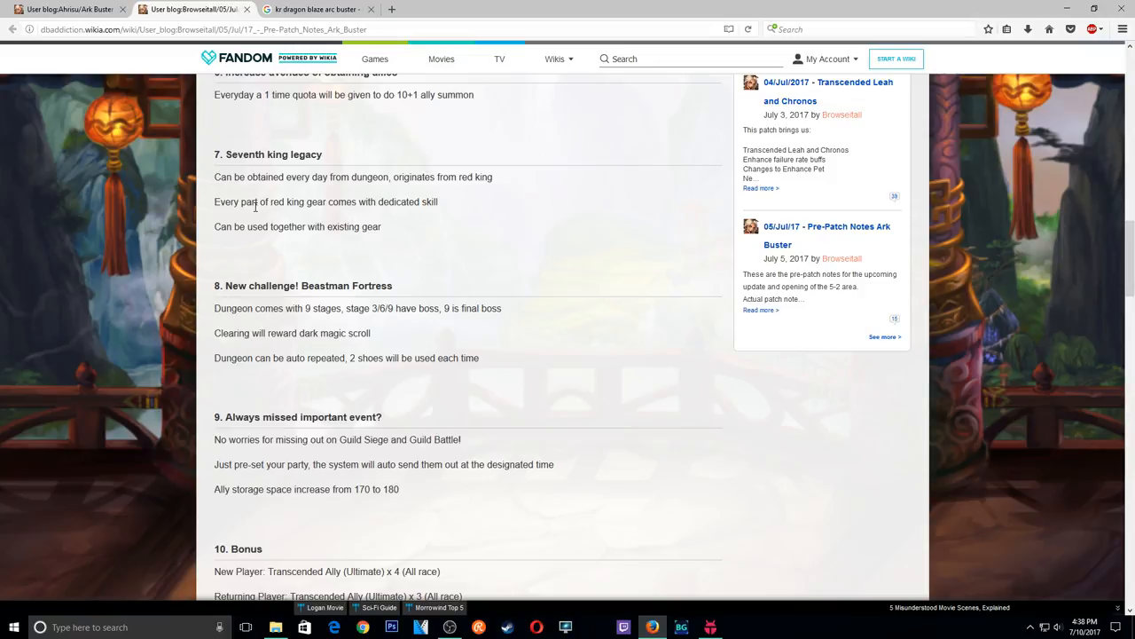
mouse_move(511, 285)
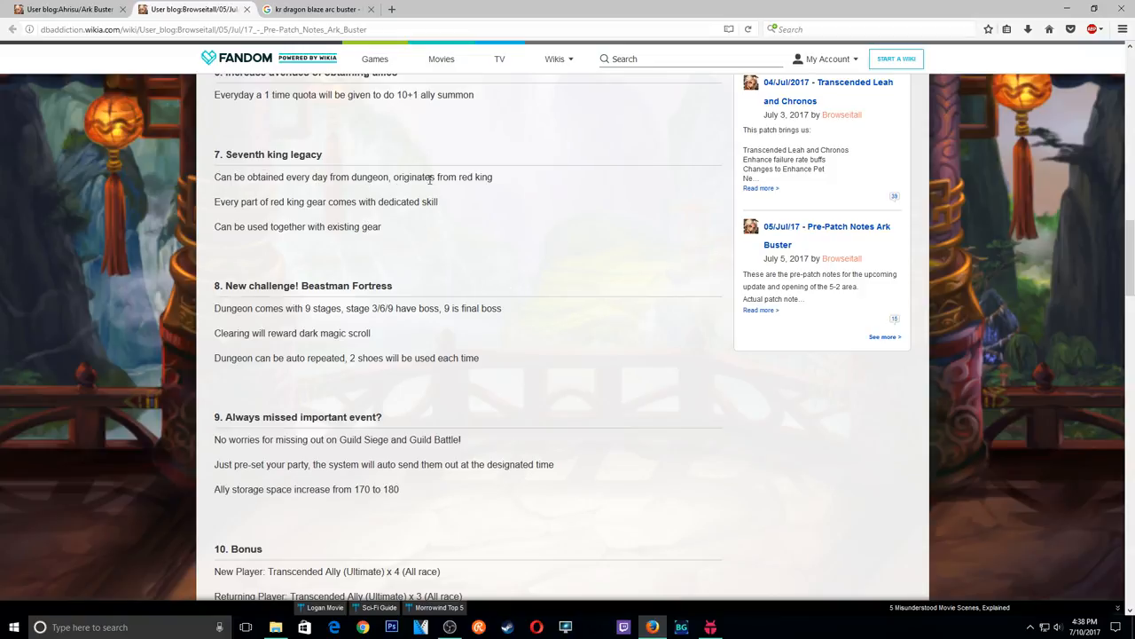
mouse_move(178, 218)
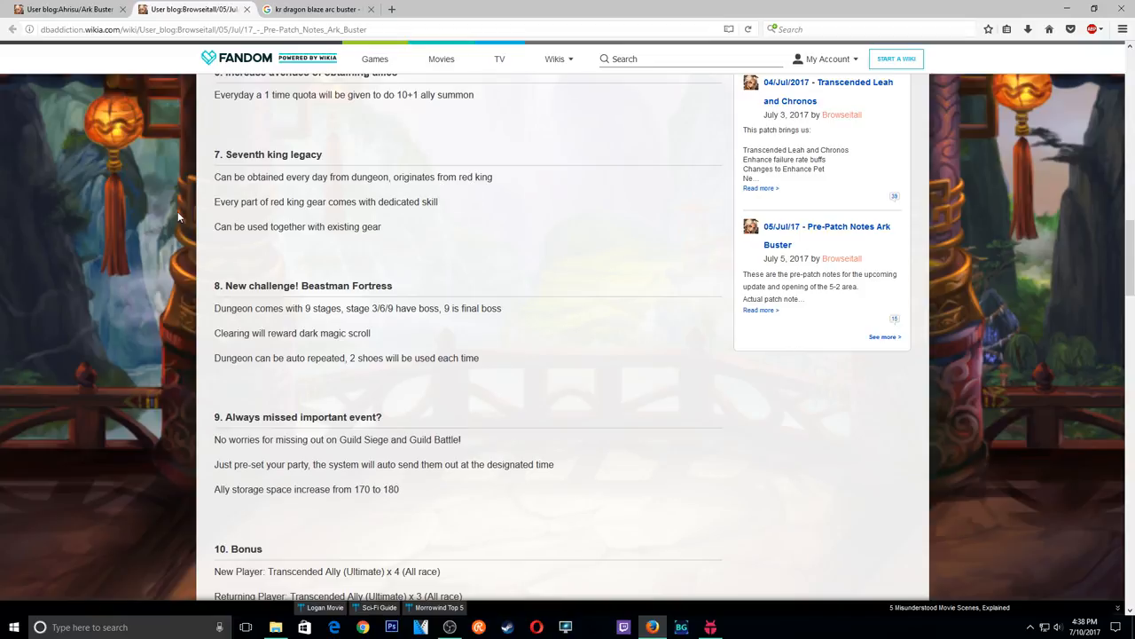
mouse_move(329, 204)
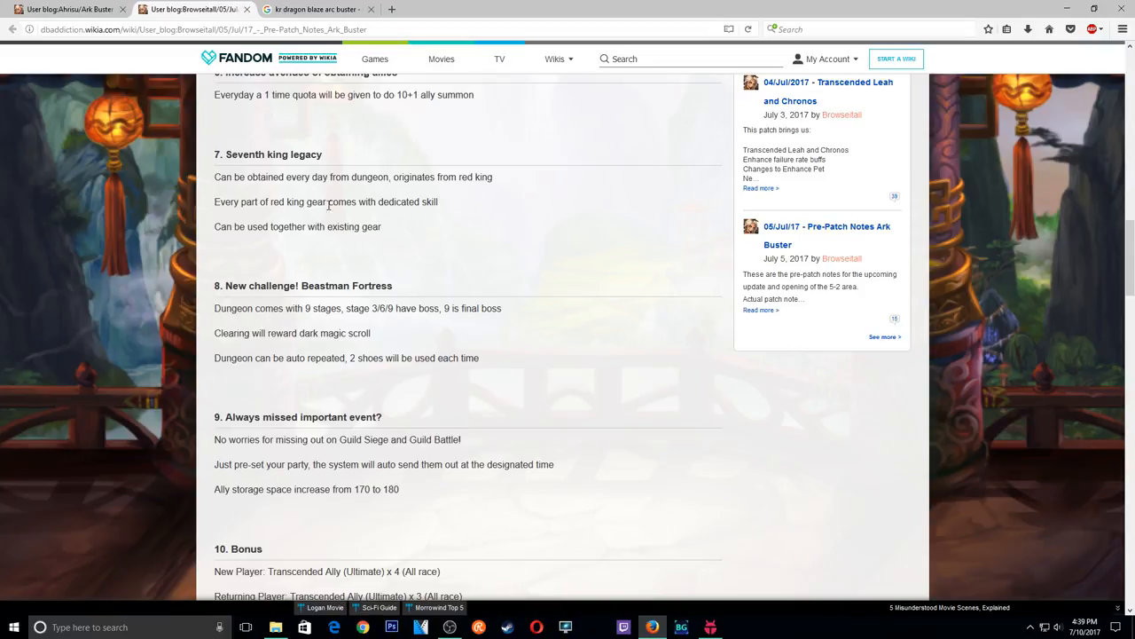
mouse_move(225, 266)
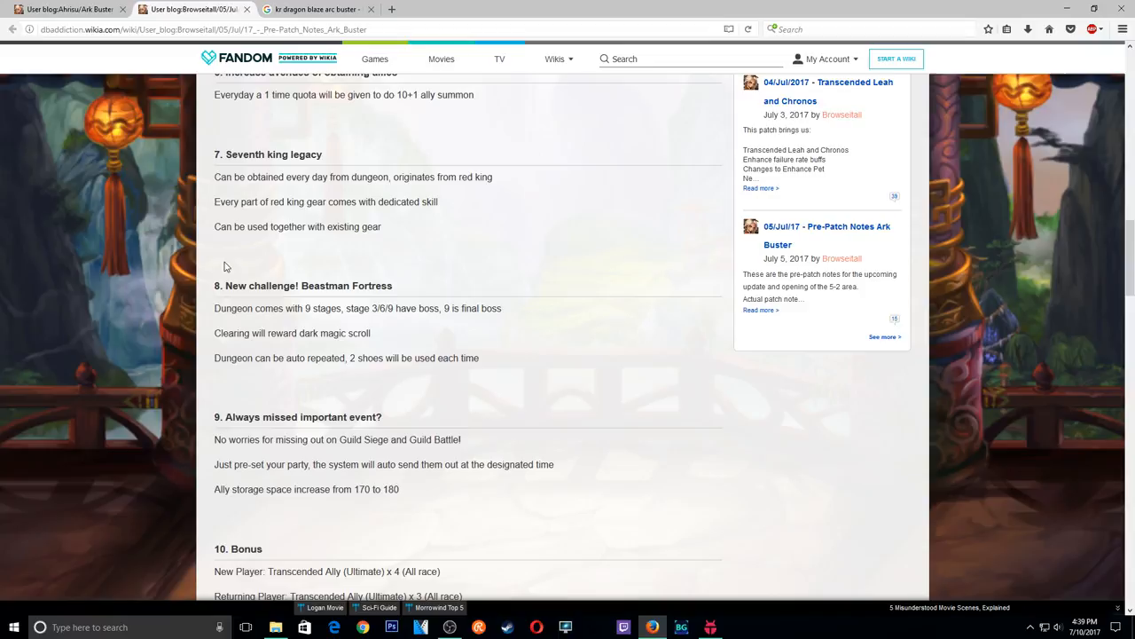
mouse_move(258, 230)
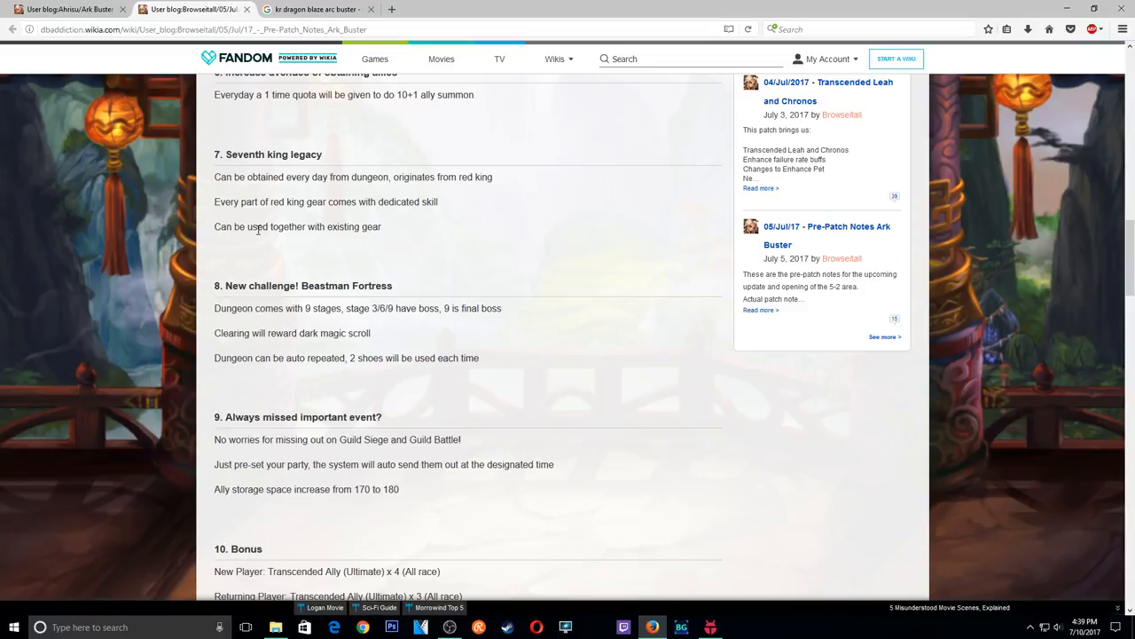
mouse_move(397, 245)
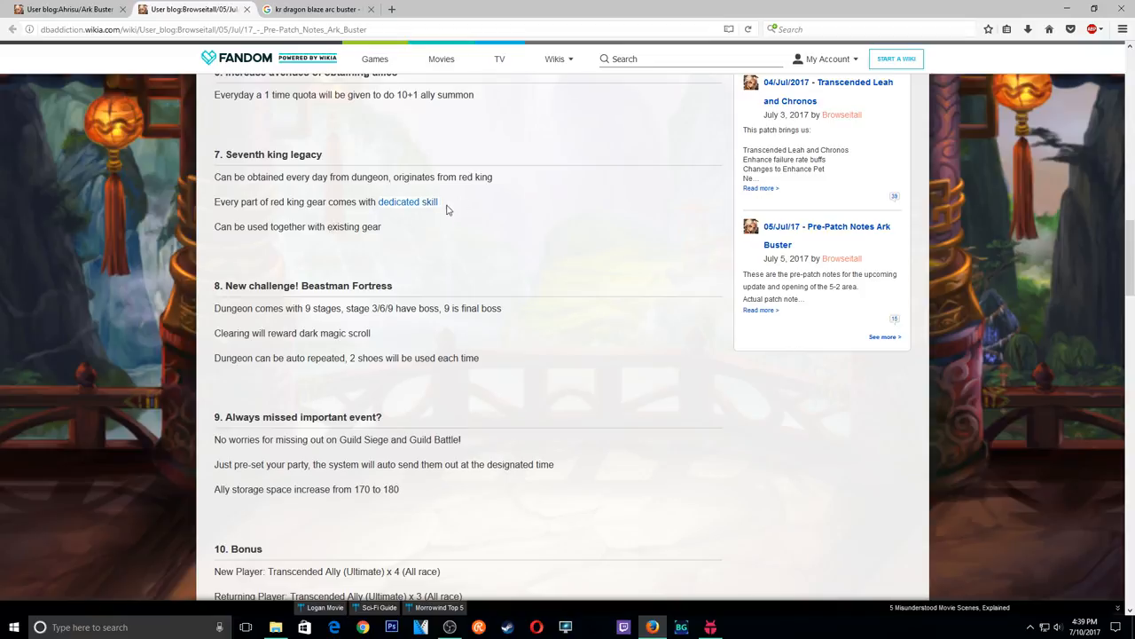
mouse_move(443, 210)
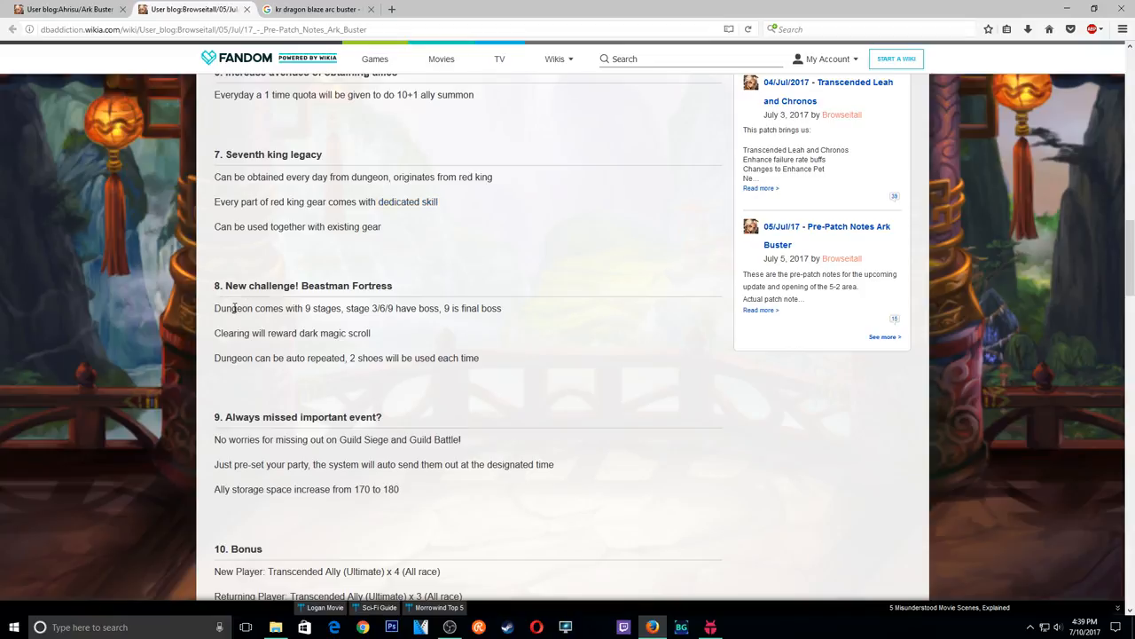
mouse_move(200, 308)
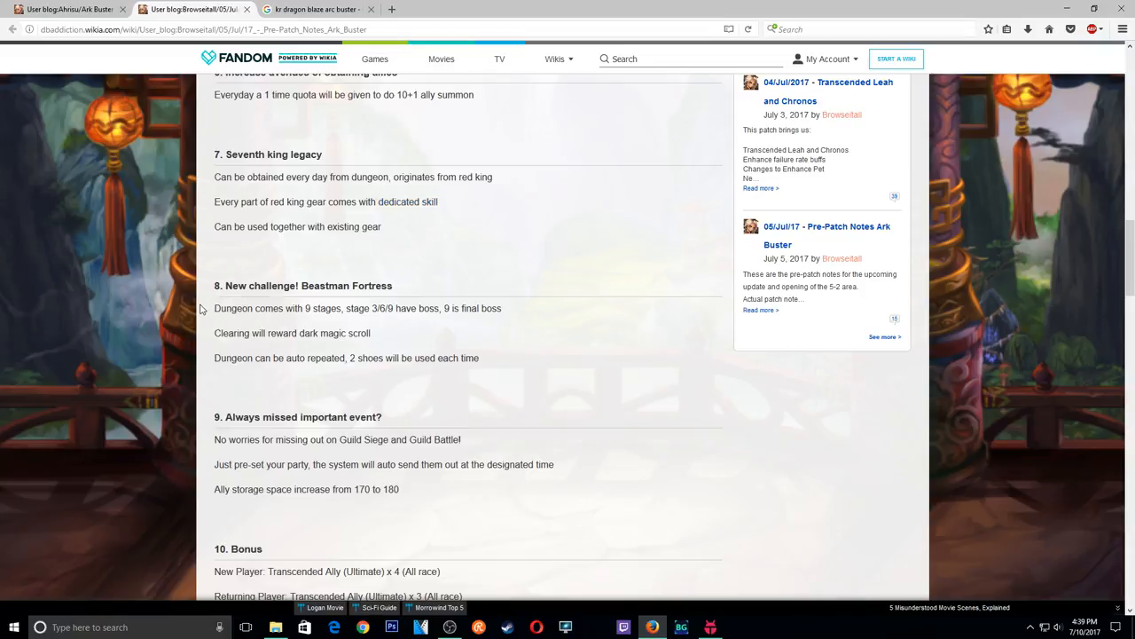
mouse_move(423, 347)
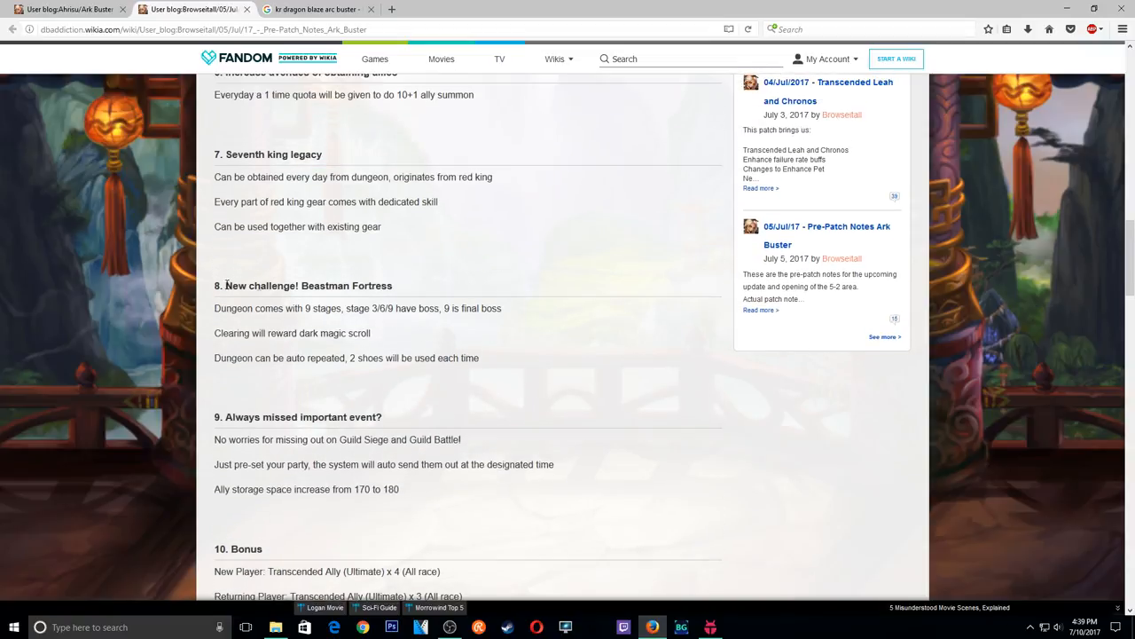
mouse_move(220, 327)
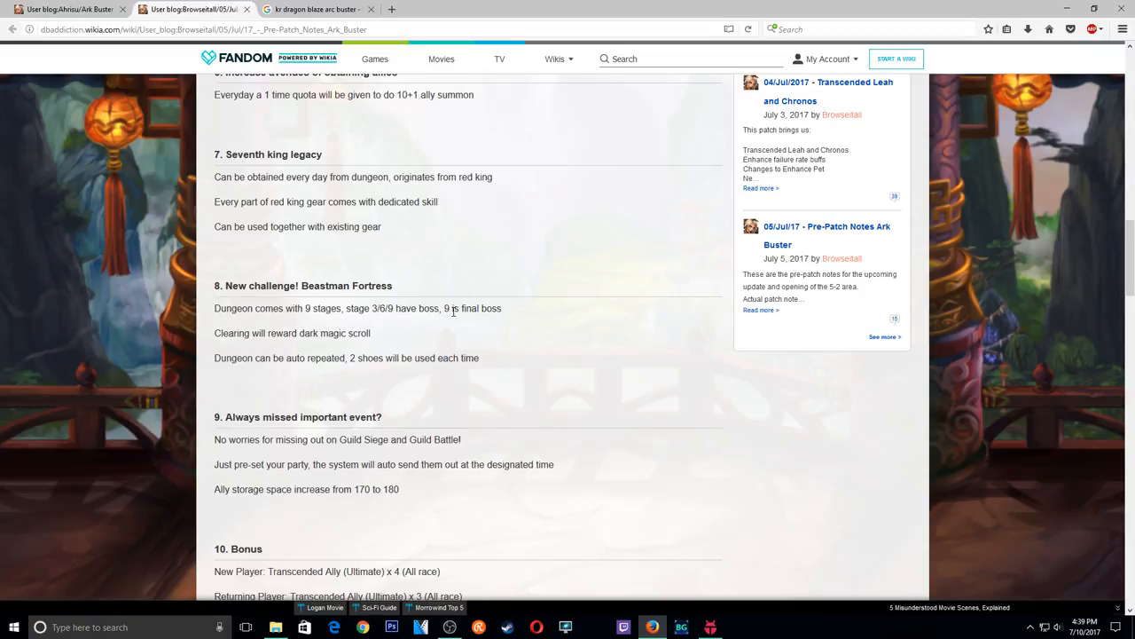
mouse_move(251, 354)
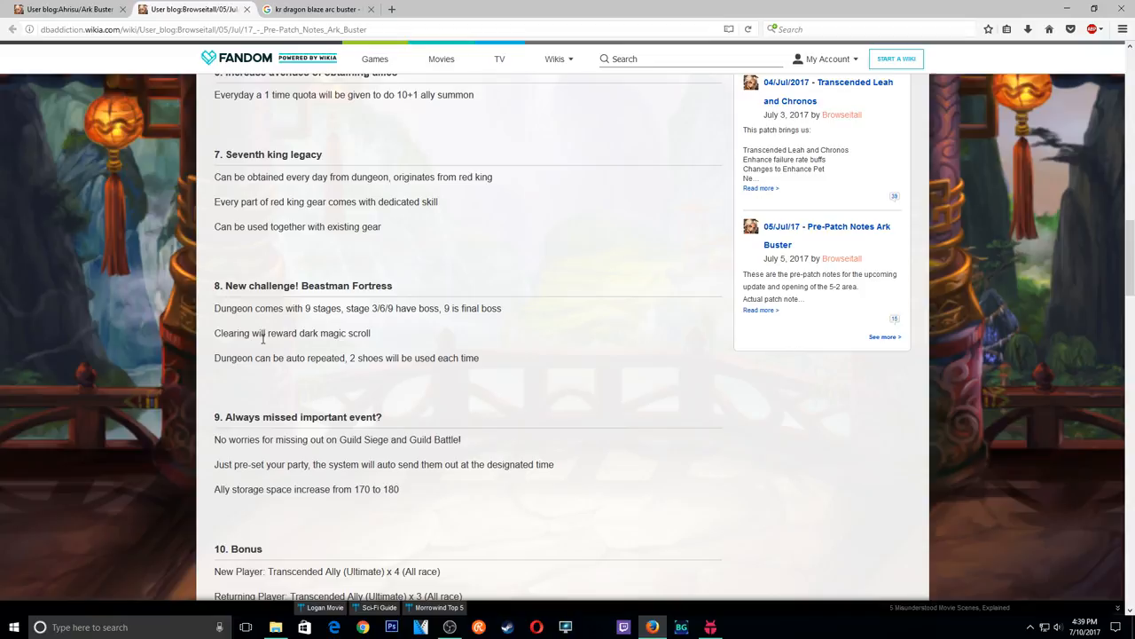
mouse_move(372, 347)
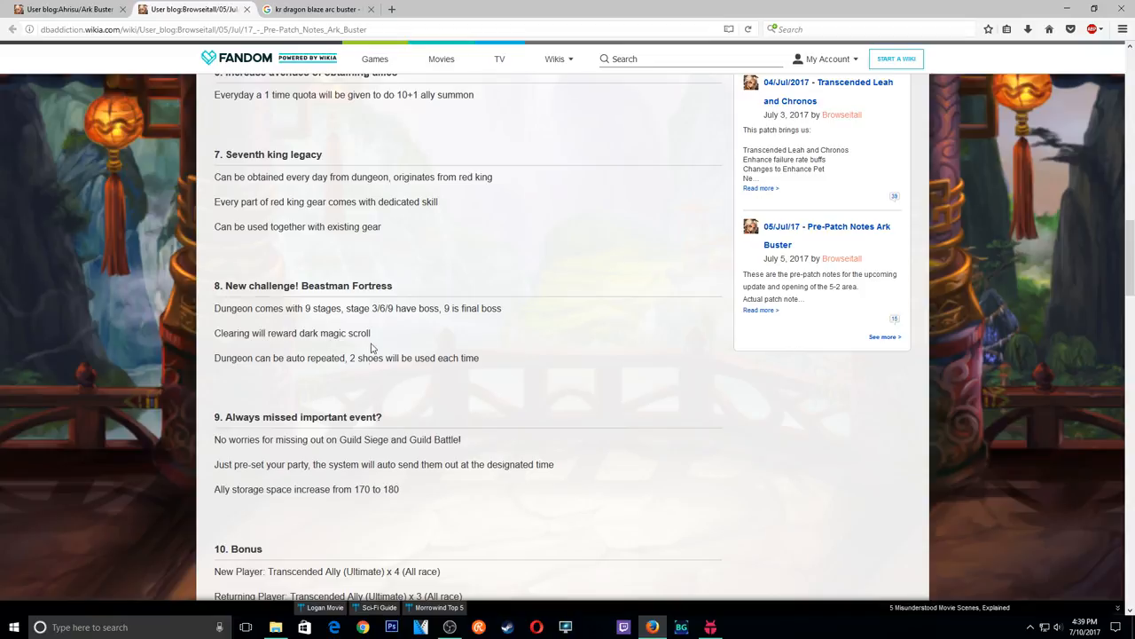
mouse_move(229, 359)
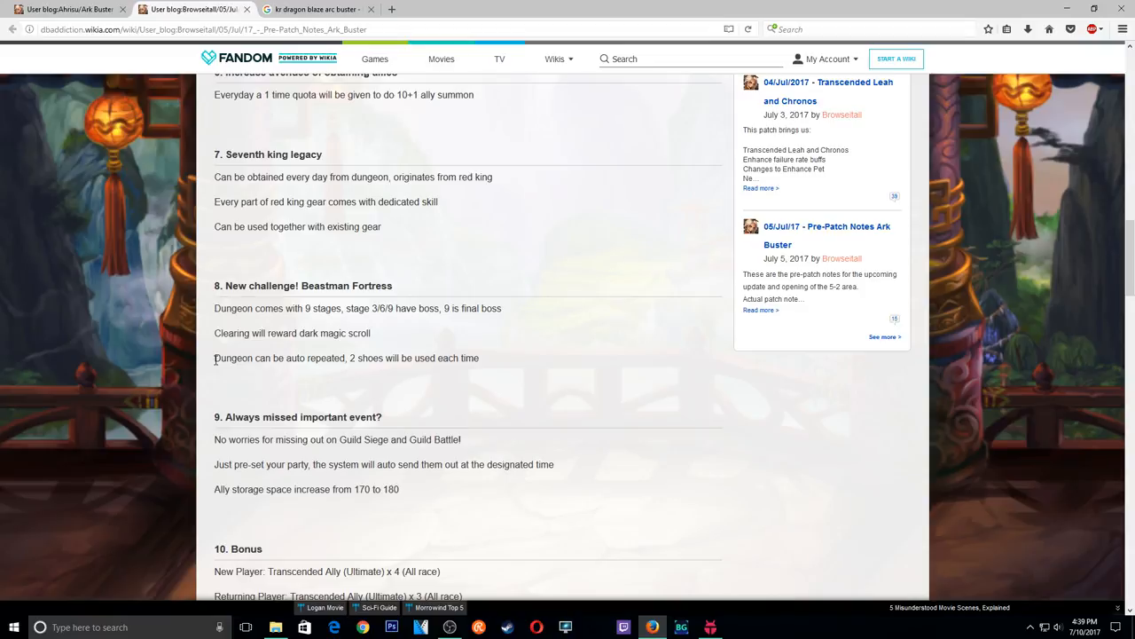
mouse_move(280, 359)
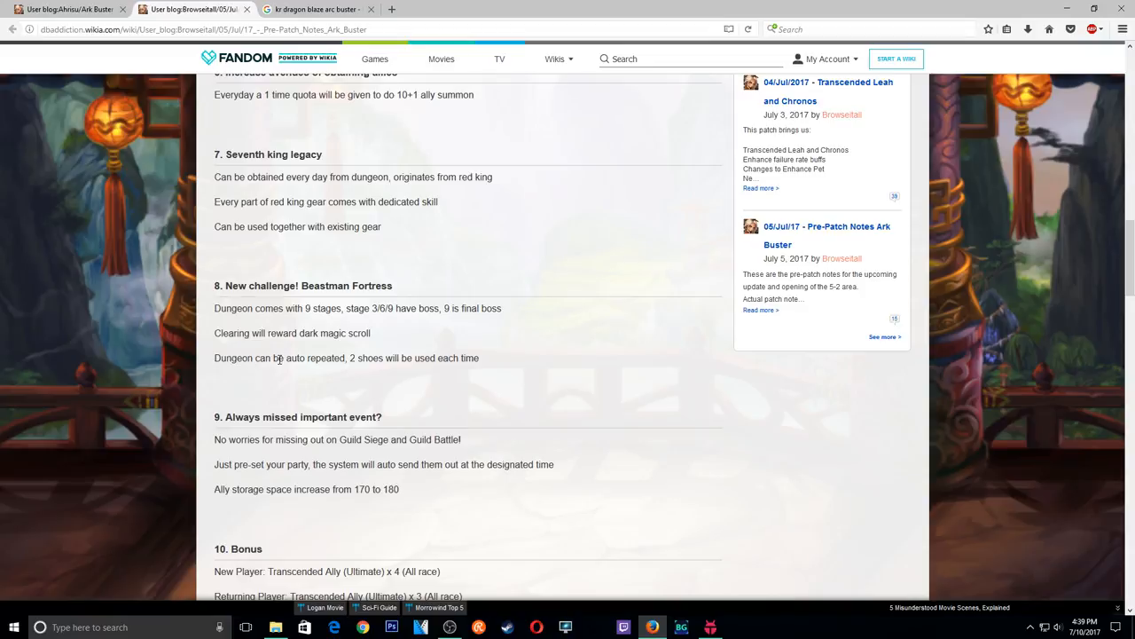
mouse_move(319, 379)
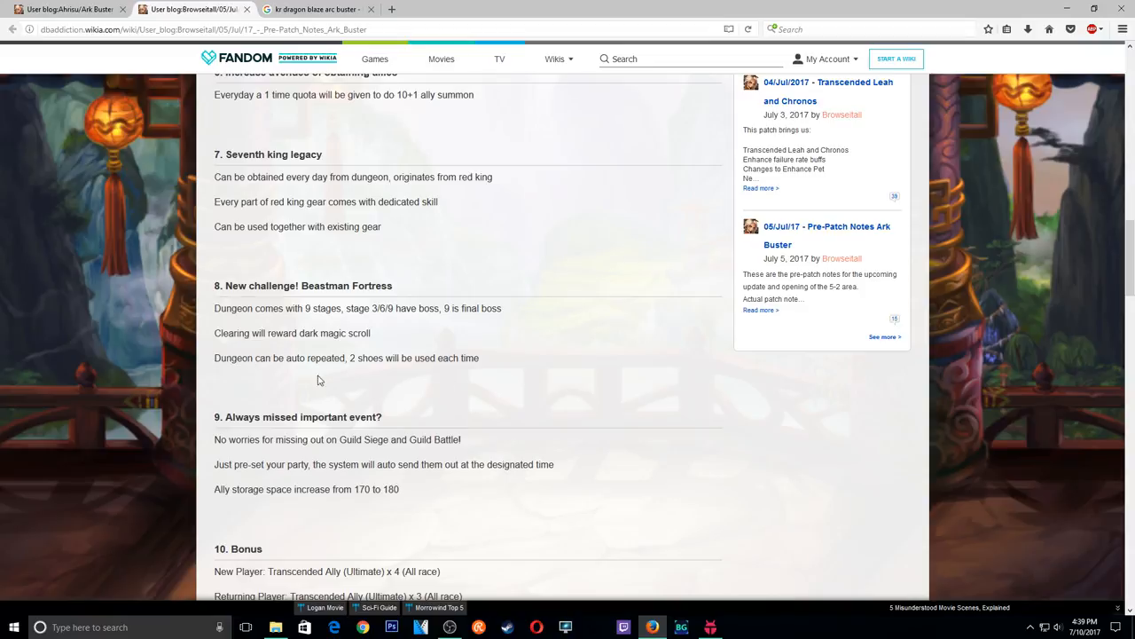
scroll("down", 3)
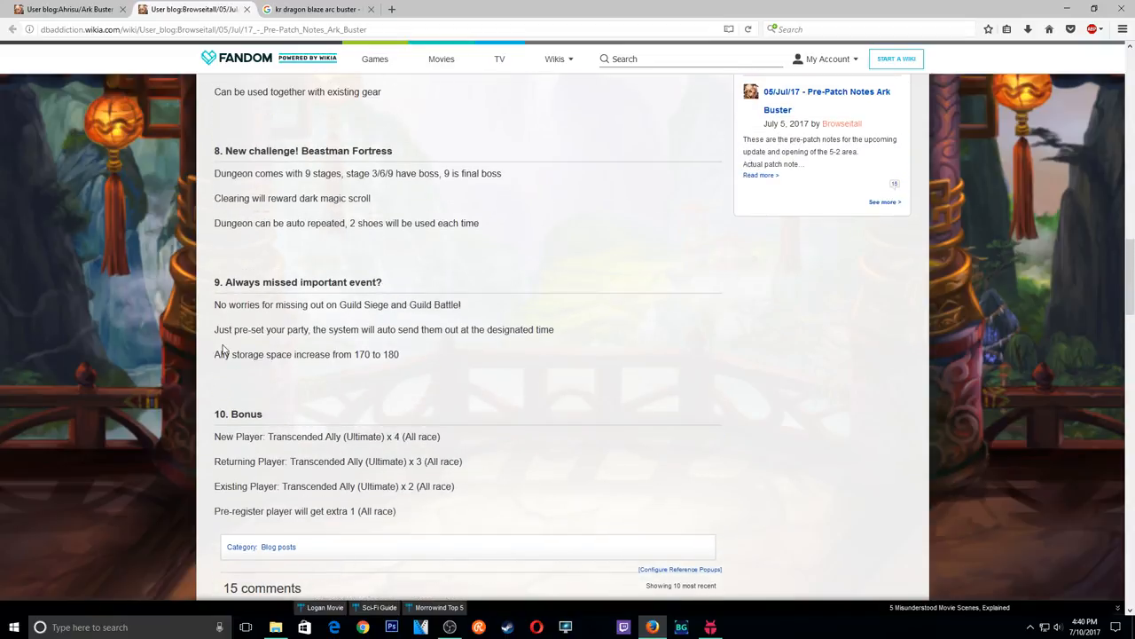
mouse_move(235, 287)
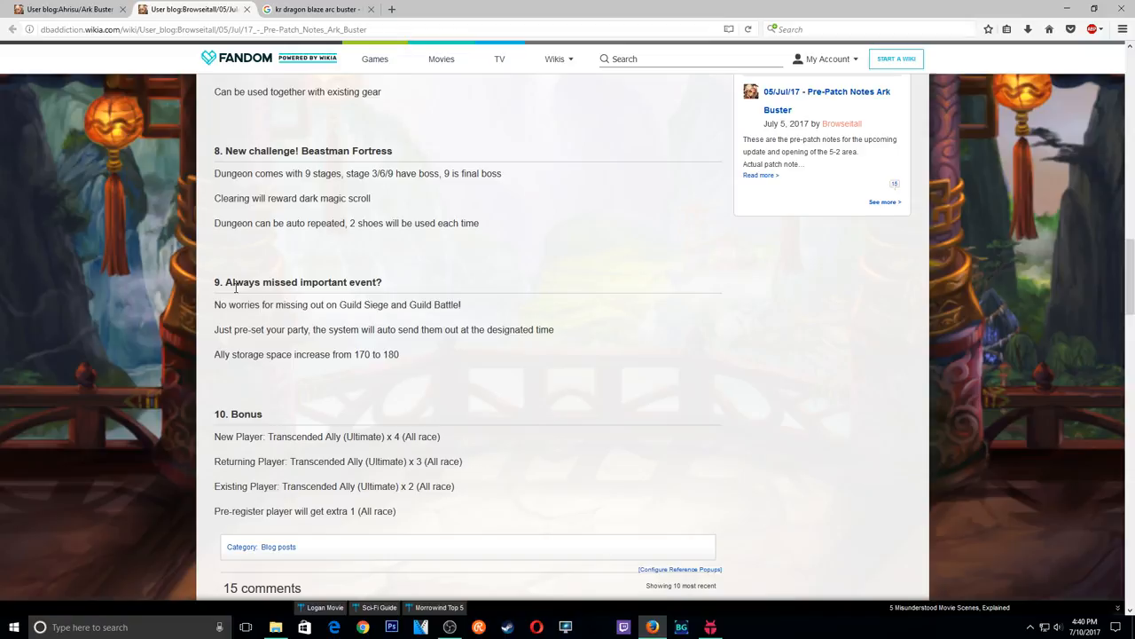
mouse_move(271, 307)
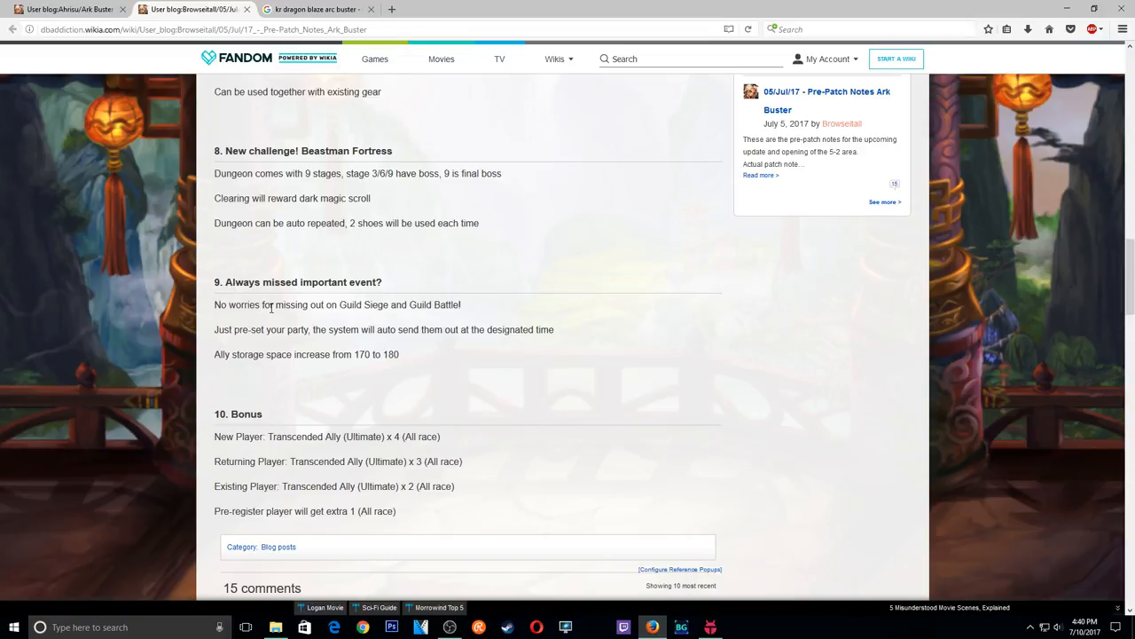
mouse_move(317, 373)
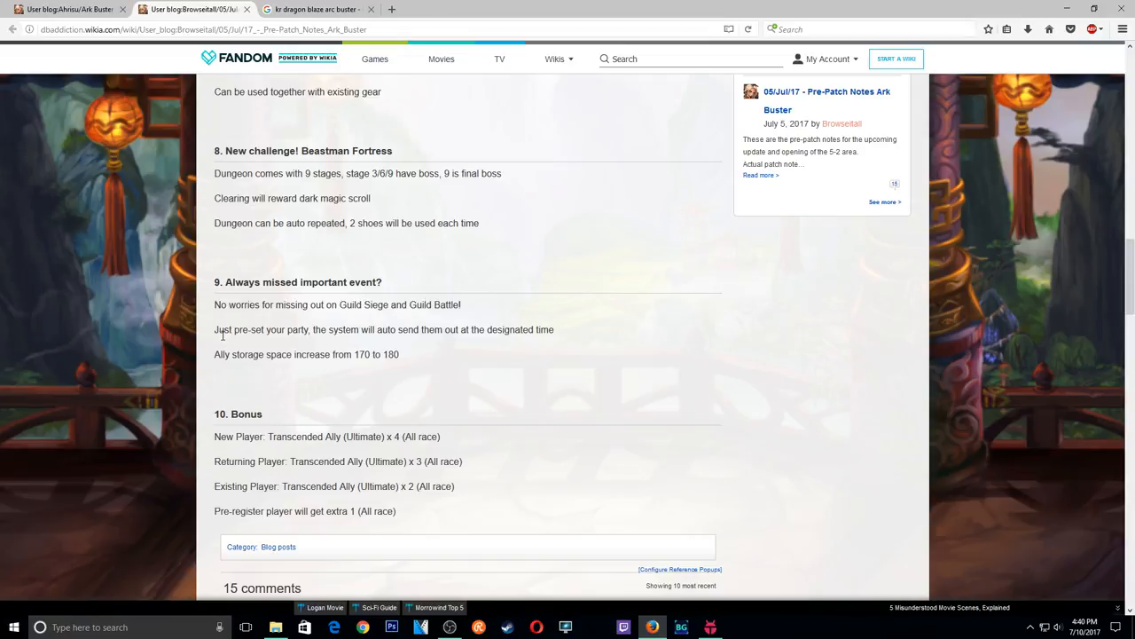
mouse_move(325, 329)
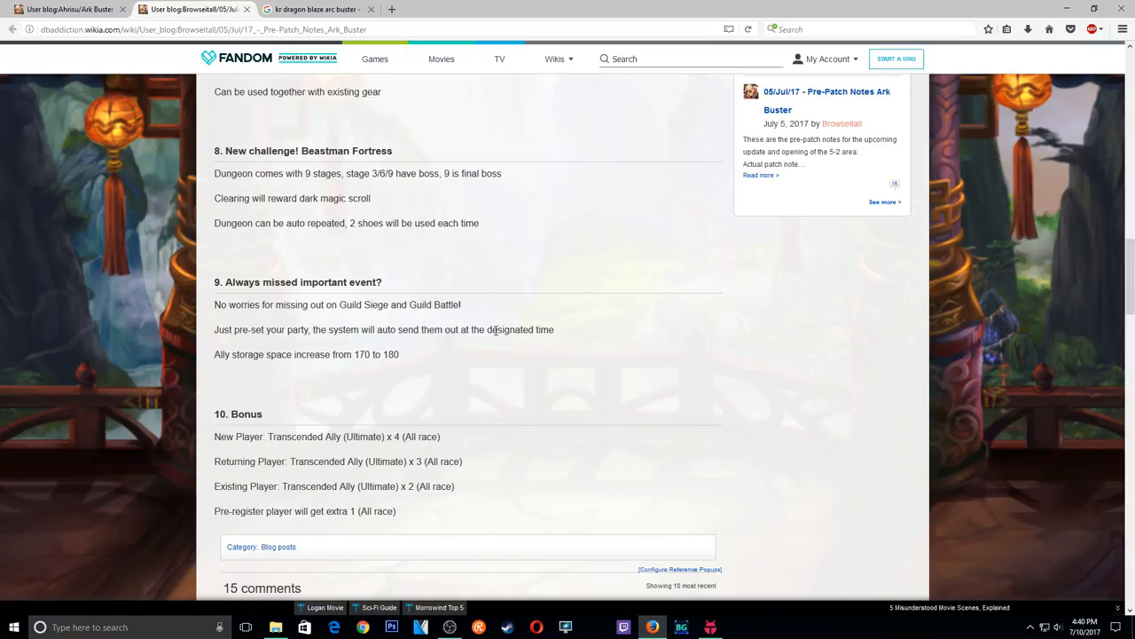
mouse_move(238, 382)
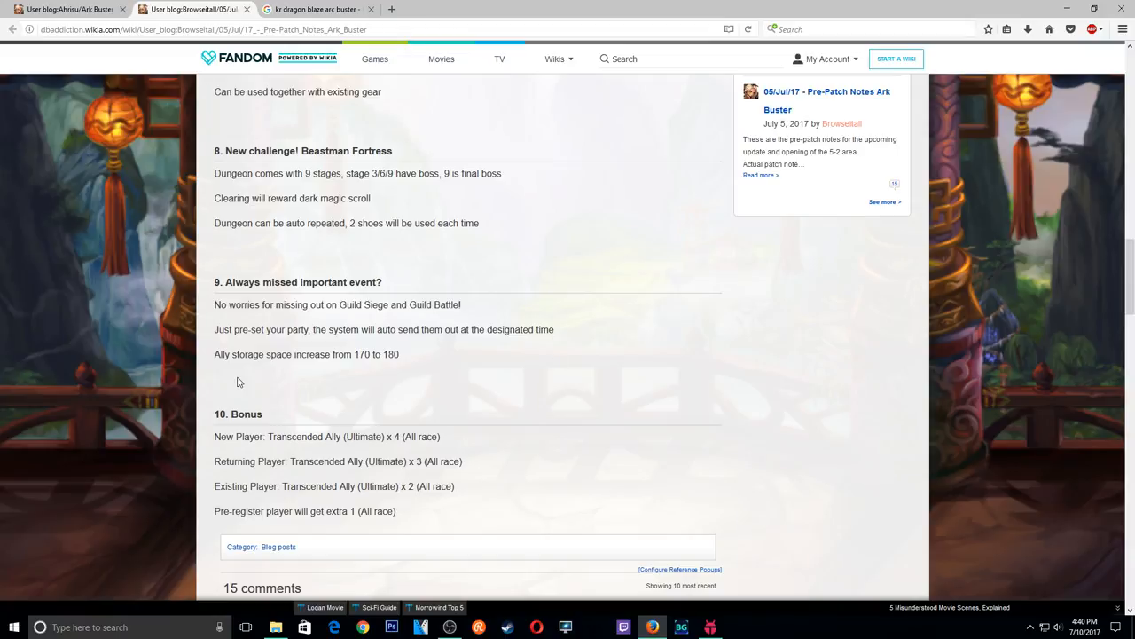
mouse_move(224, 366)
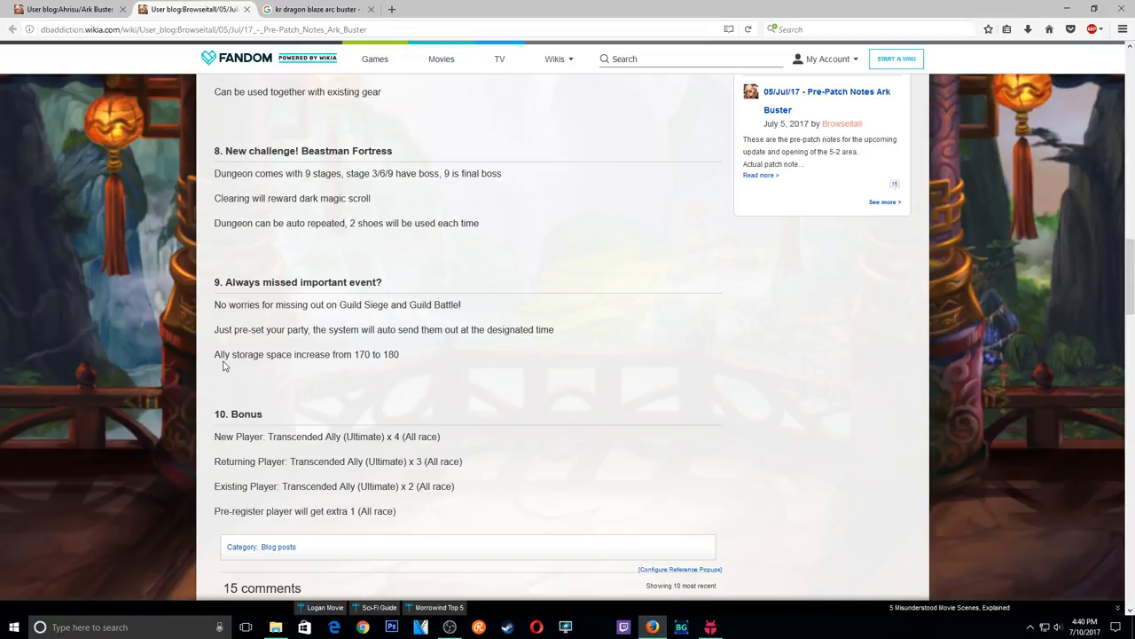
mouse_move(260, 389)
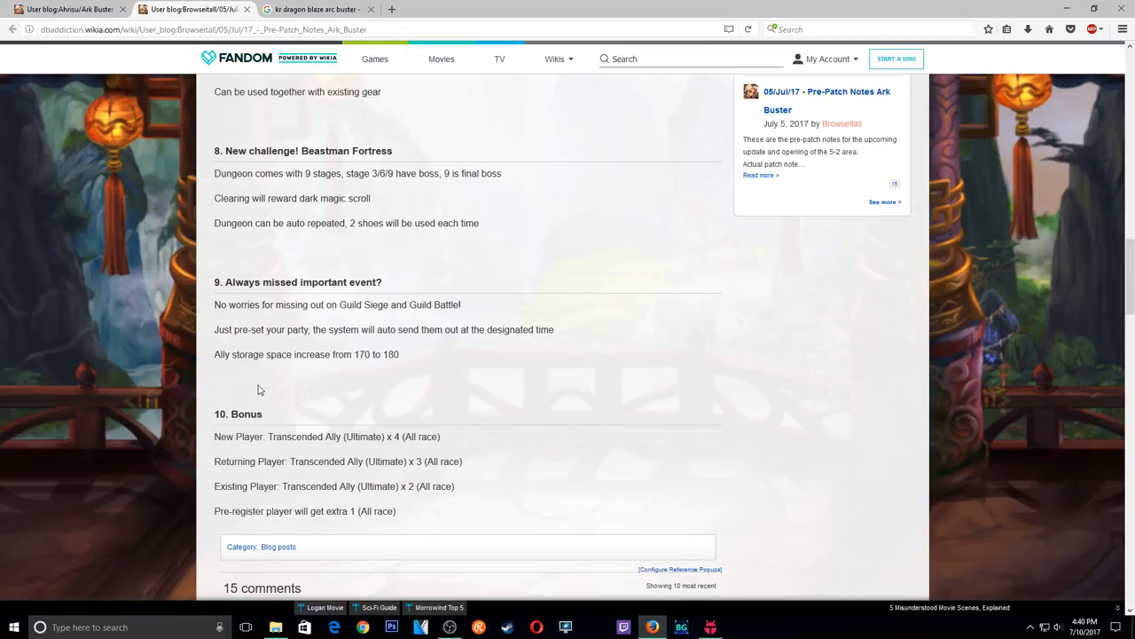
Scroll the Pre-Patch Notes post down to the Bonus section and comment guidelines.
scroll("down", 3)
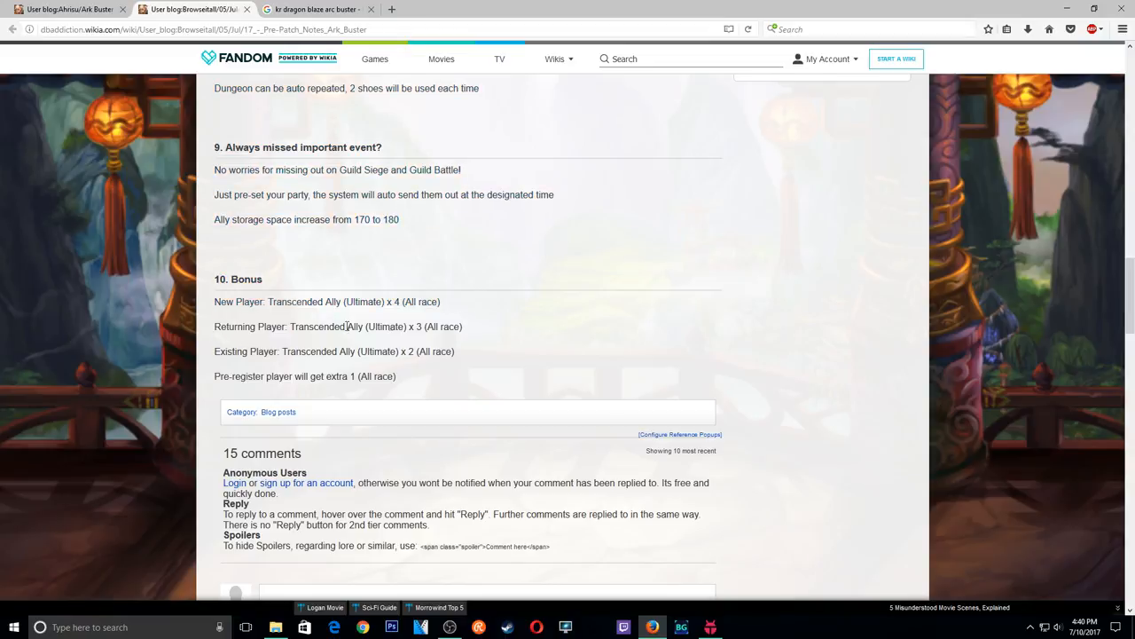
mouse_move(475, 366)
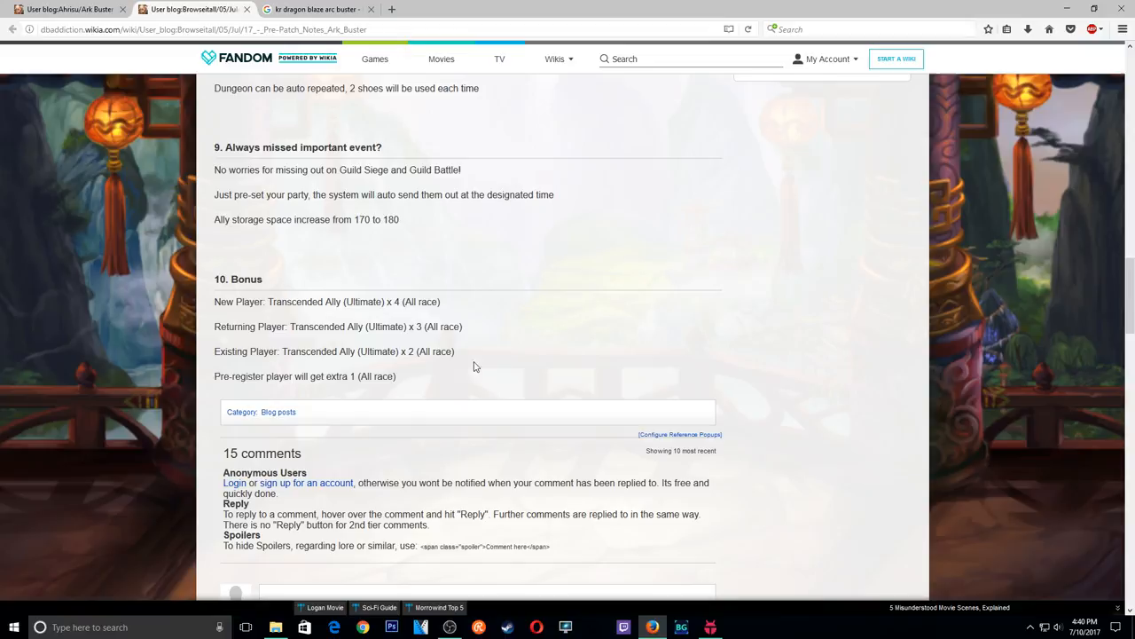
mouse_move(221, 375)
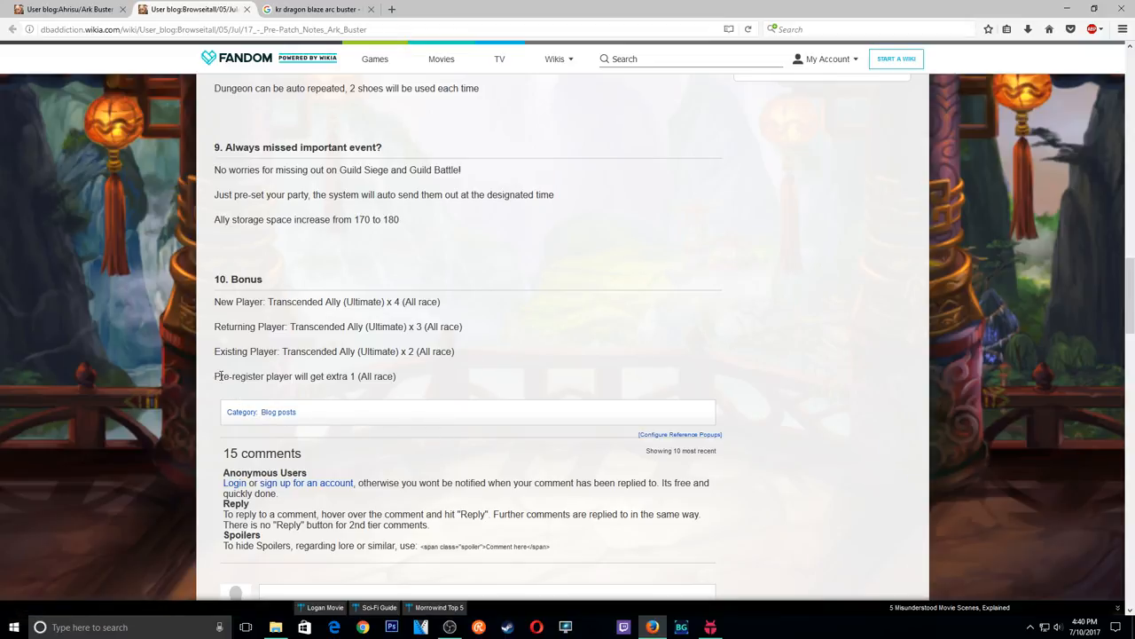
mouse_move(219, 375)
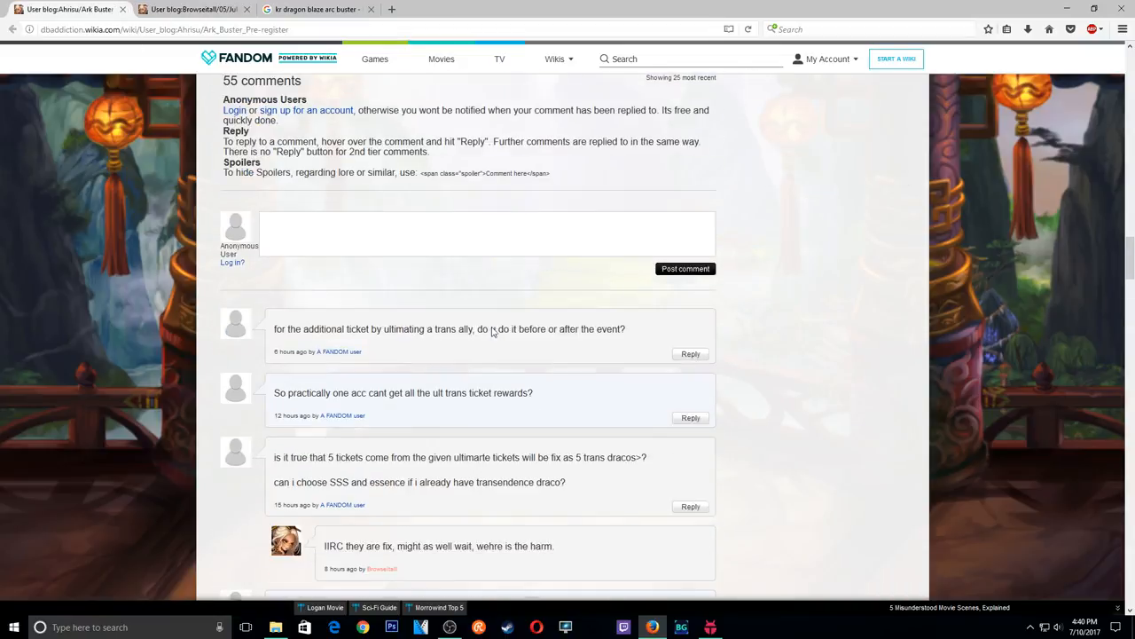
Scroll the pre-patch notes back up to the Update Rewards section.
scroll("up", 3)
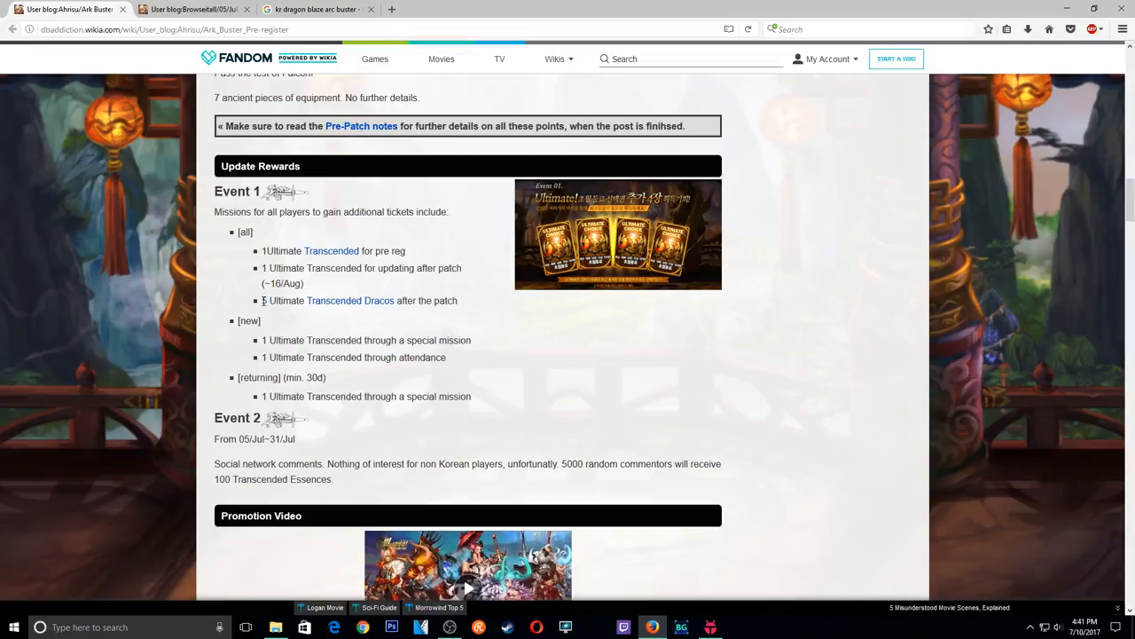
mouse_move(412, 295)
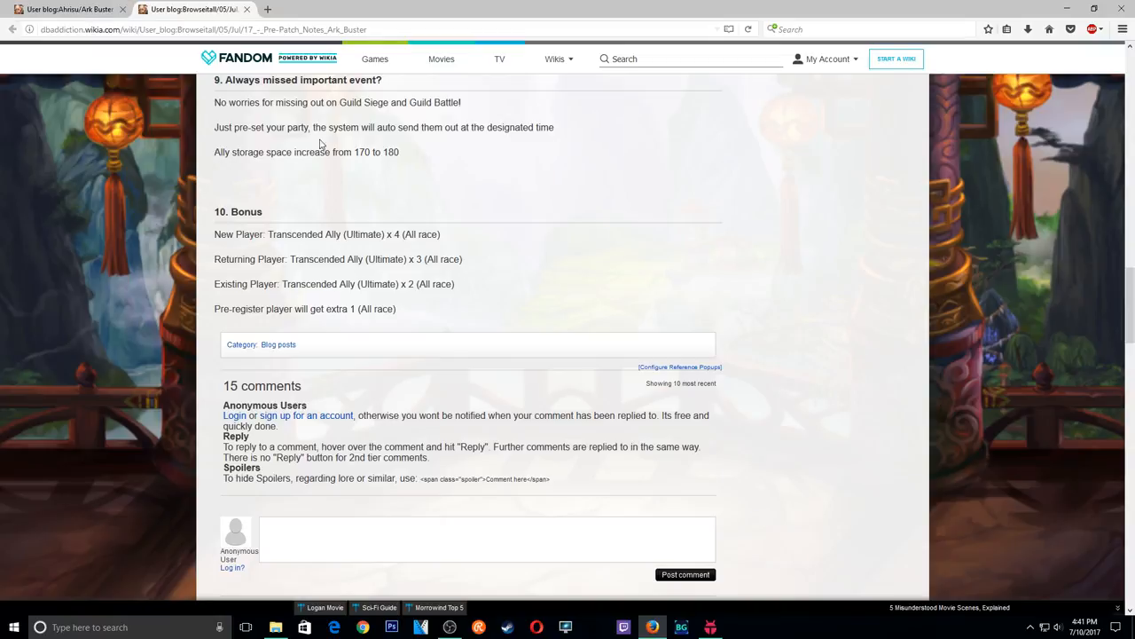
scroll("up", 3)
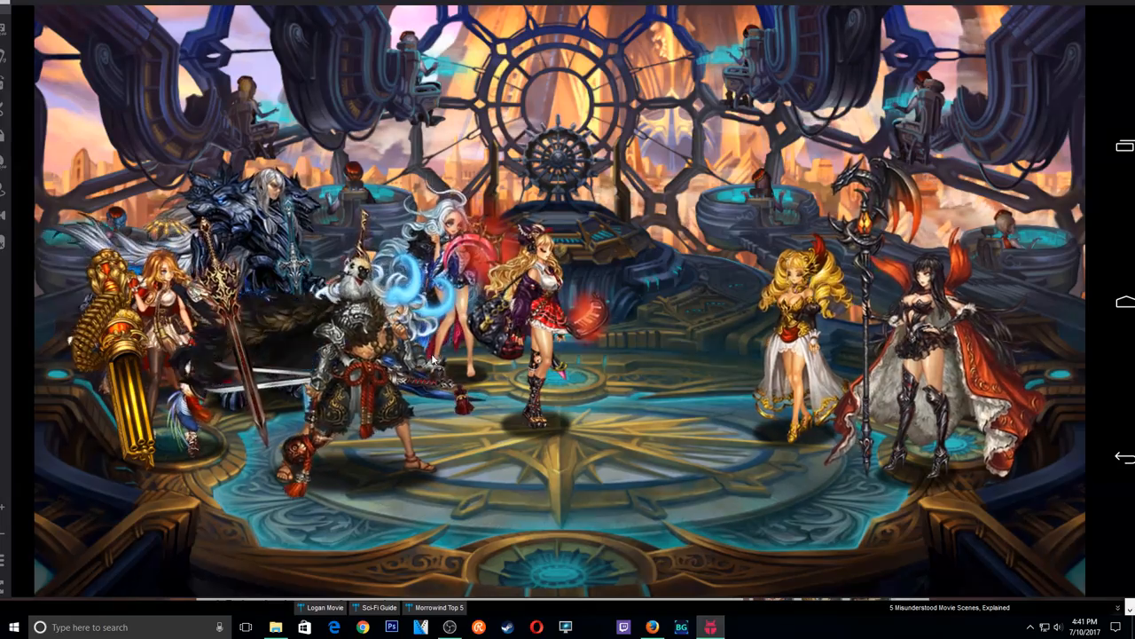
Make the emulator full screen with F11 and view the Dragon Blaze lobby.
key("f11")
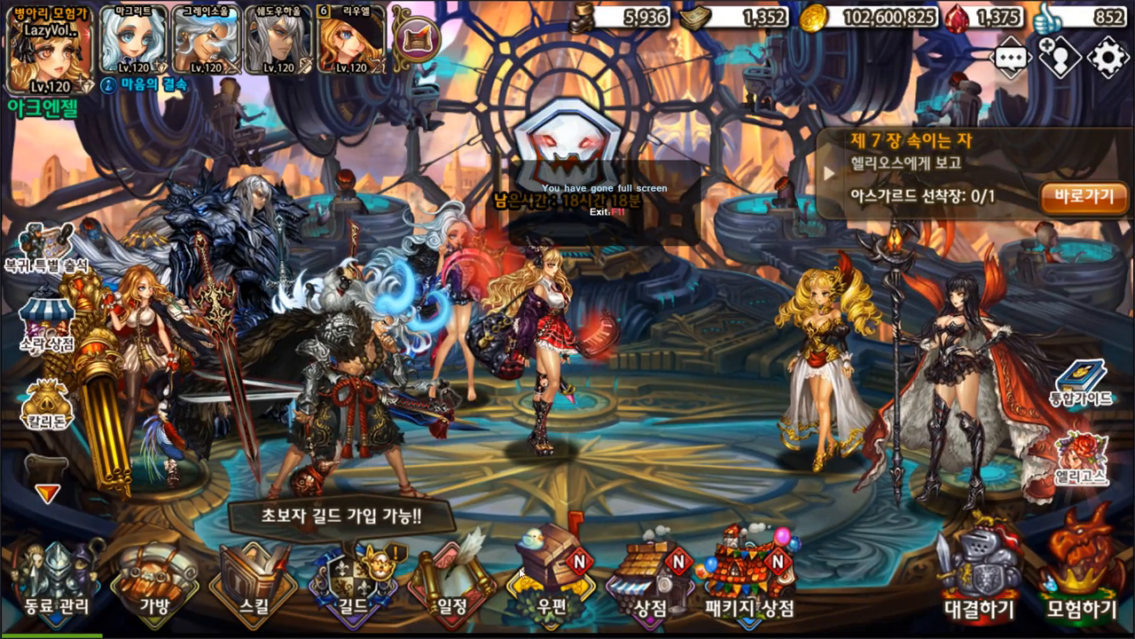
left_click(556, 576)
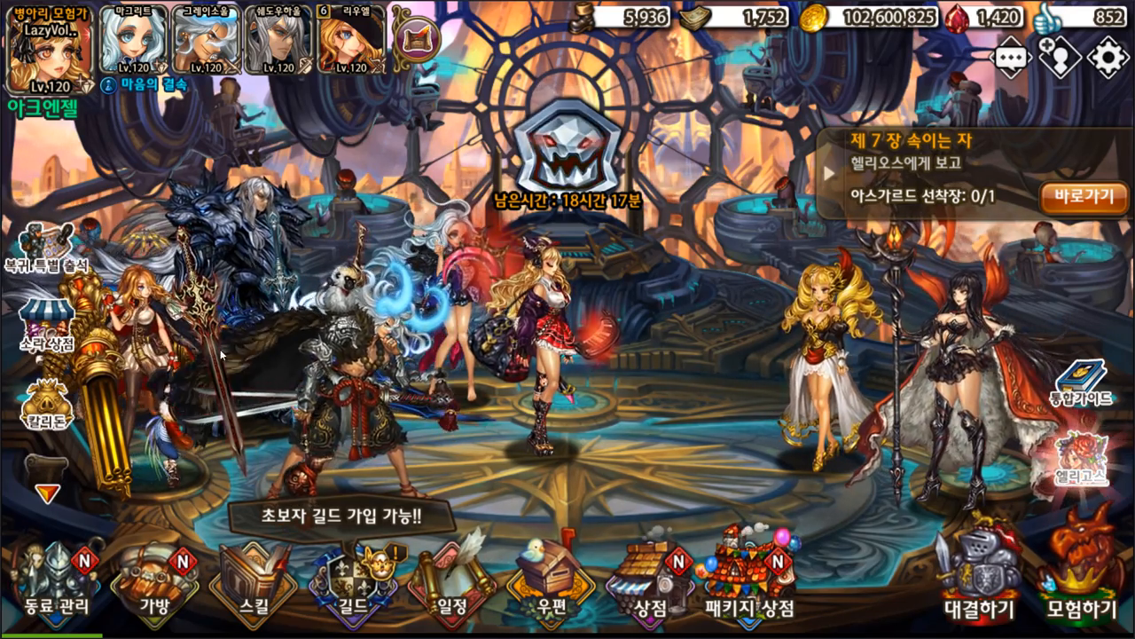
Open 동료 관리 and view Transcended Riuel +6's equipment (장비) screen.
left_click(56, 601)
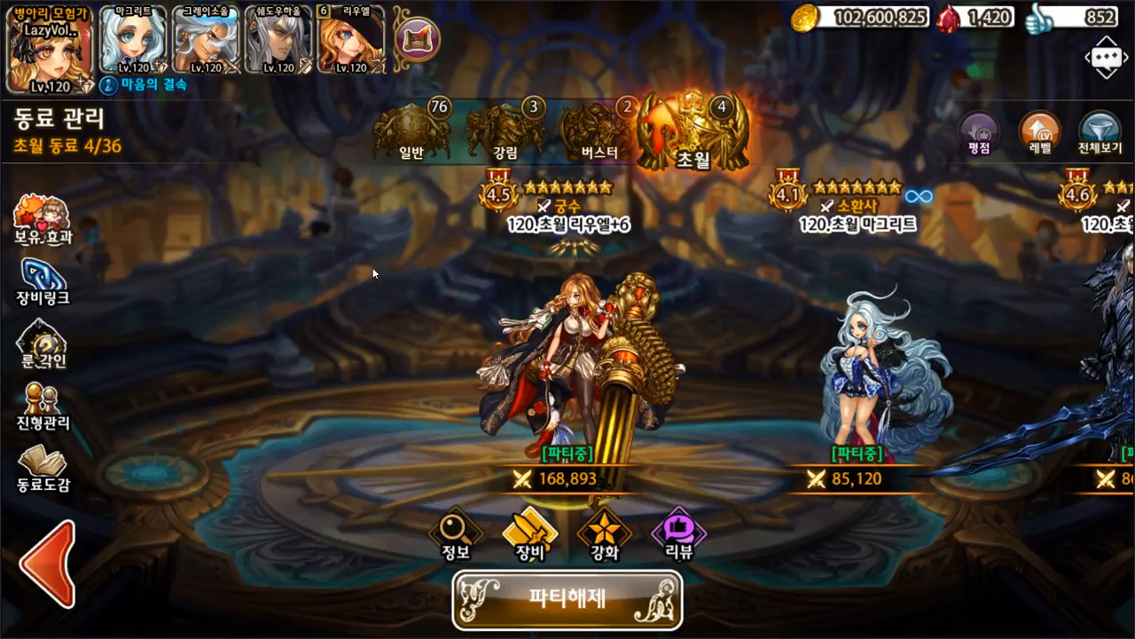
left_click(532, 532)
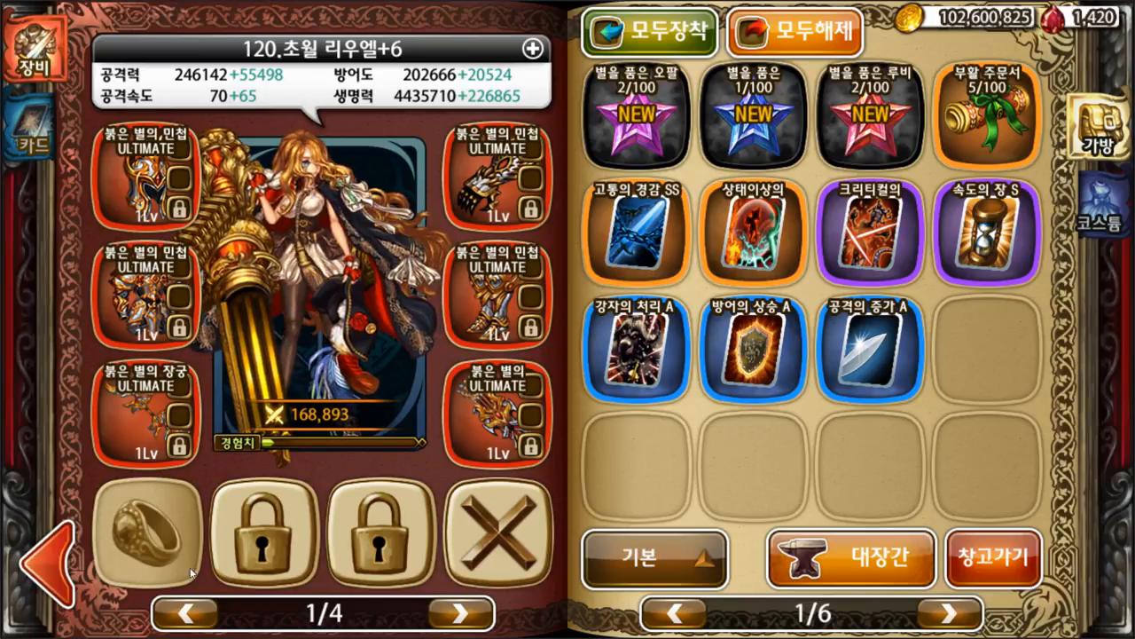